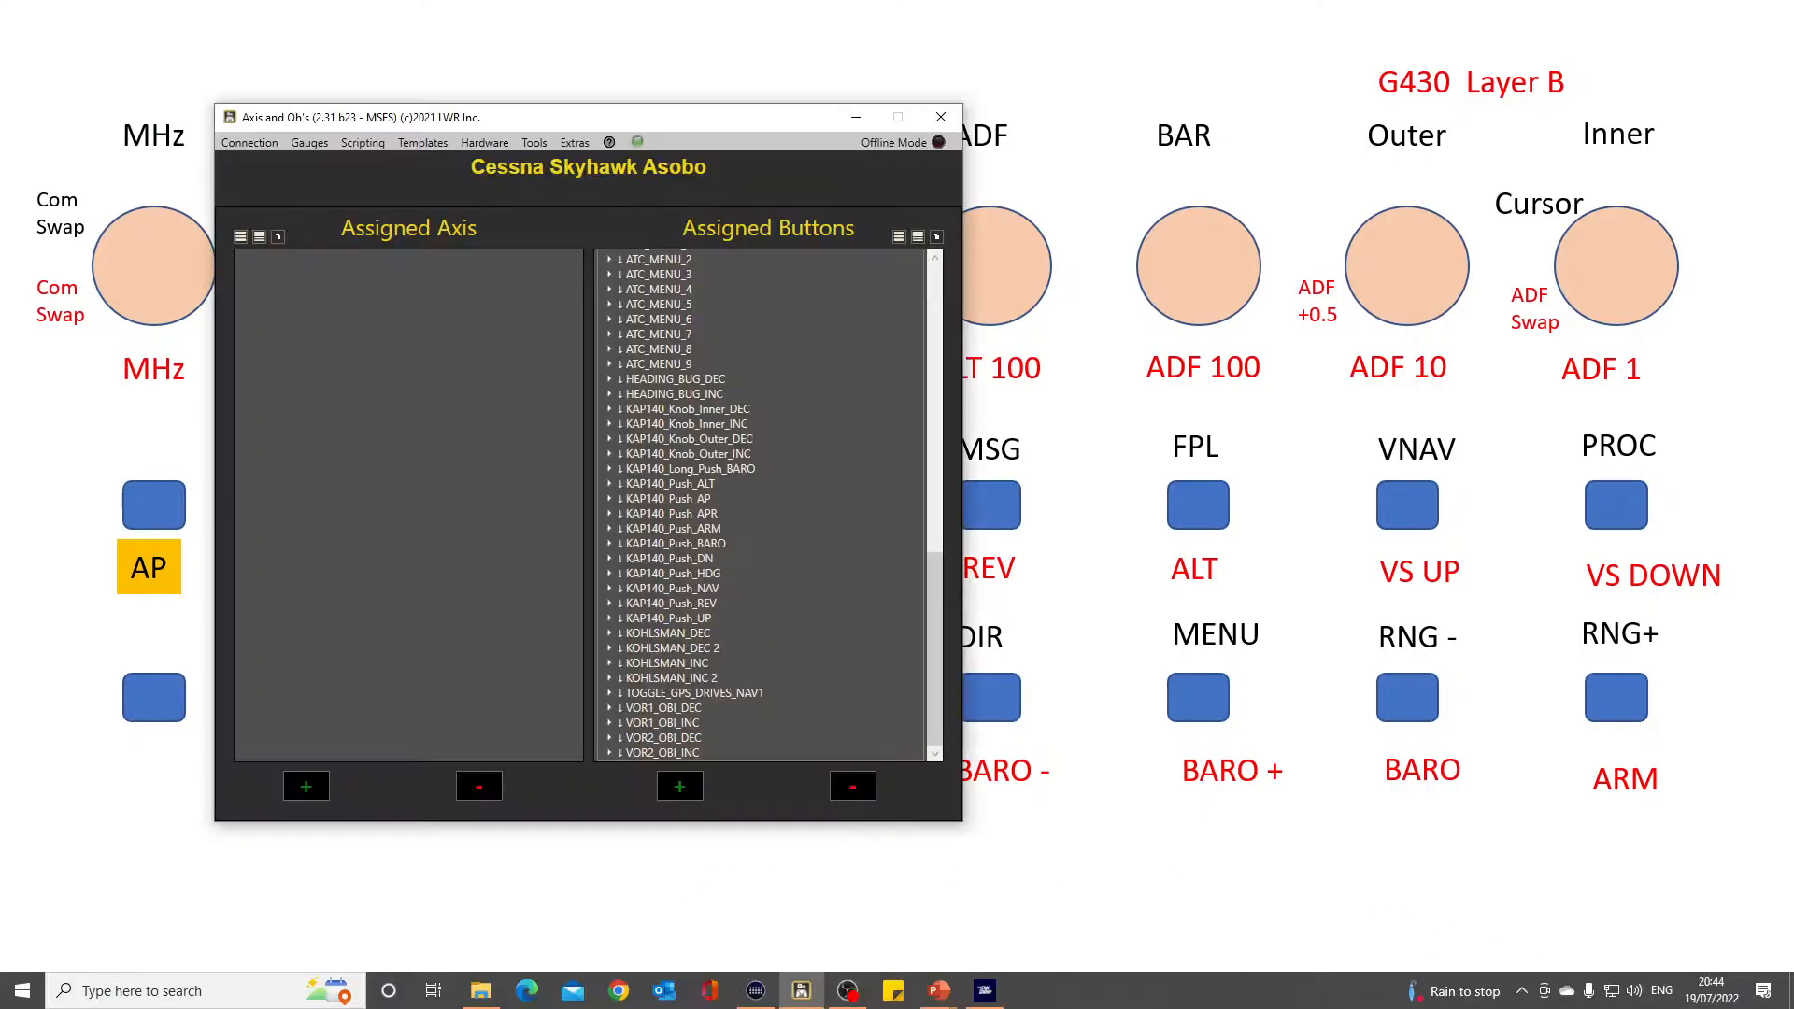
Reposition the Skyhawk assignments window and select the VOR2_OBI_DEC assignment.
{"action": "left_click_drag", "start_coordinate": [587, 115], "coordinate": [343, 250]}
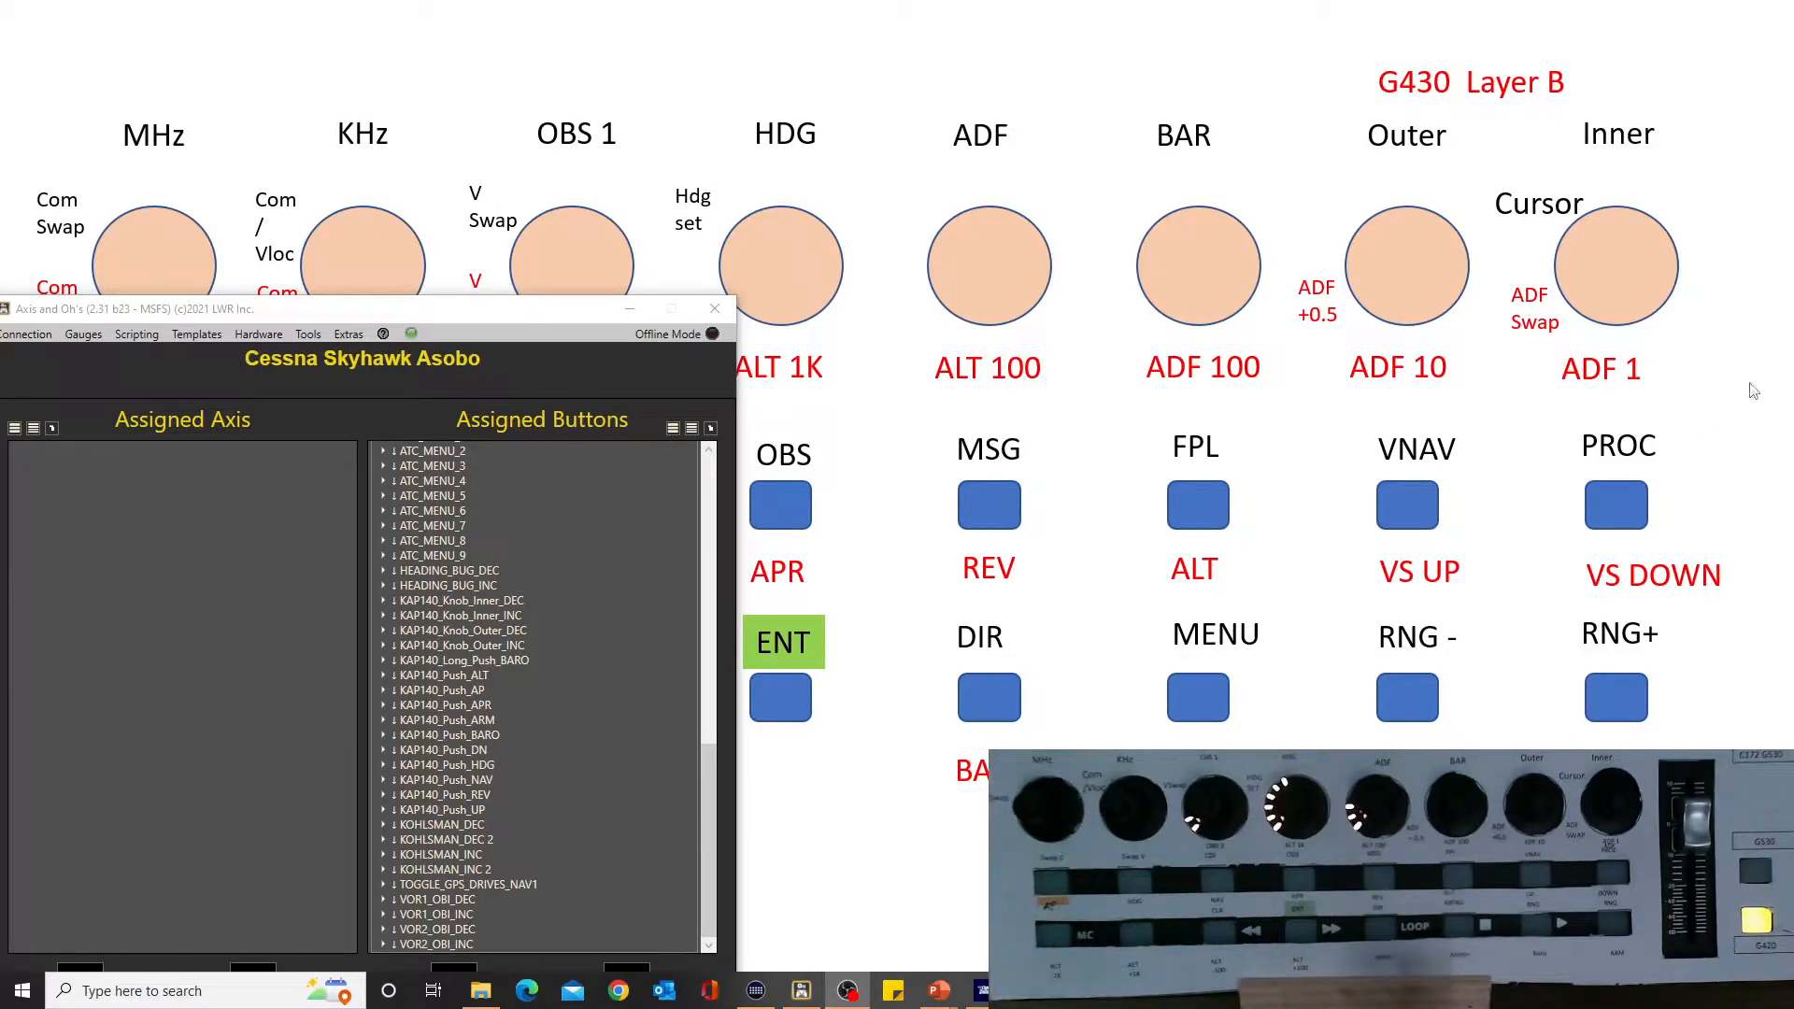
{"action": "left_click_drag", "start_coordinate": [362, 307], "coordinate": [408, 542]}
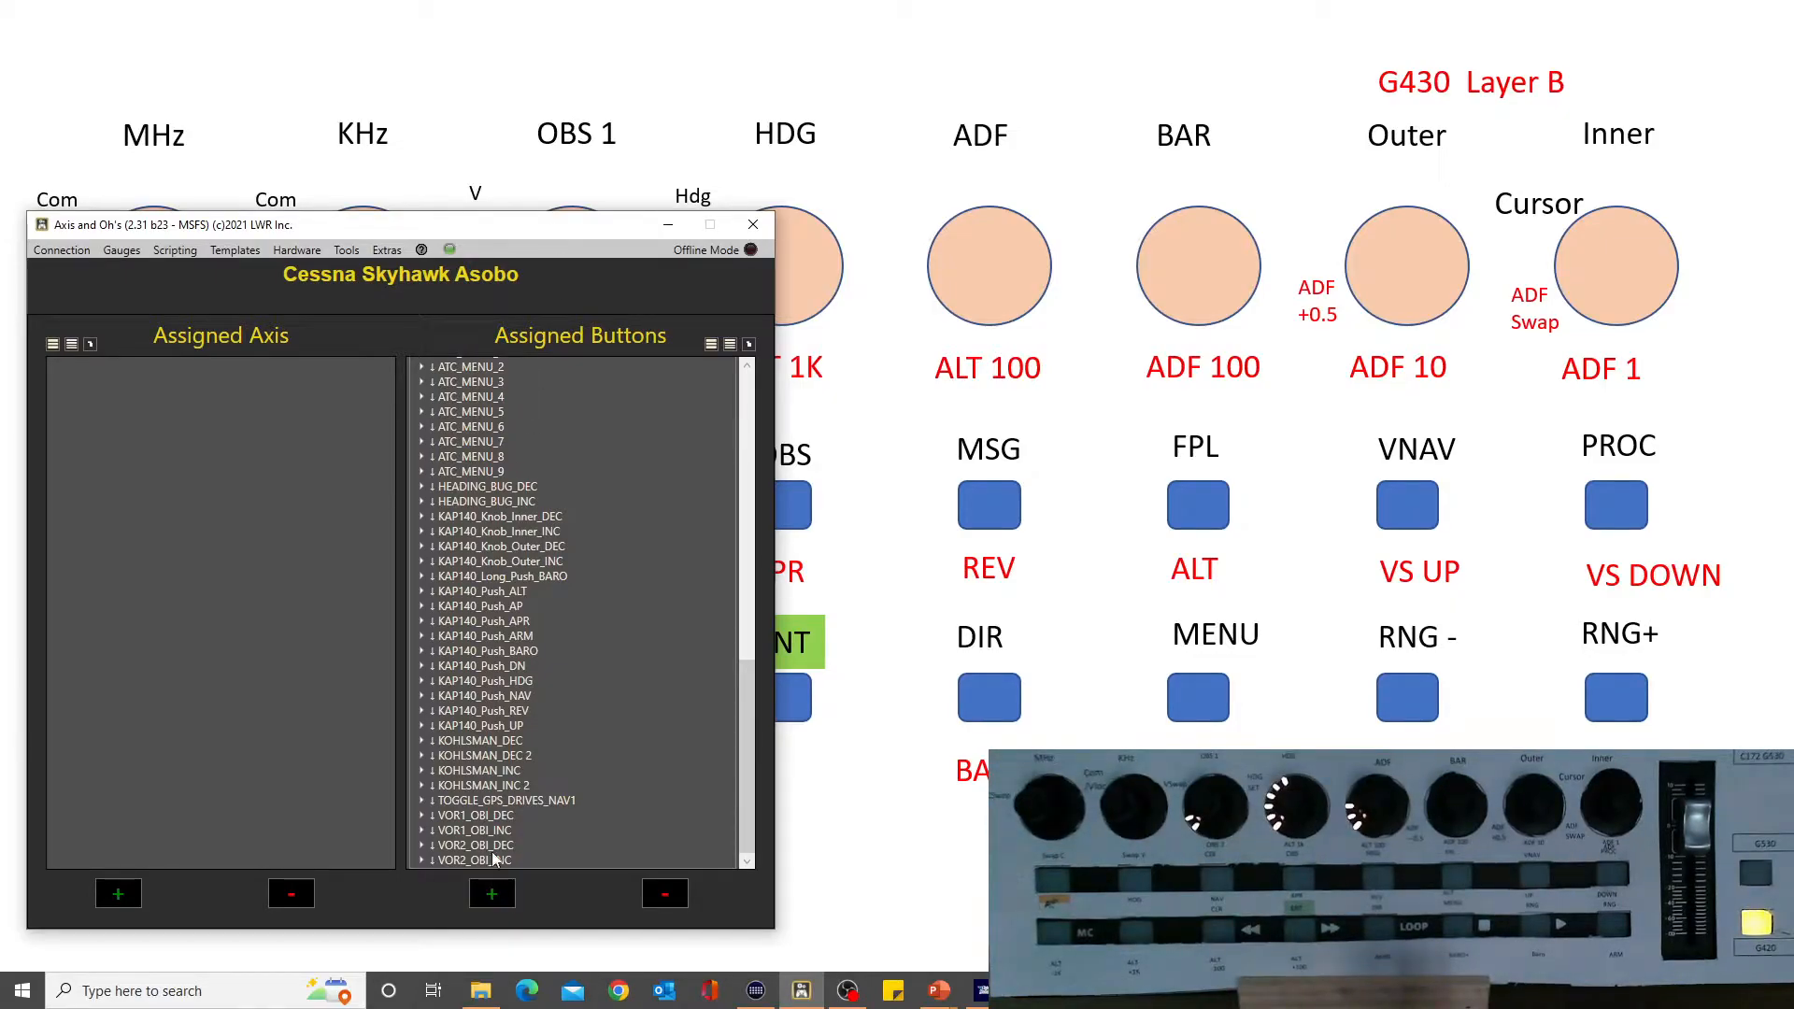
{"action": "left_click", "coordinate": [474, 845]}
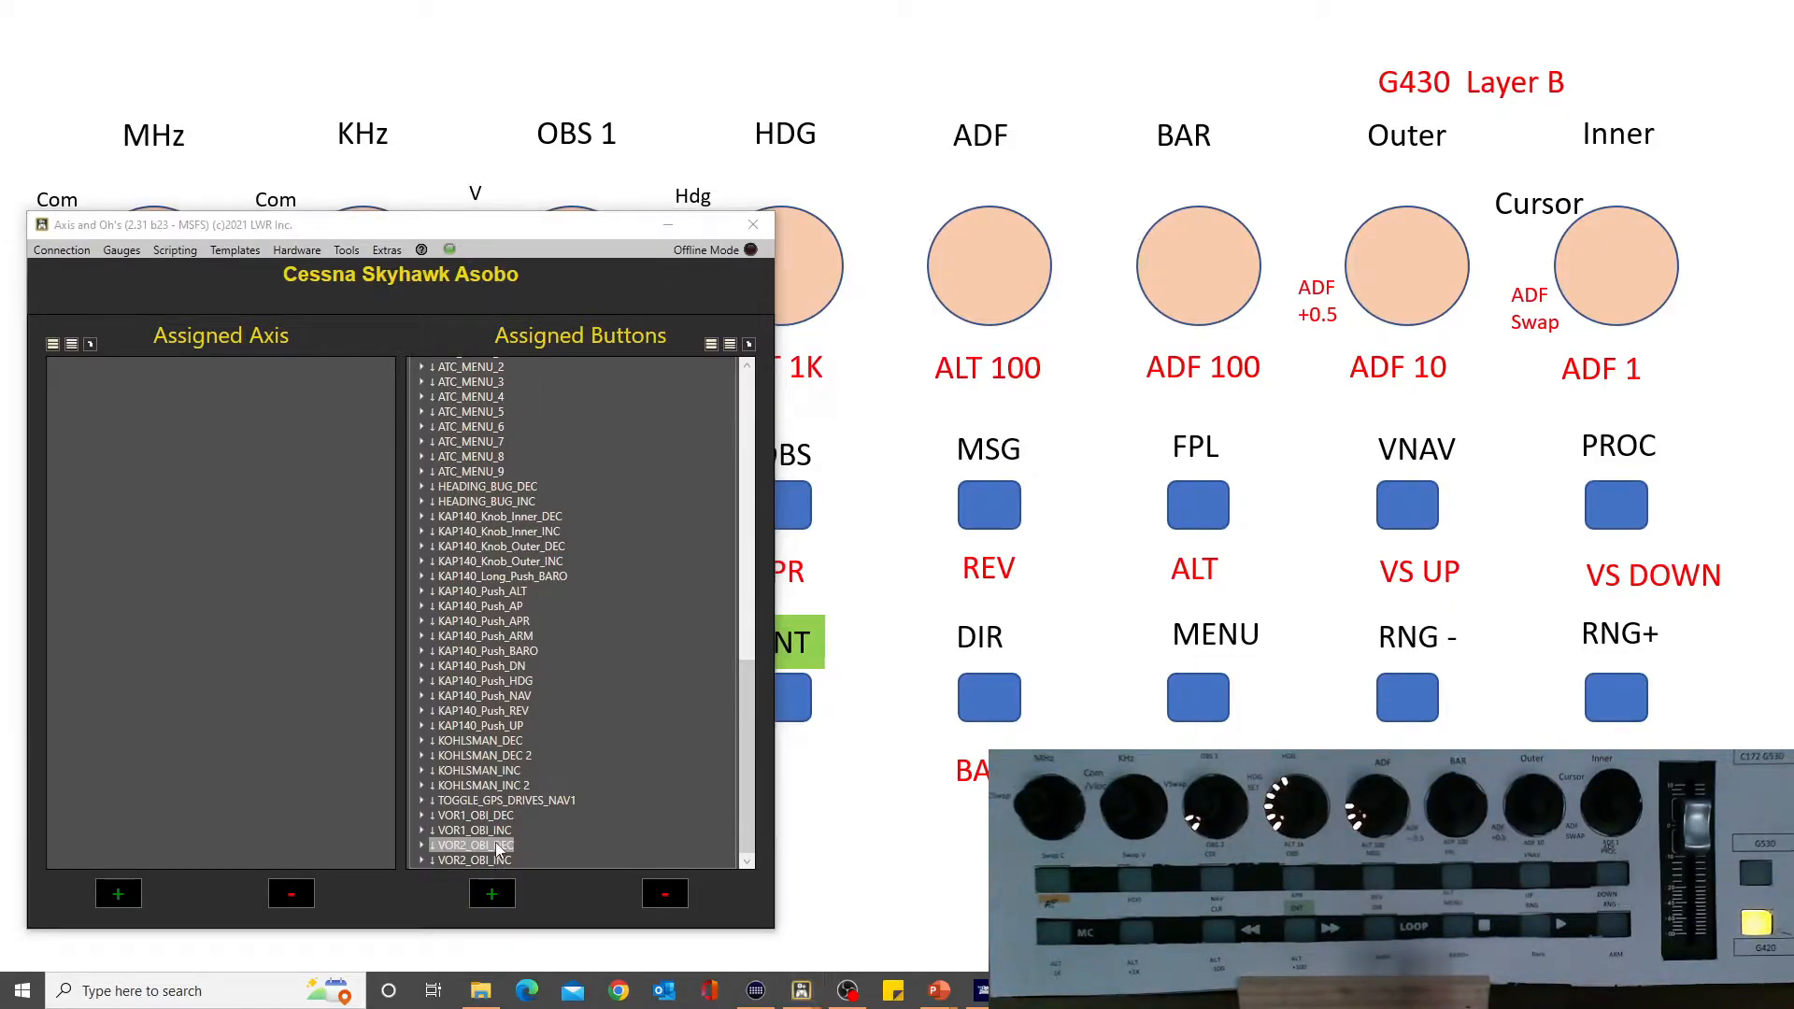
{"action": "double_click", "coordinate": [469, 845]}
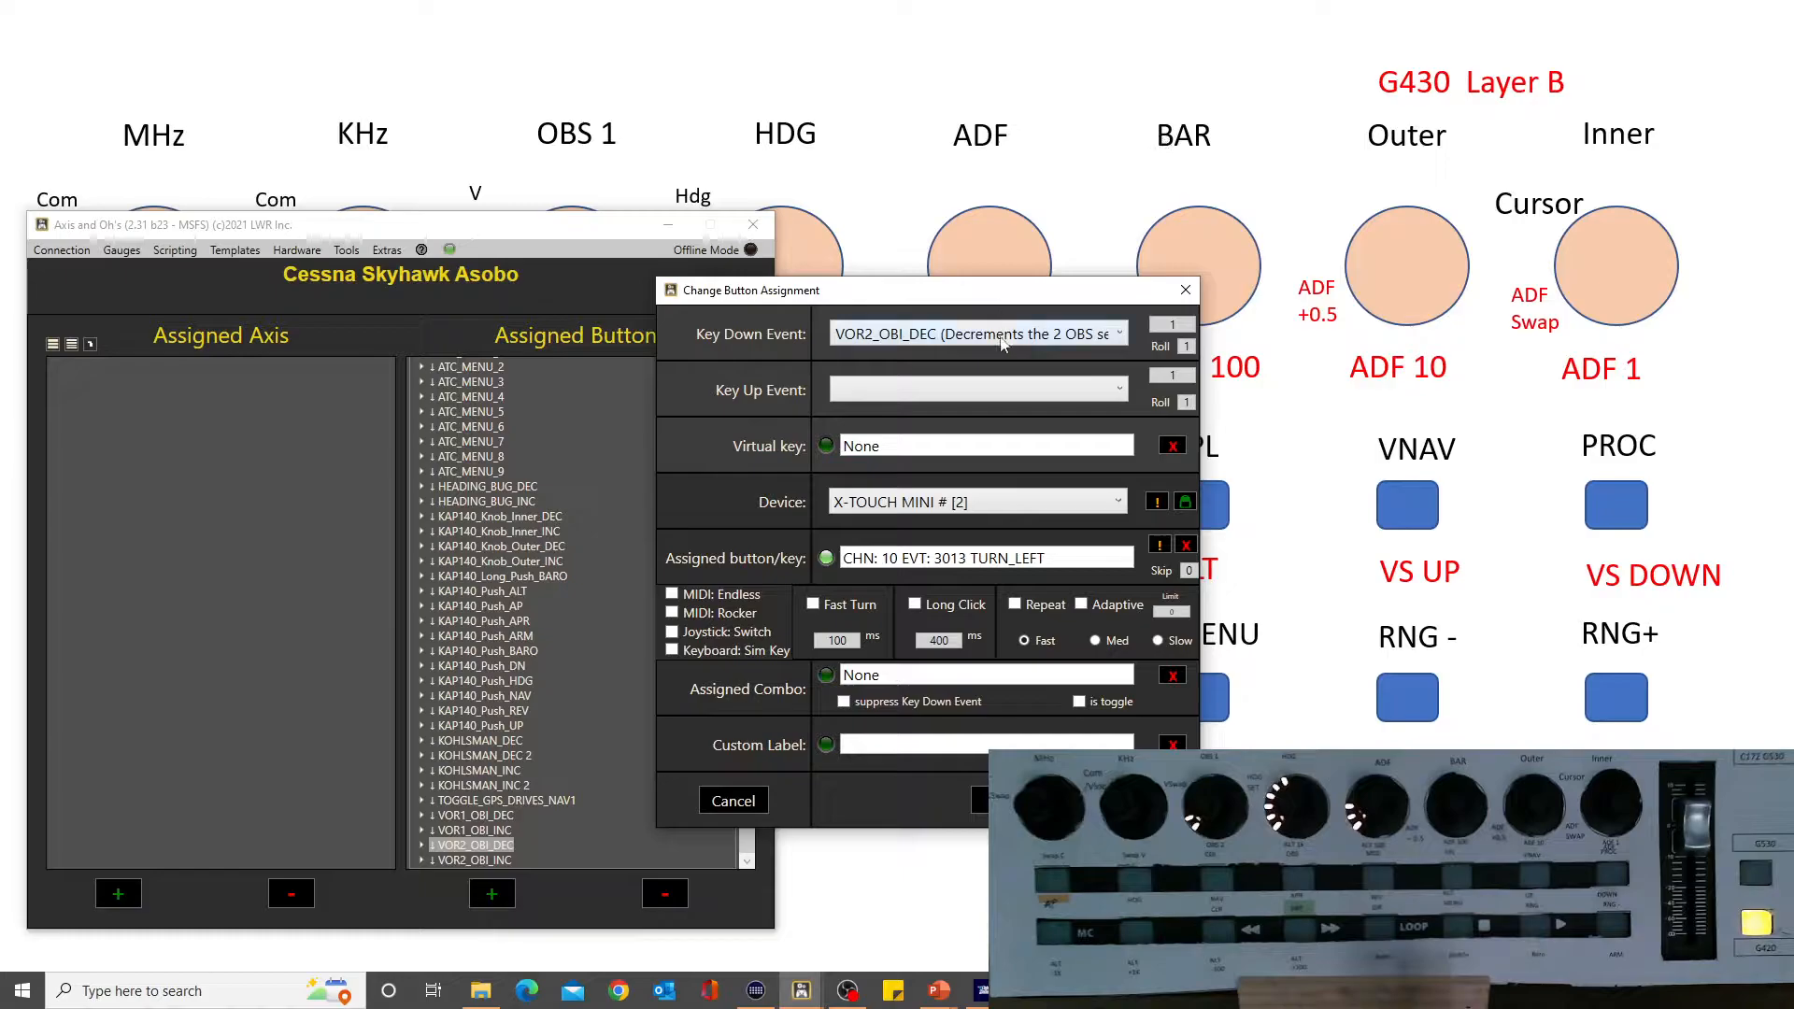
{"action": "mouse_move", "coordinate": [1099, 333]}
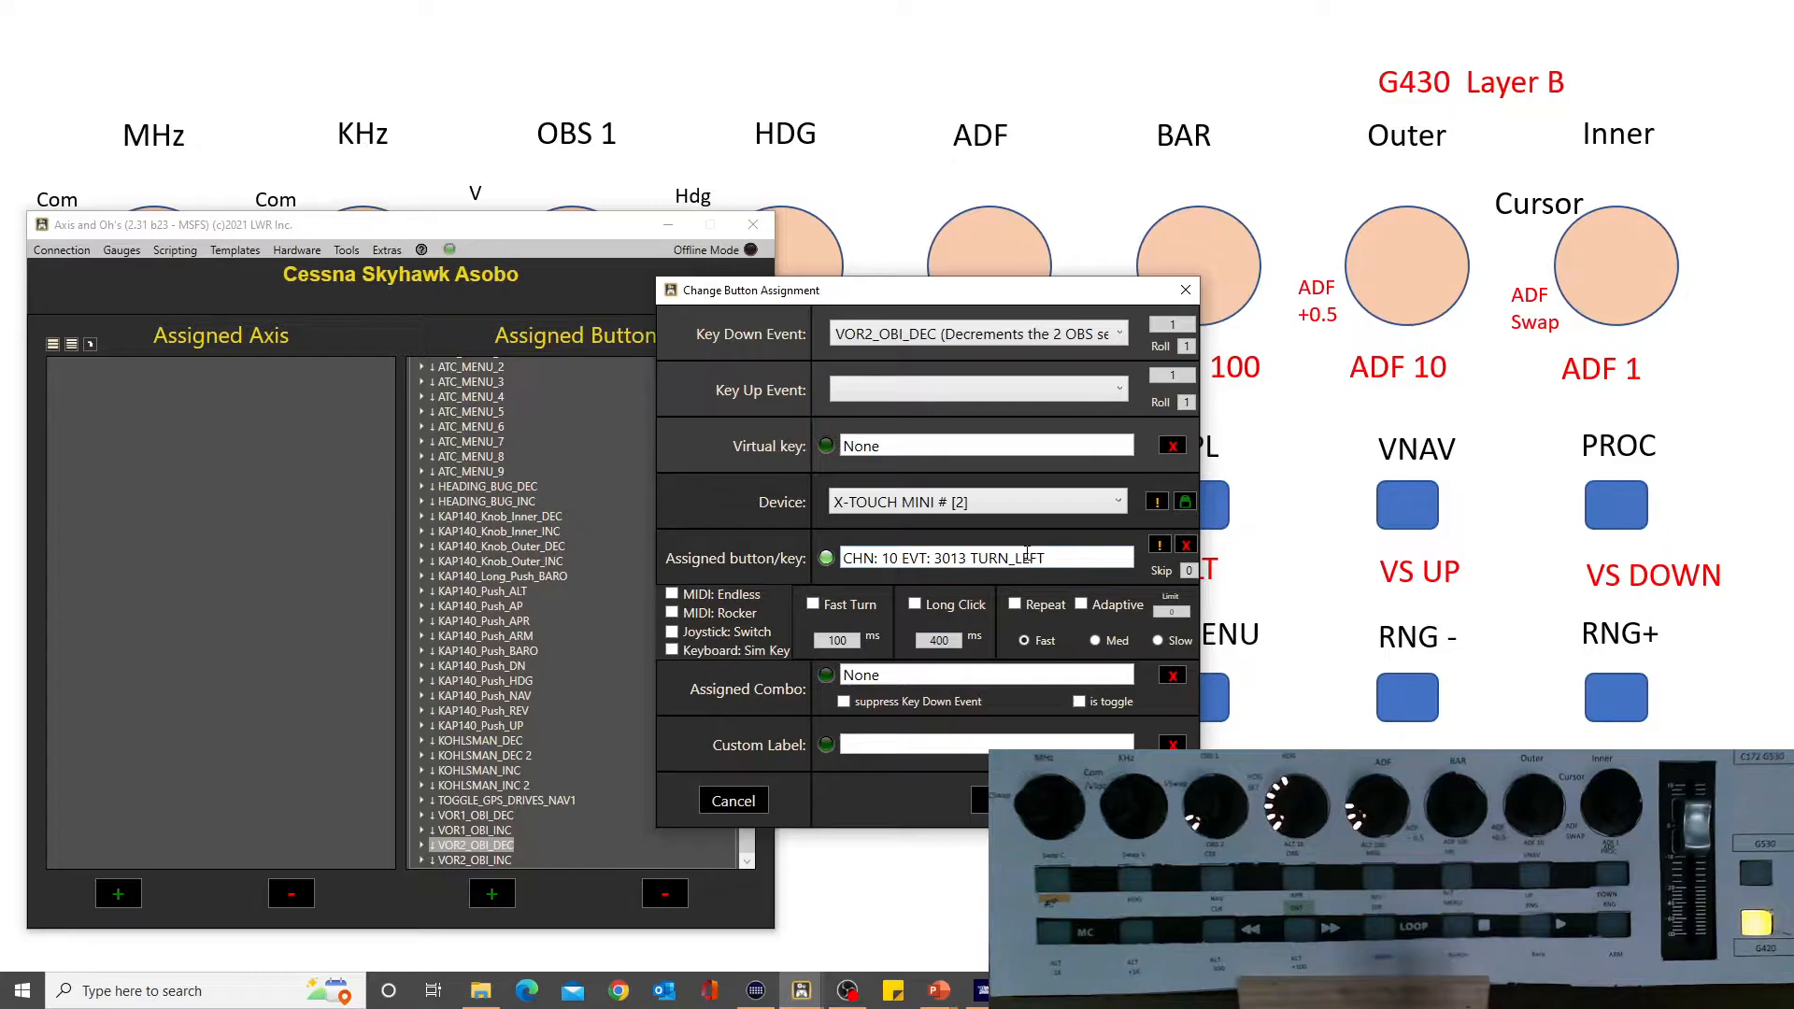
{"action": "left_click", "coordinate": [732, 800]}
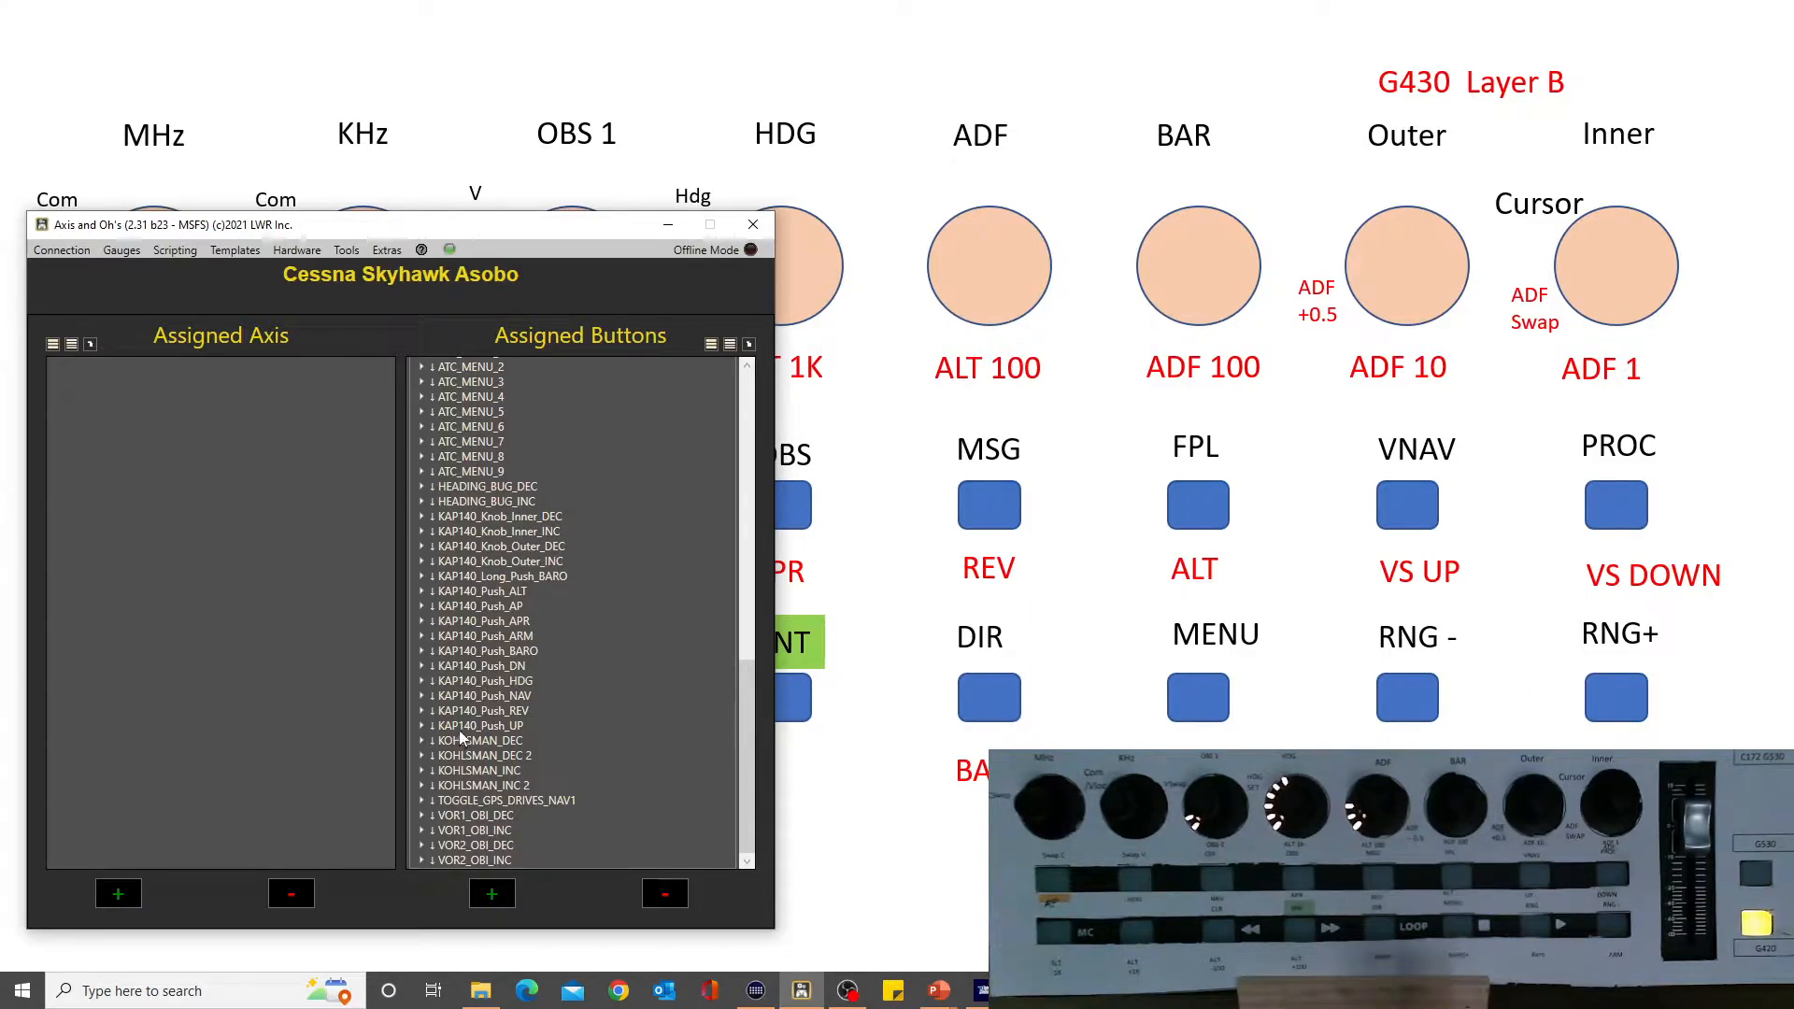
{"action": "double_click", "coordinate": [478, 725]}
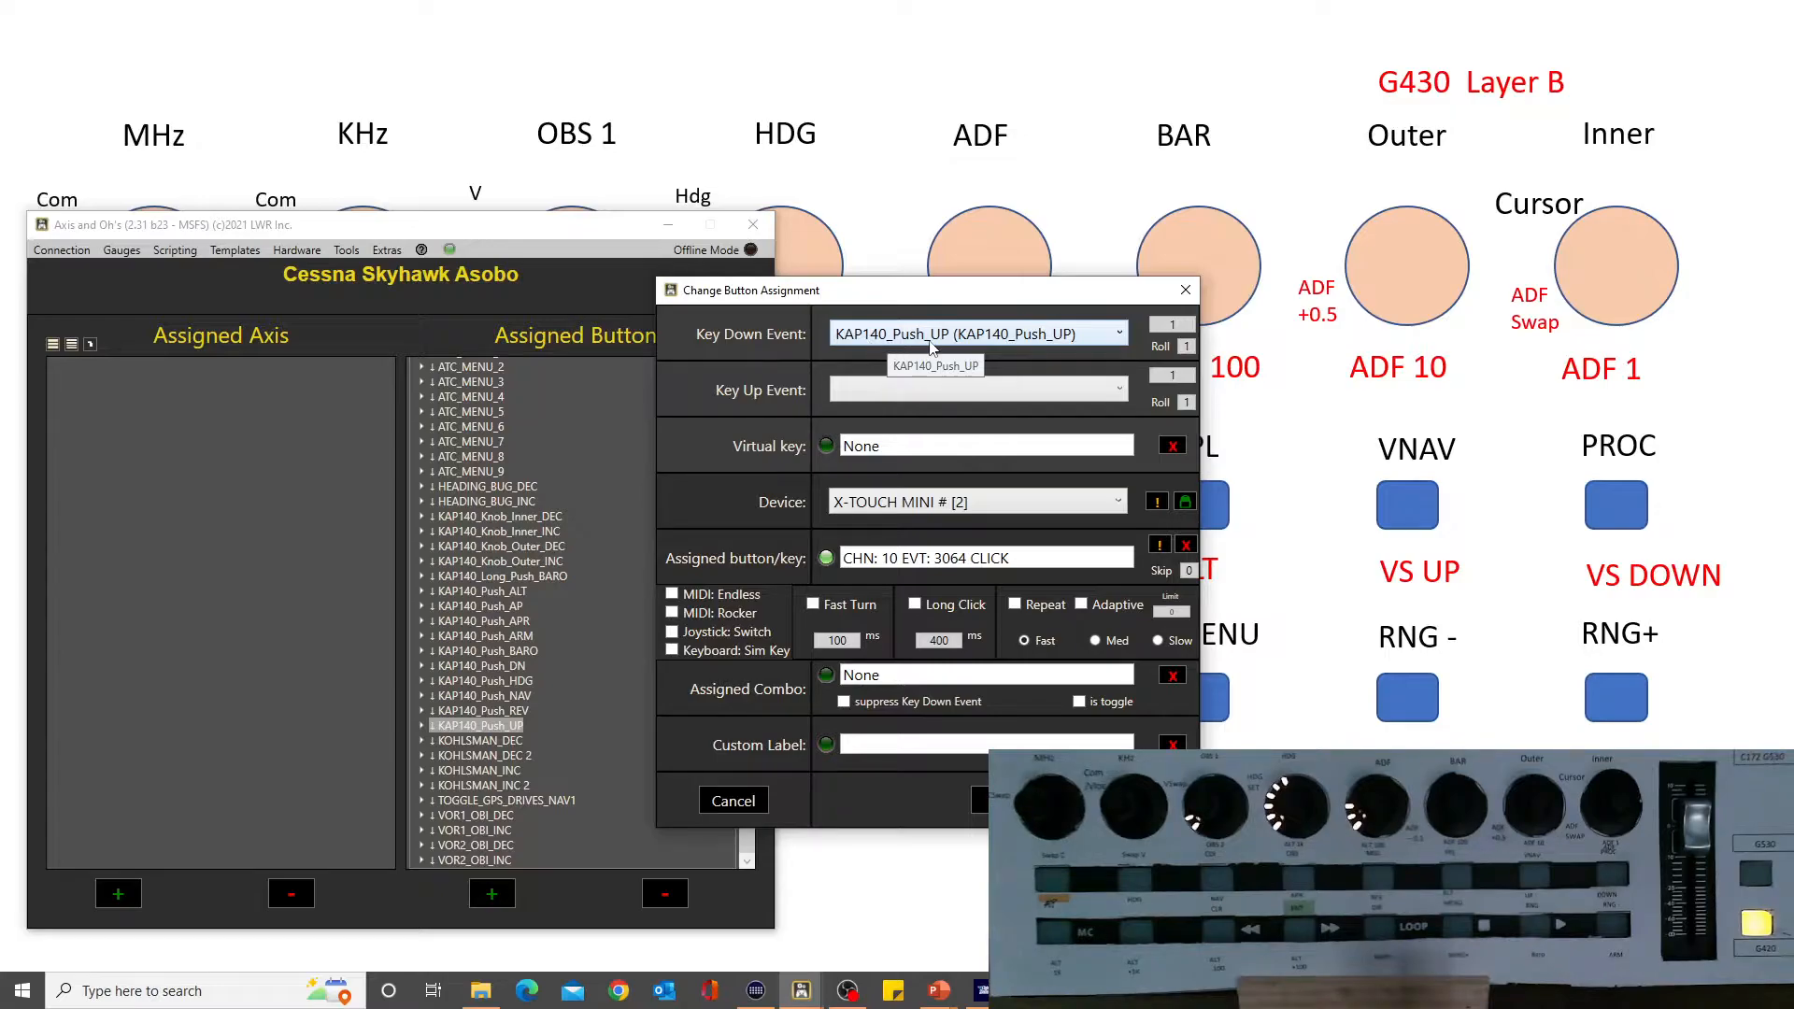
{"action": "left_click", "coordinate": [733, 800]}
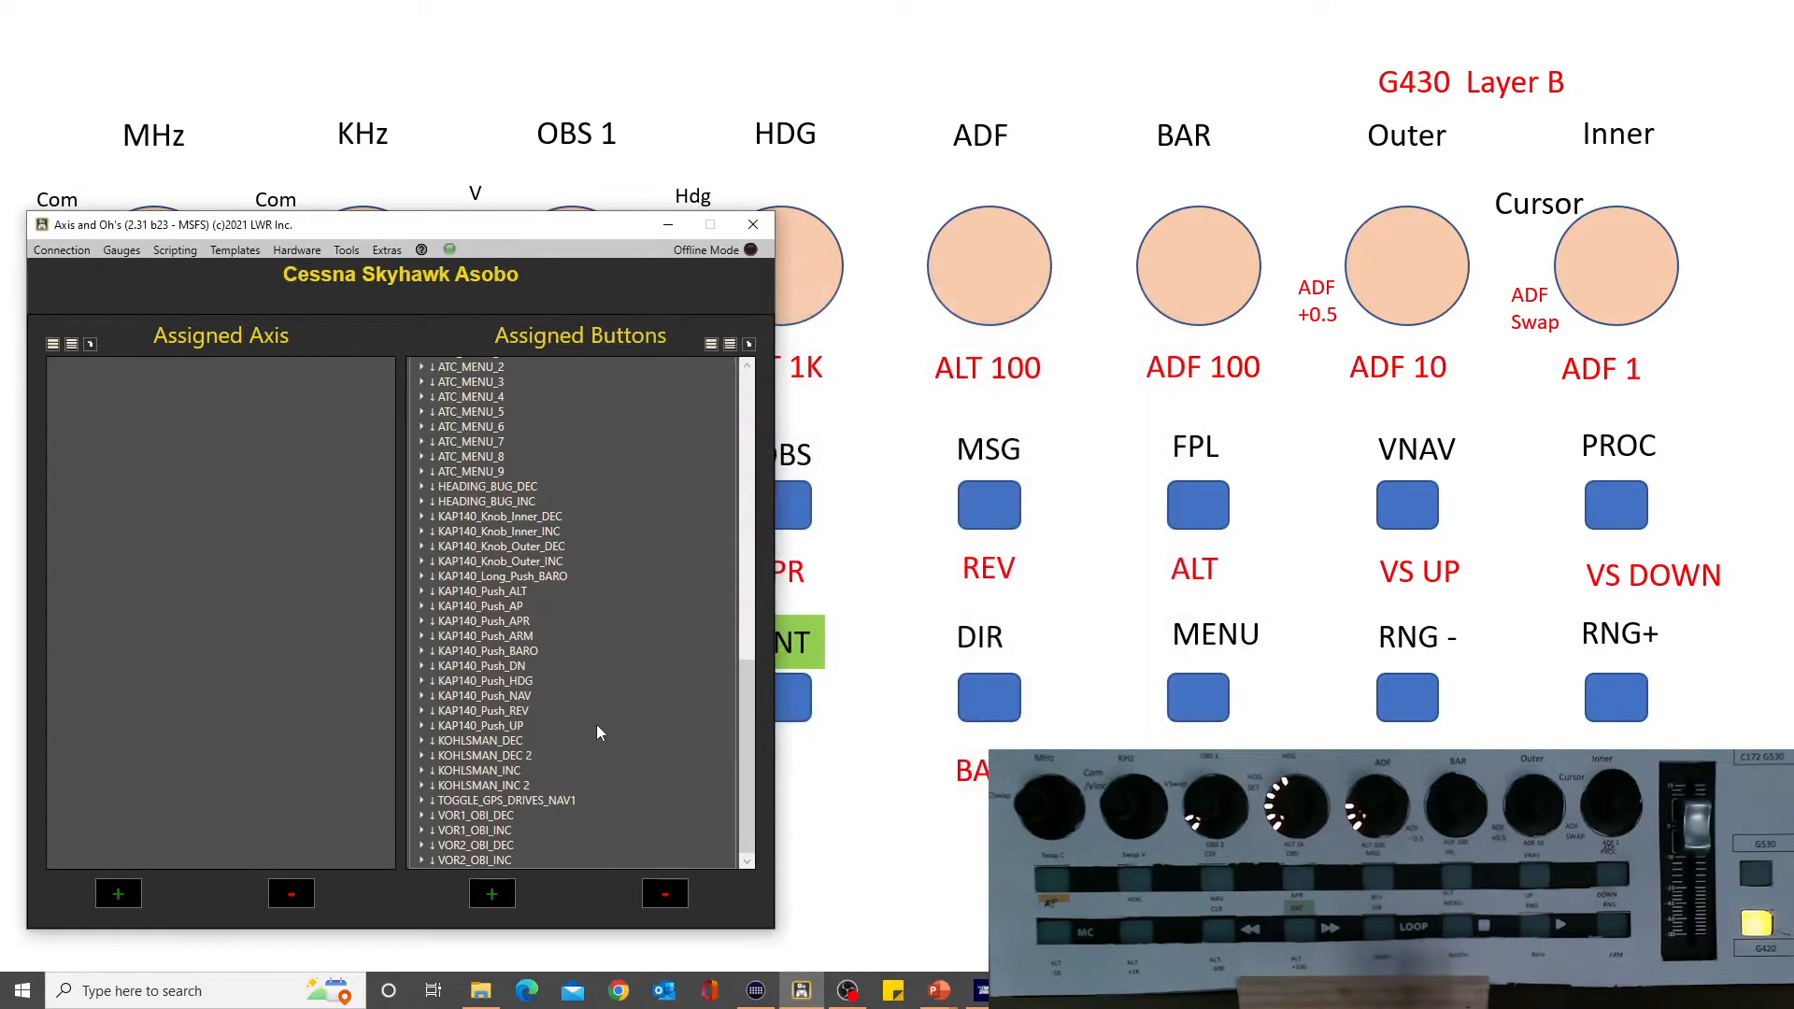
{"action": "double_click", "coordinate": [479, 665]}
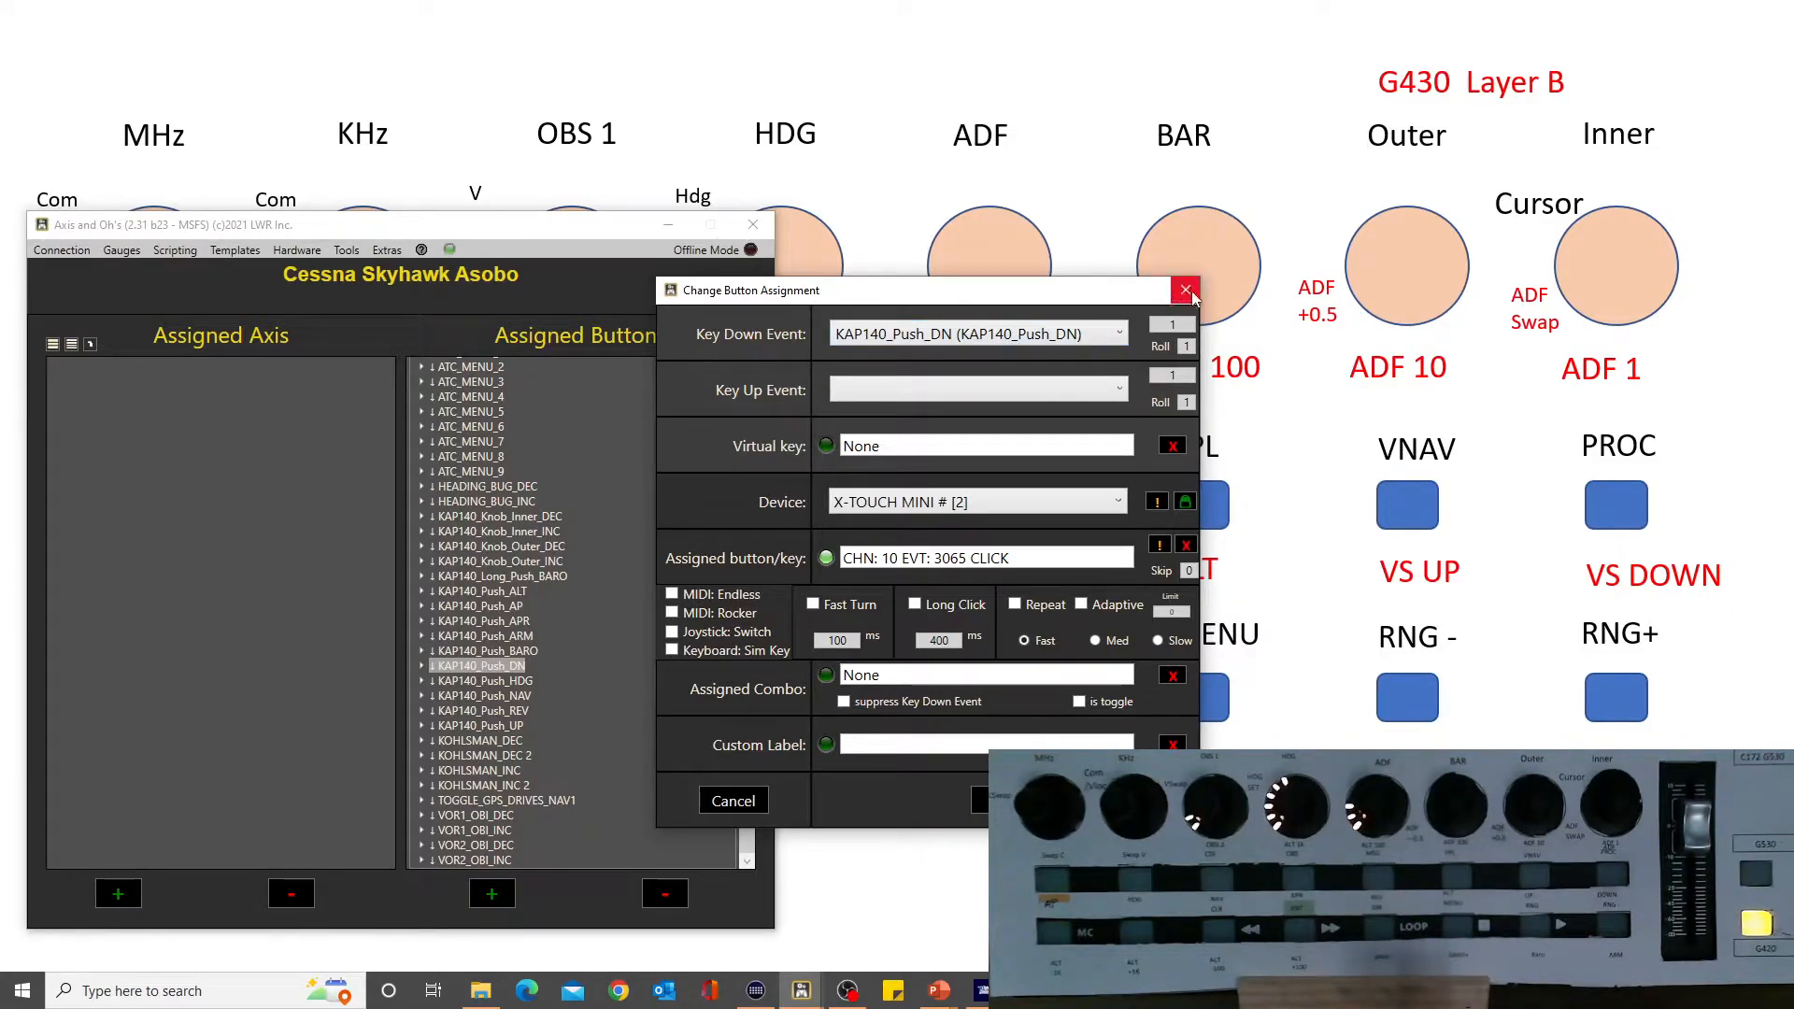
{"action": "left_click", "coordinate": [1184, 289]}
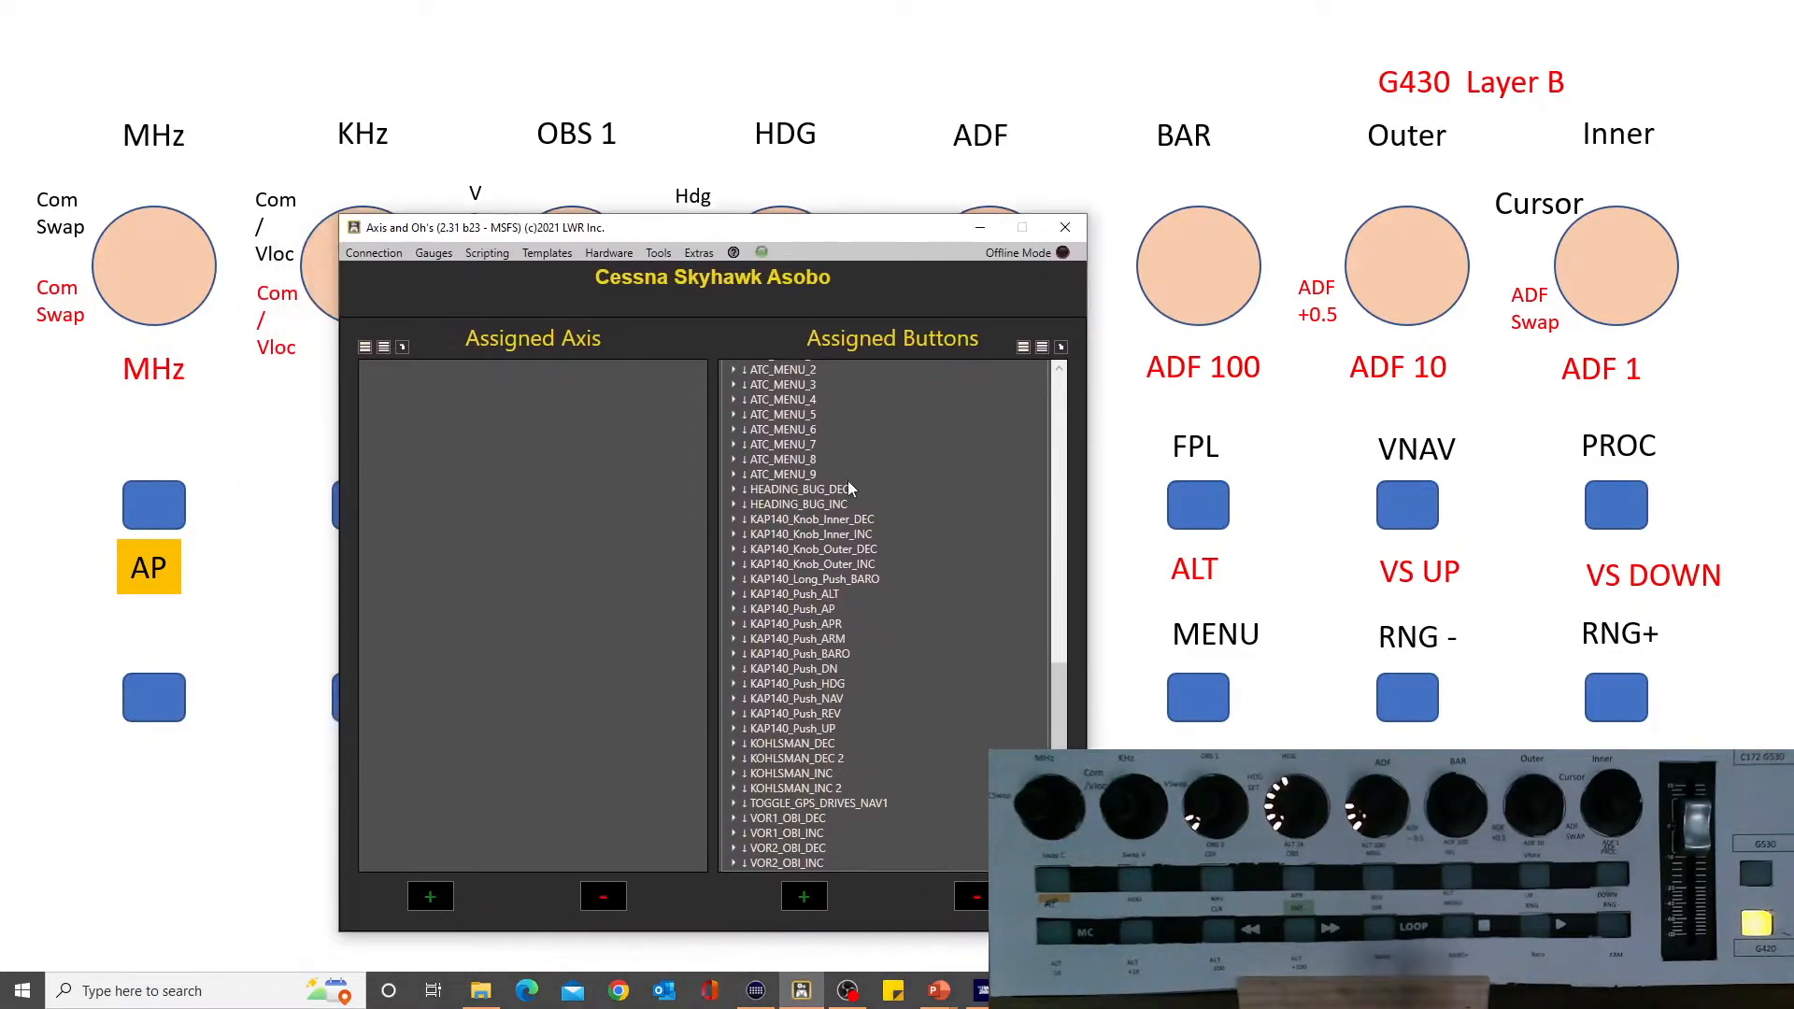
{"action": "mouse_move", "coordinate": [816, 632]}
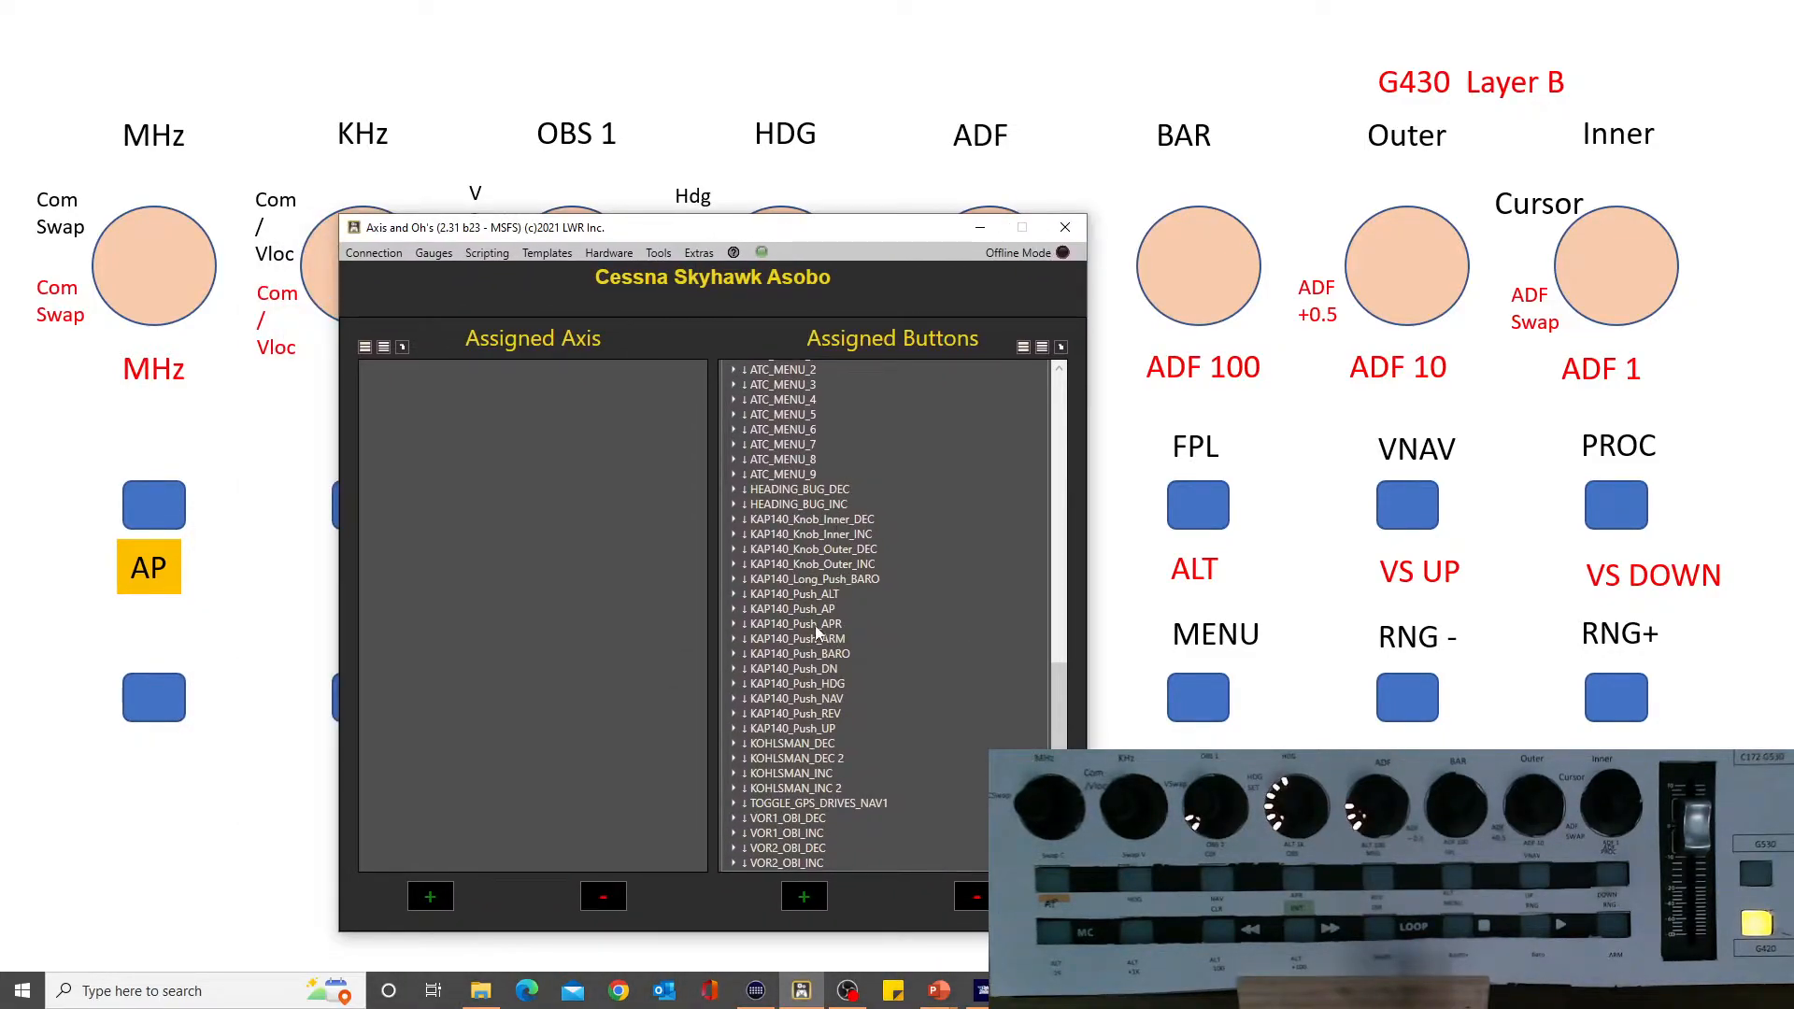
Review the KAP140_Push_AP X-Touch Mini assignment, then return to the Skyhawk cockpit.
{"action": "double_click", "coordinate": [791, 608]}
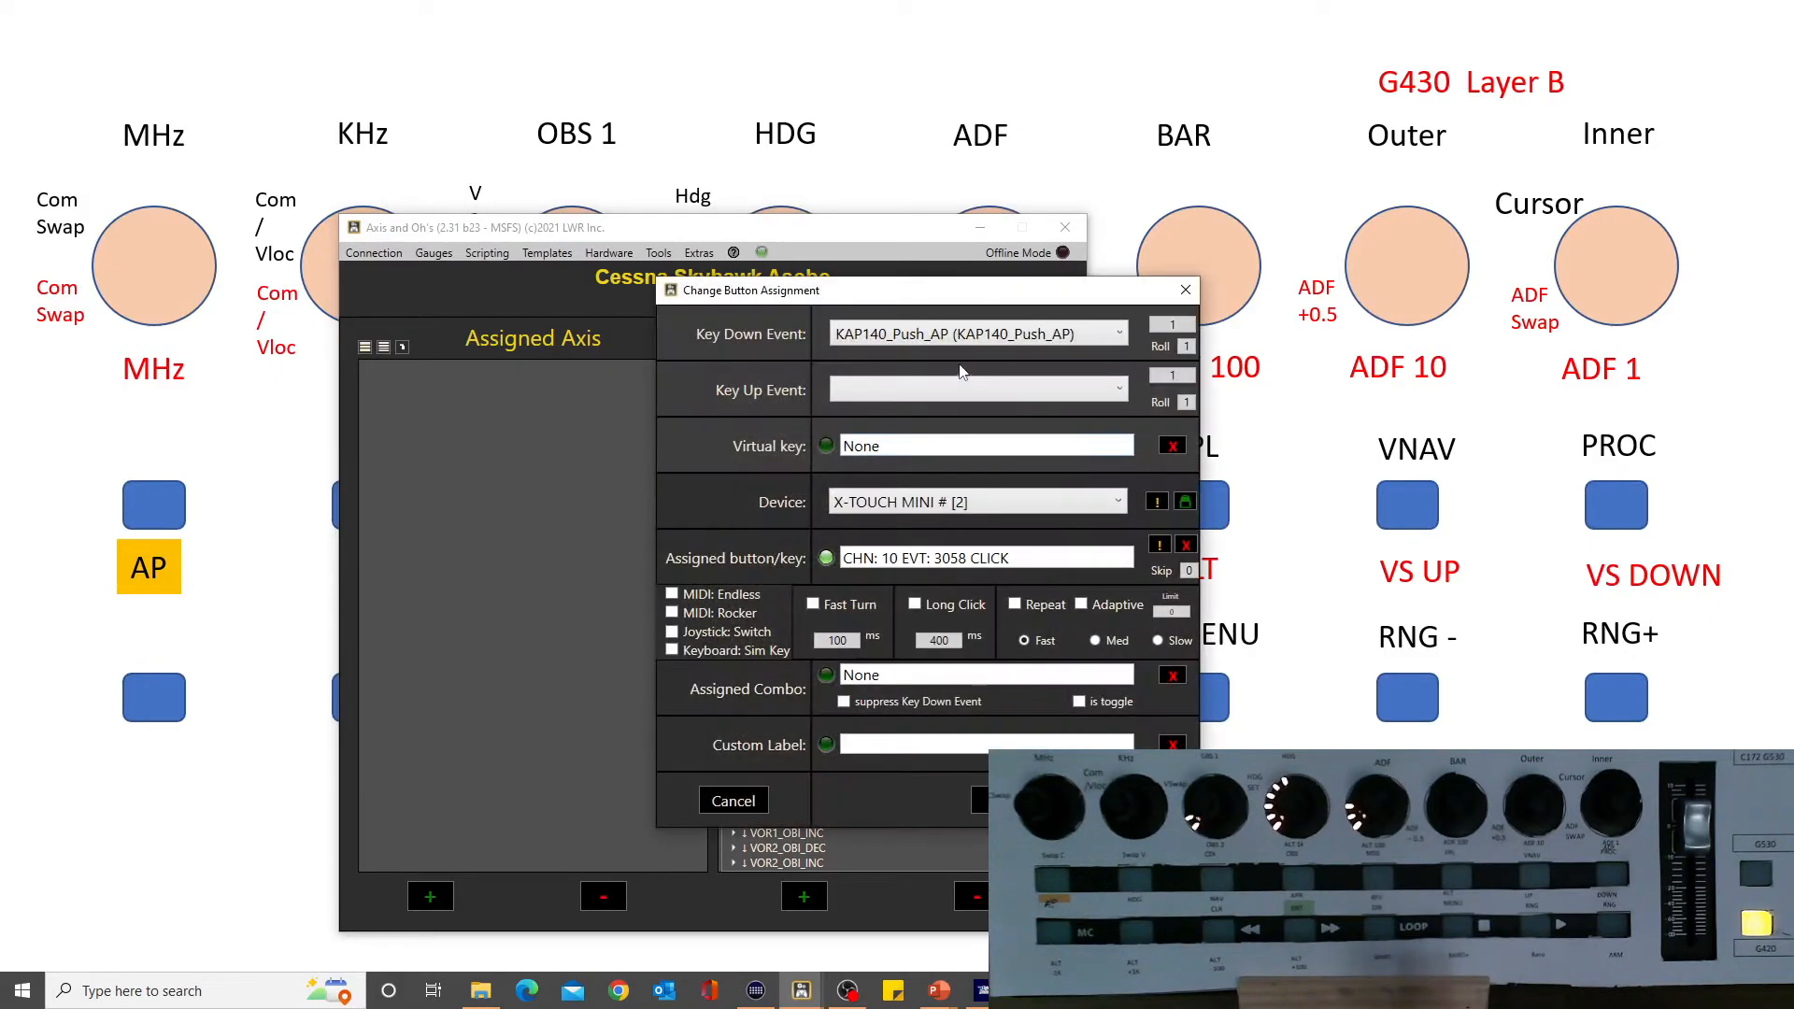
{"action": "left_click", "coordinate": [733, 800]}
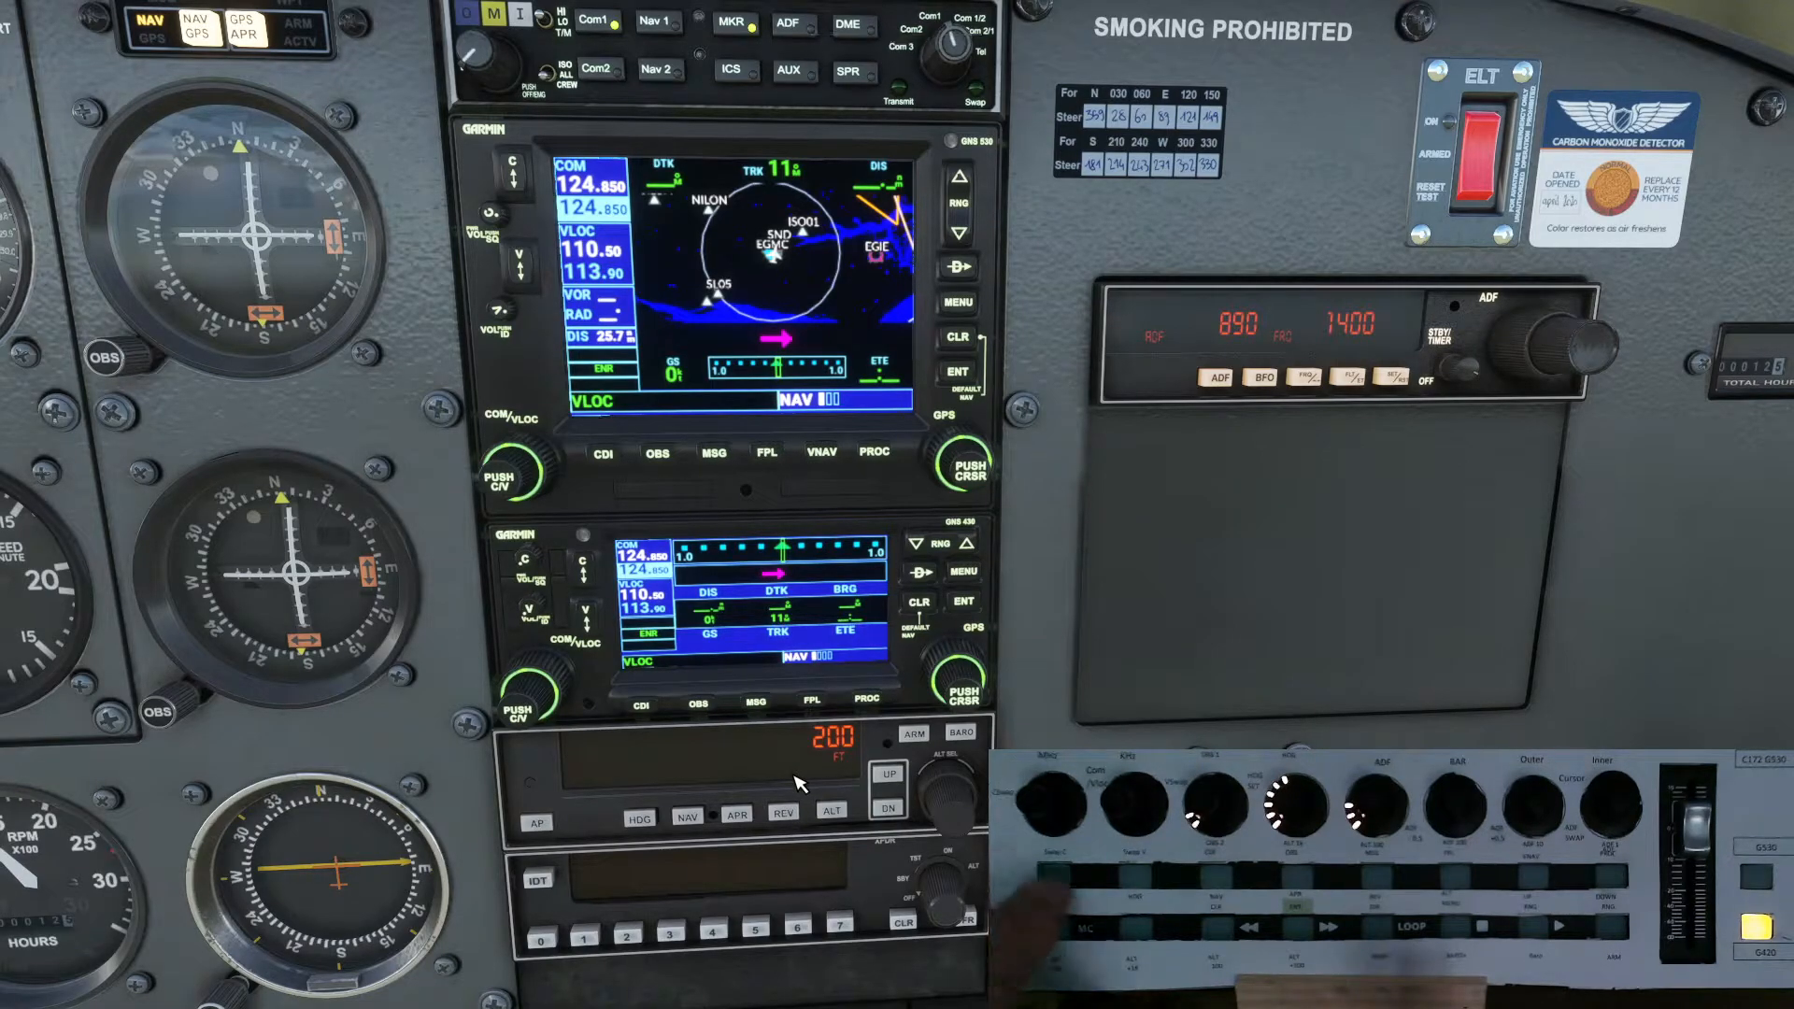
Bring the Axis and Oh's window back over the simulator from the taskbar.
{"action": "left_click", "coordinate": [1053, 876]}
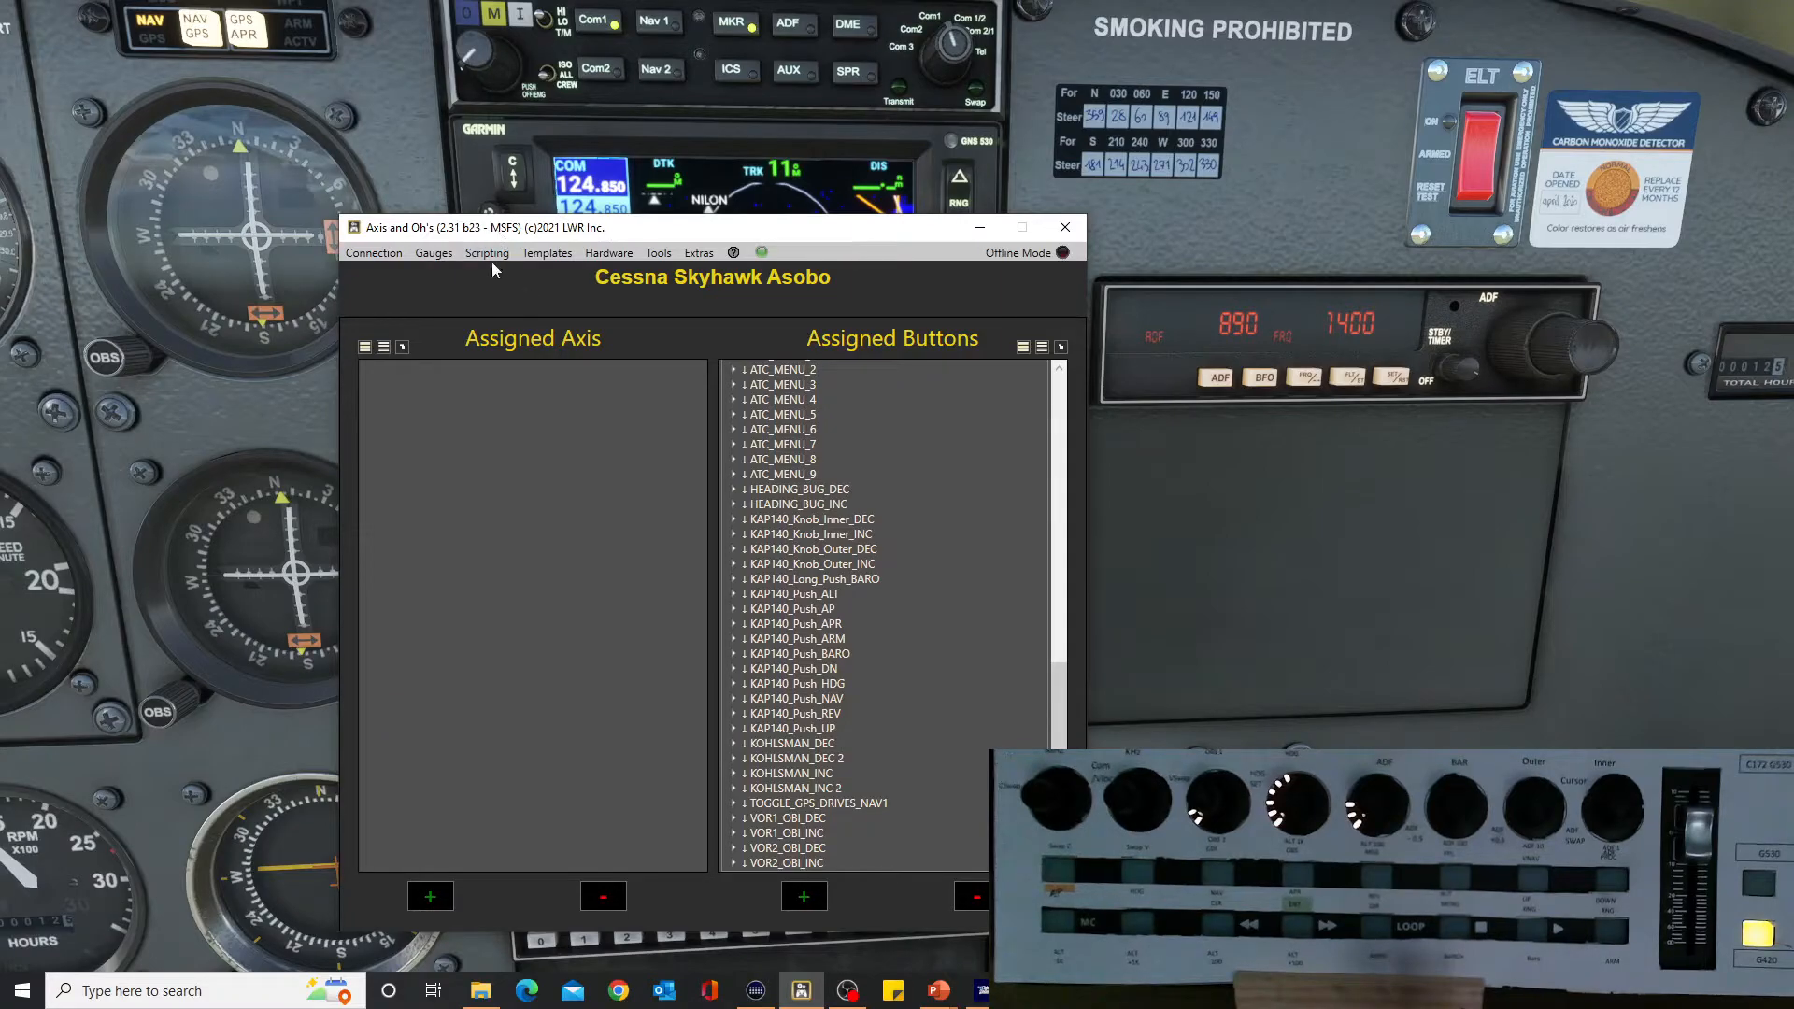
Load 'MY LED script 172 steam' from My Scripts in the RPN Scripts Editor.
{"action": "left_click", "coordinate": [486, 253]}
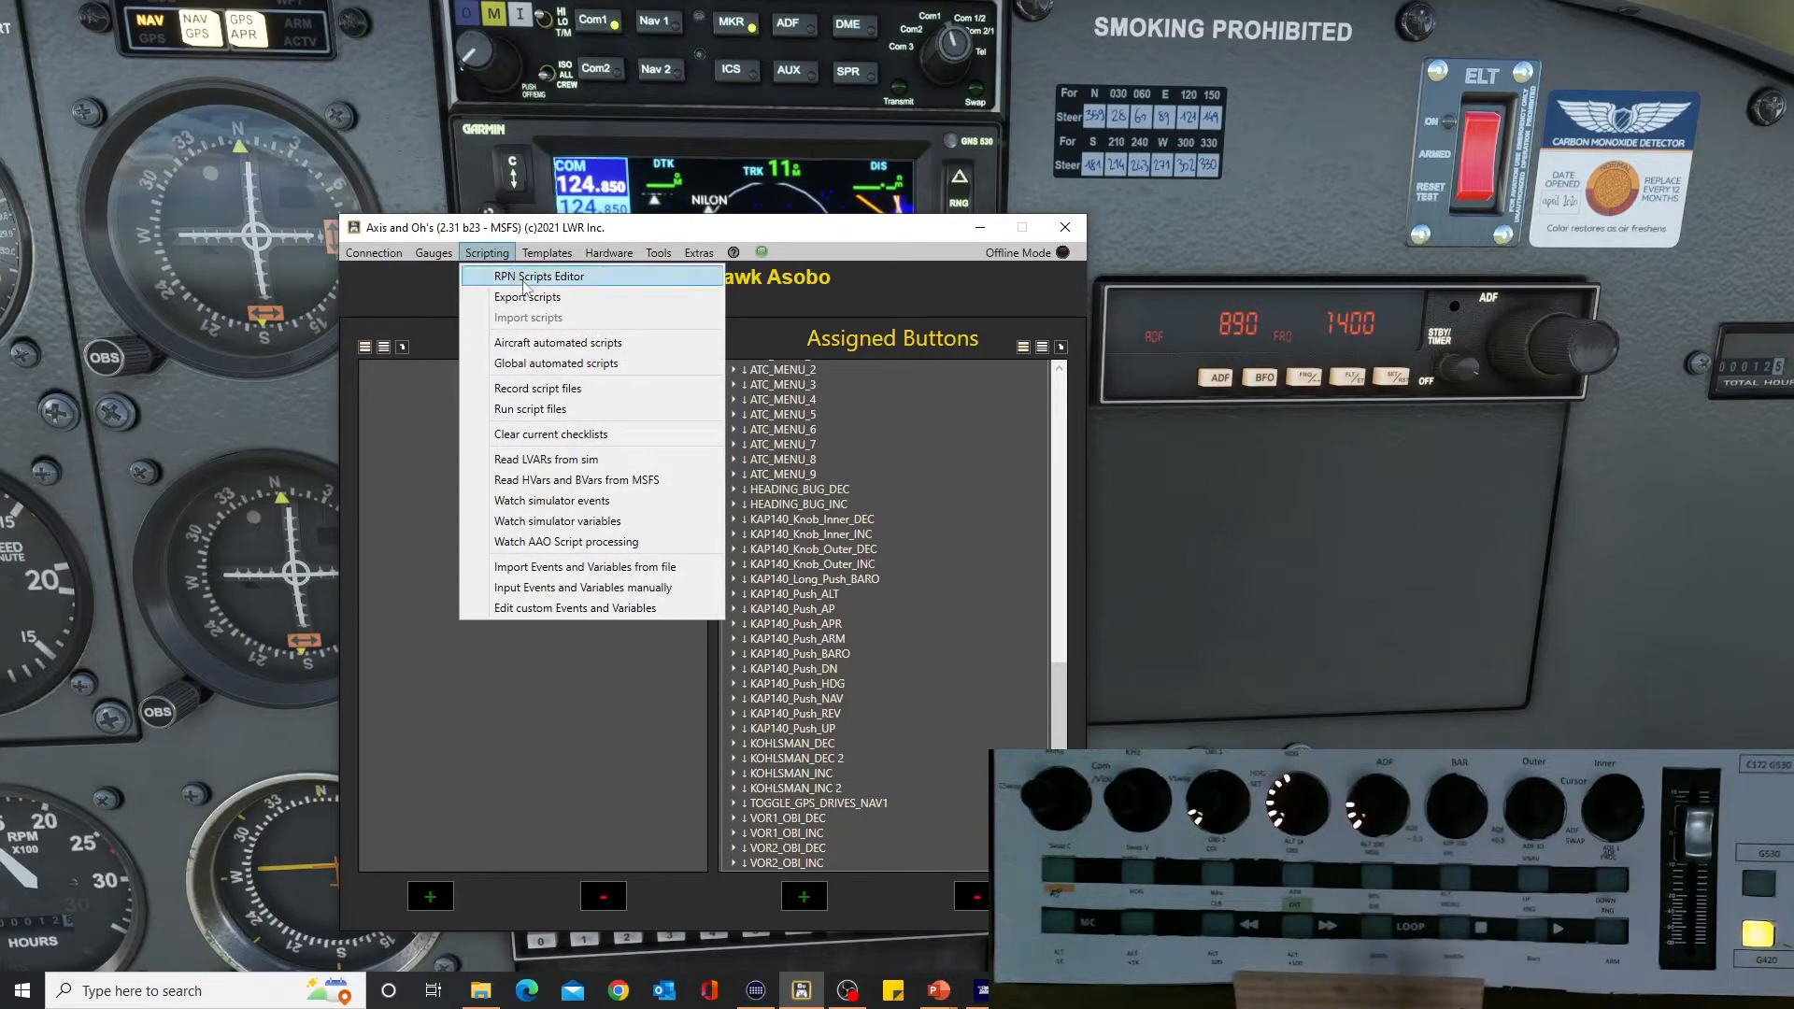
{"action": "left_click", "coordinate": [539, 275]}
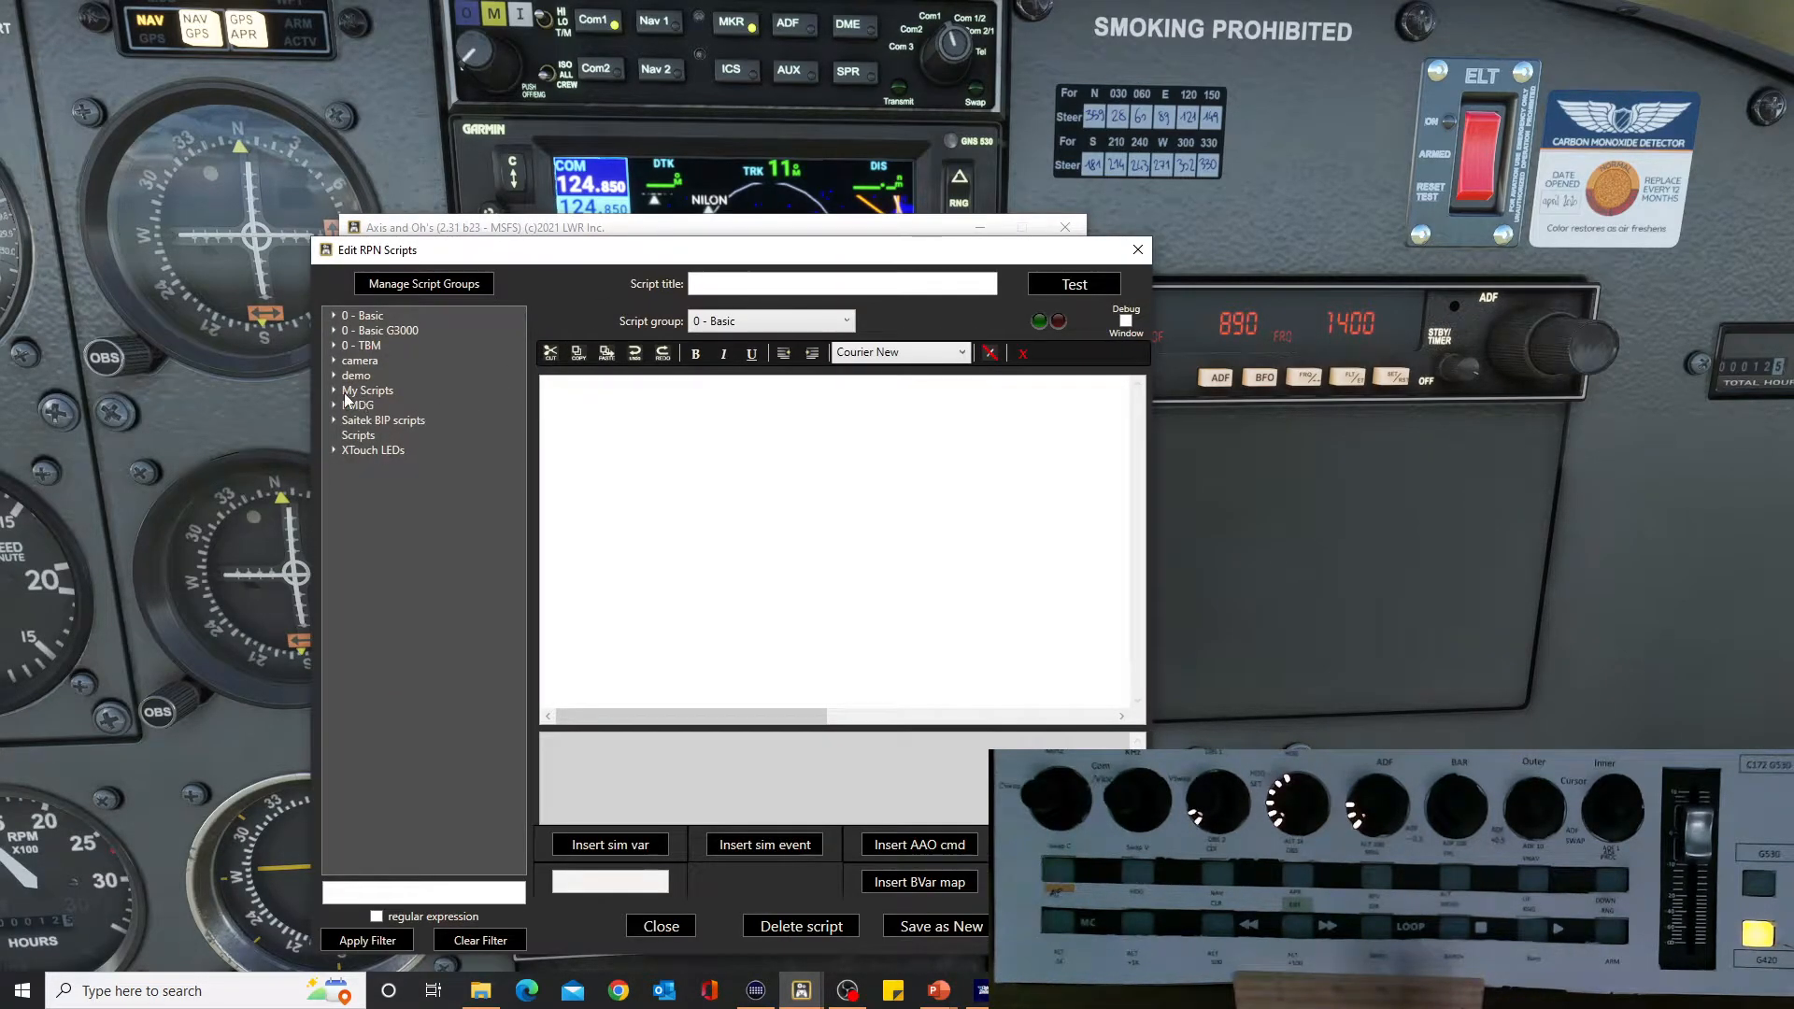
{"action": "left_click", "coordinate": [336, 391]}
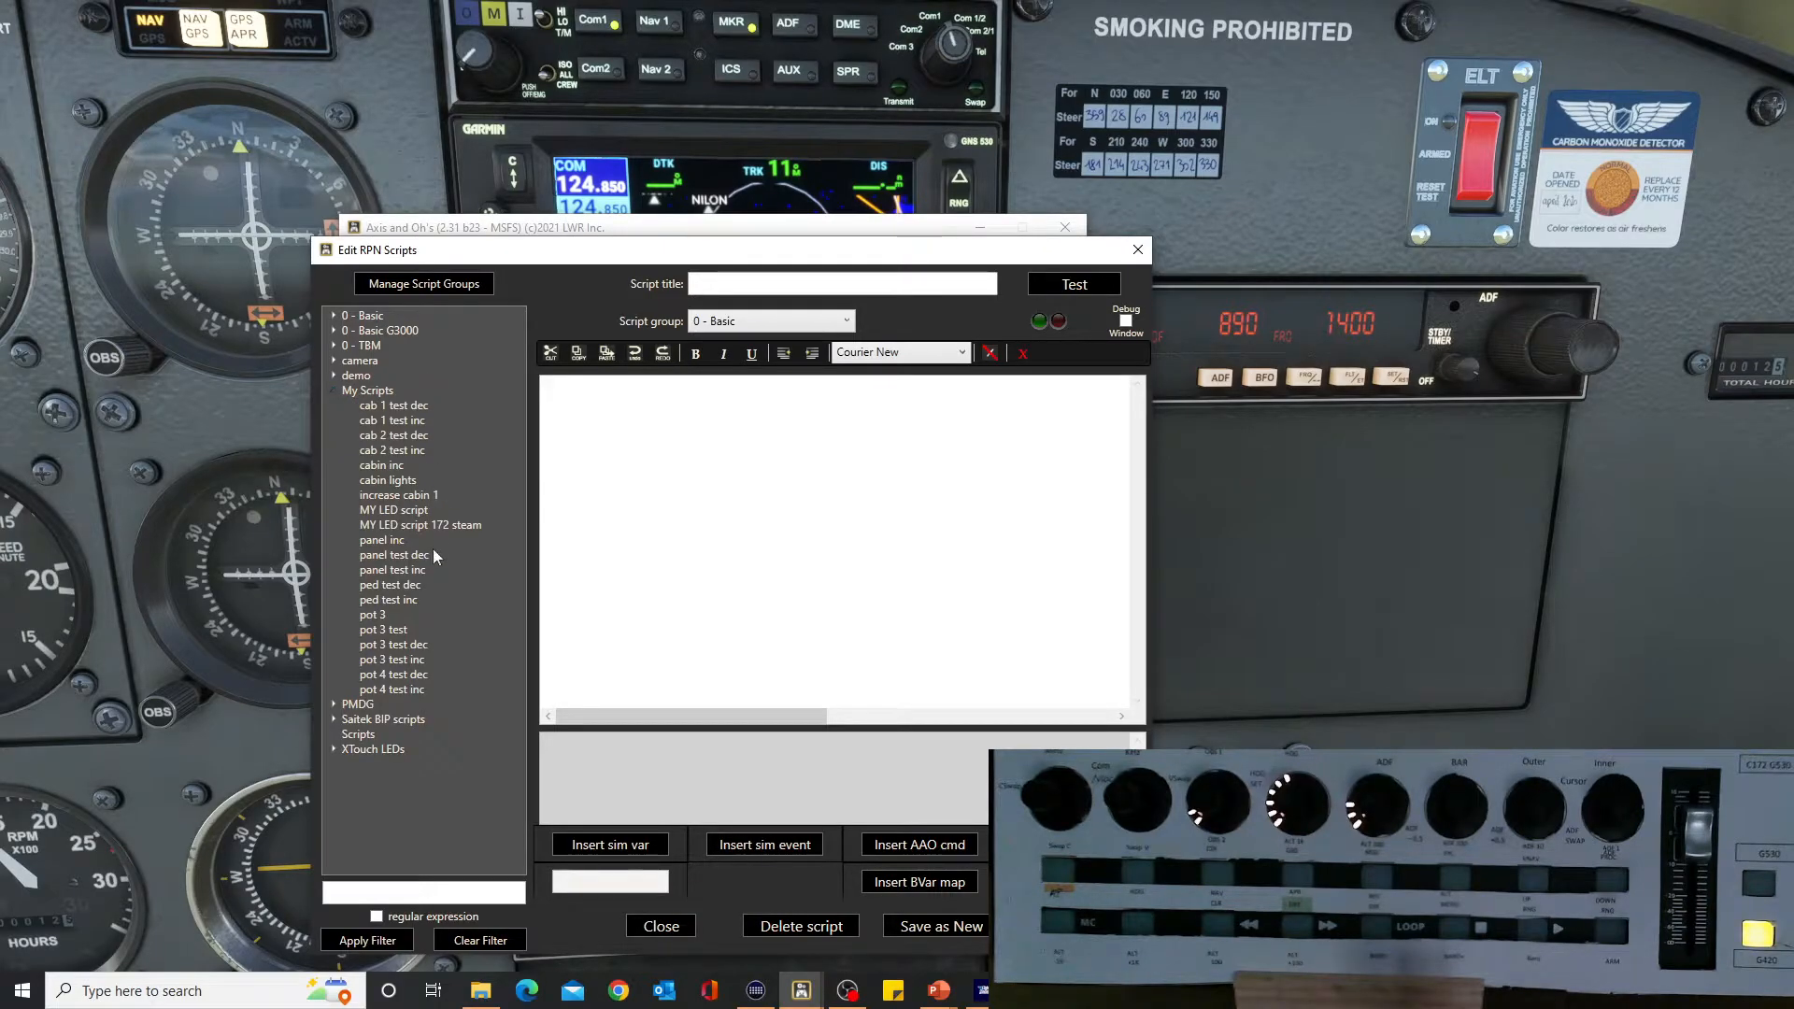
{"action": "mouse_move", "coordinate": [420, 531]}
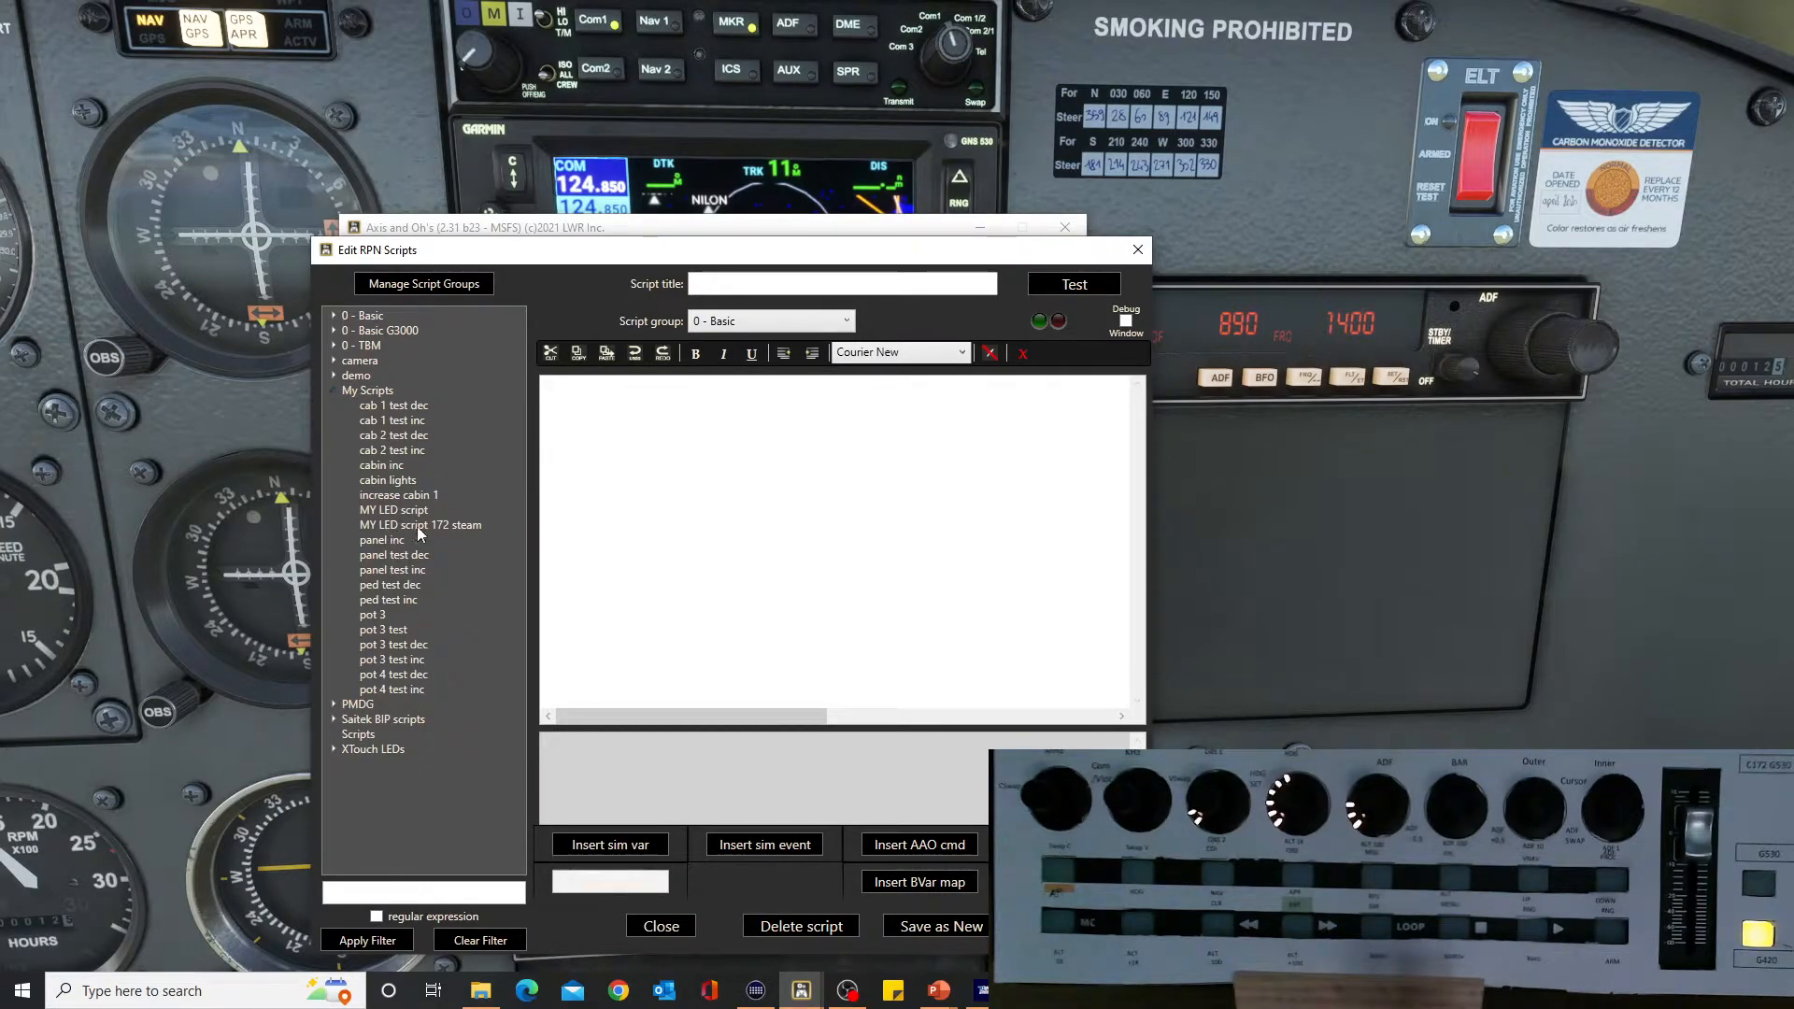
{"action": "left_click", "coordinate": [420, 524]}
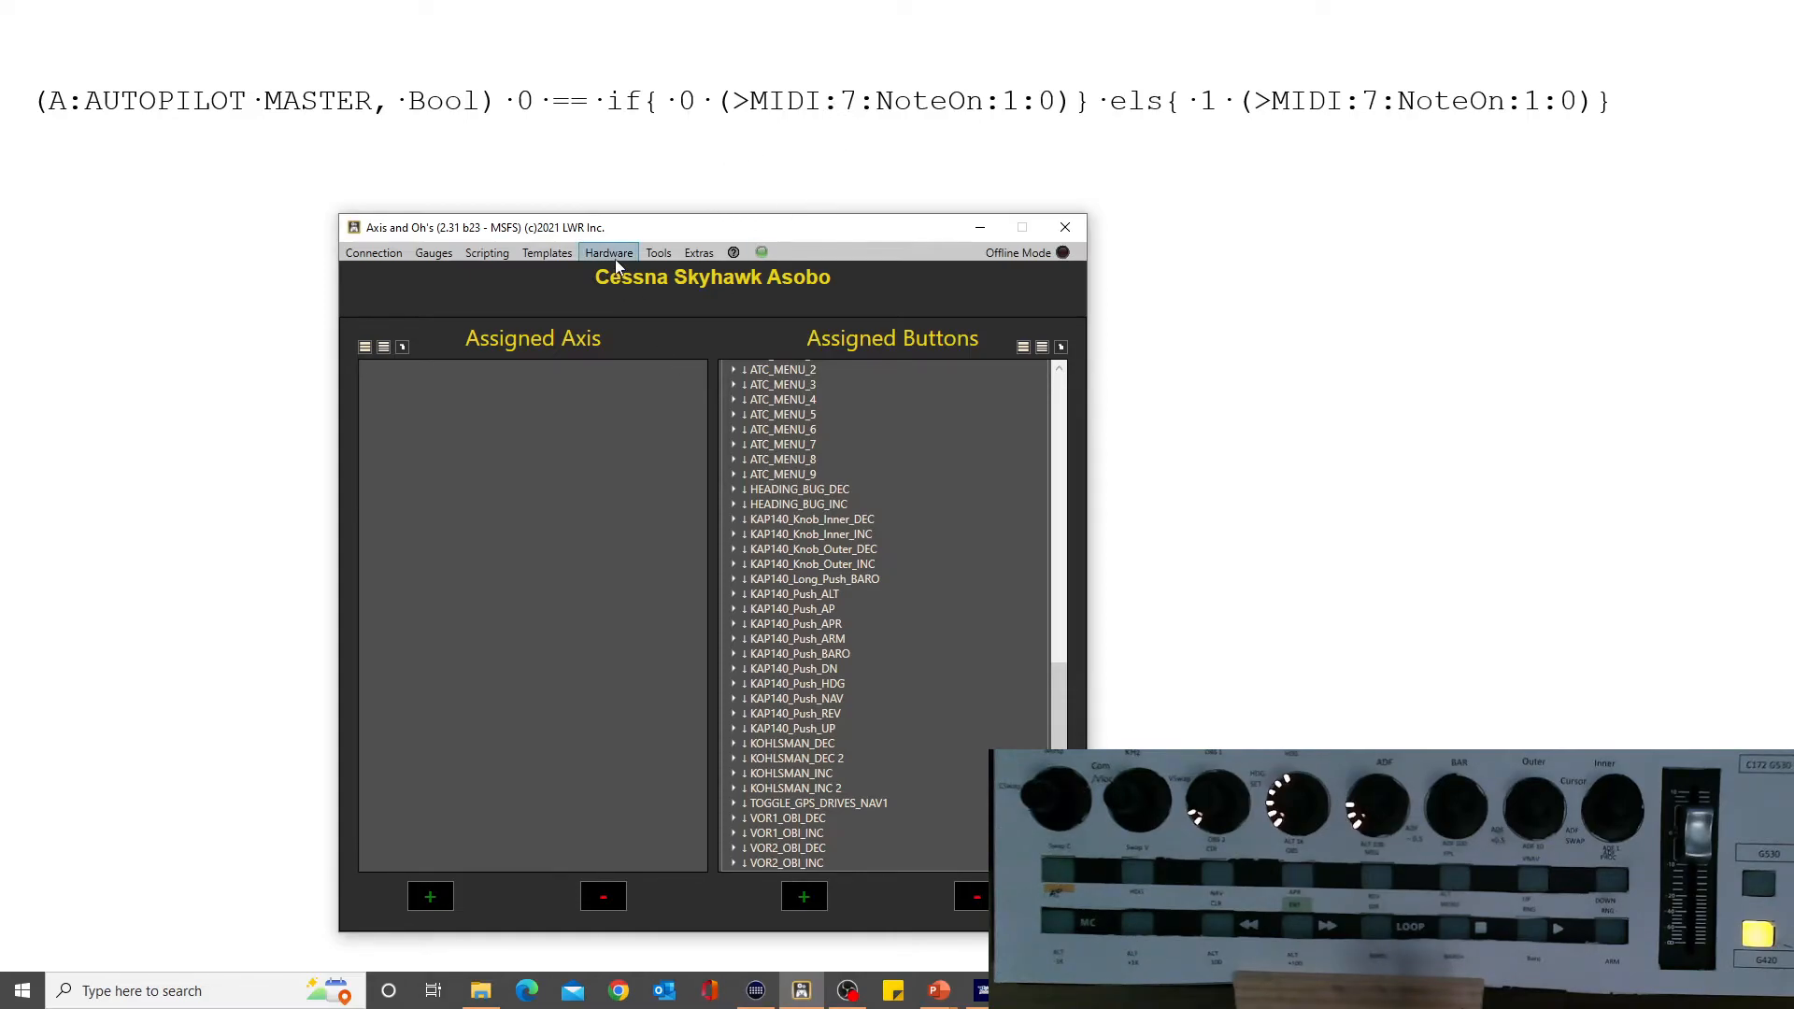
Confirm X-TOUCH MINI is MIDI OUT ID 7 in Connected MIDI devices, then close it.
{"action": "left_click", "coordinate": [607, 253]}
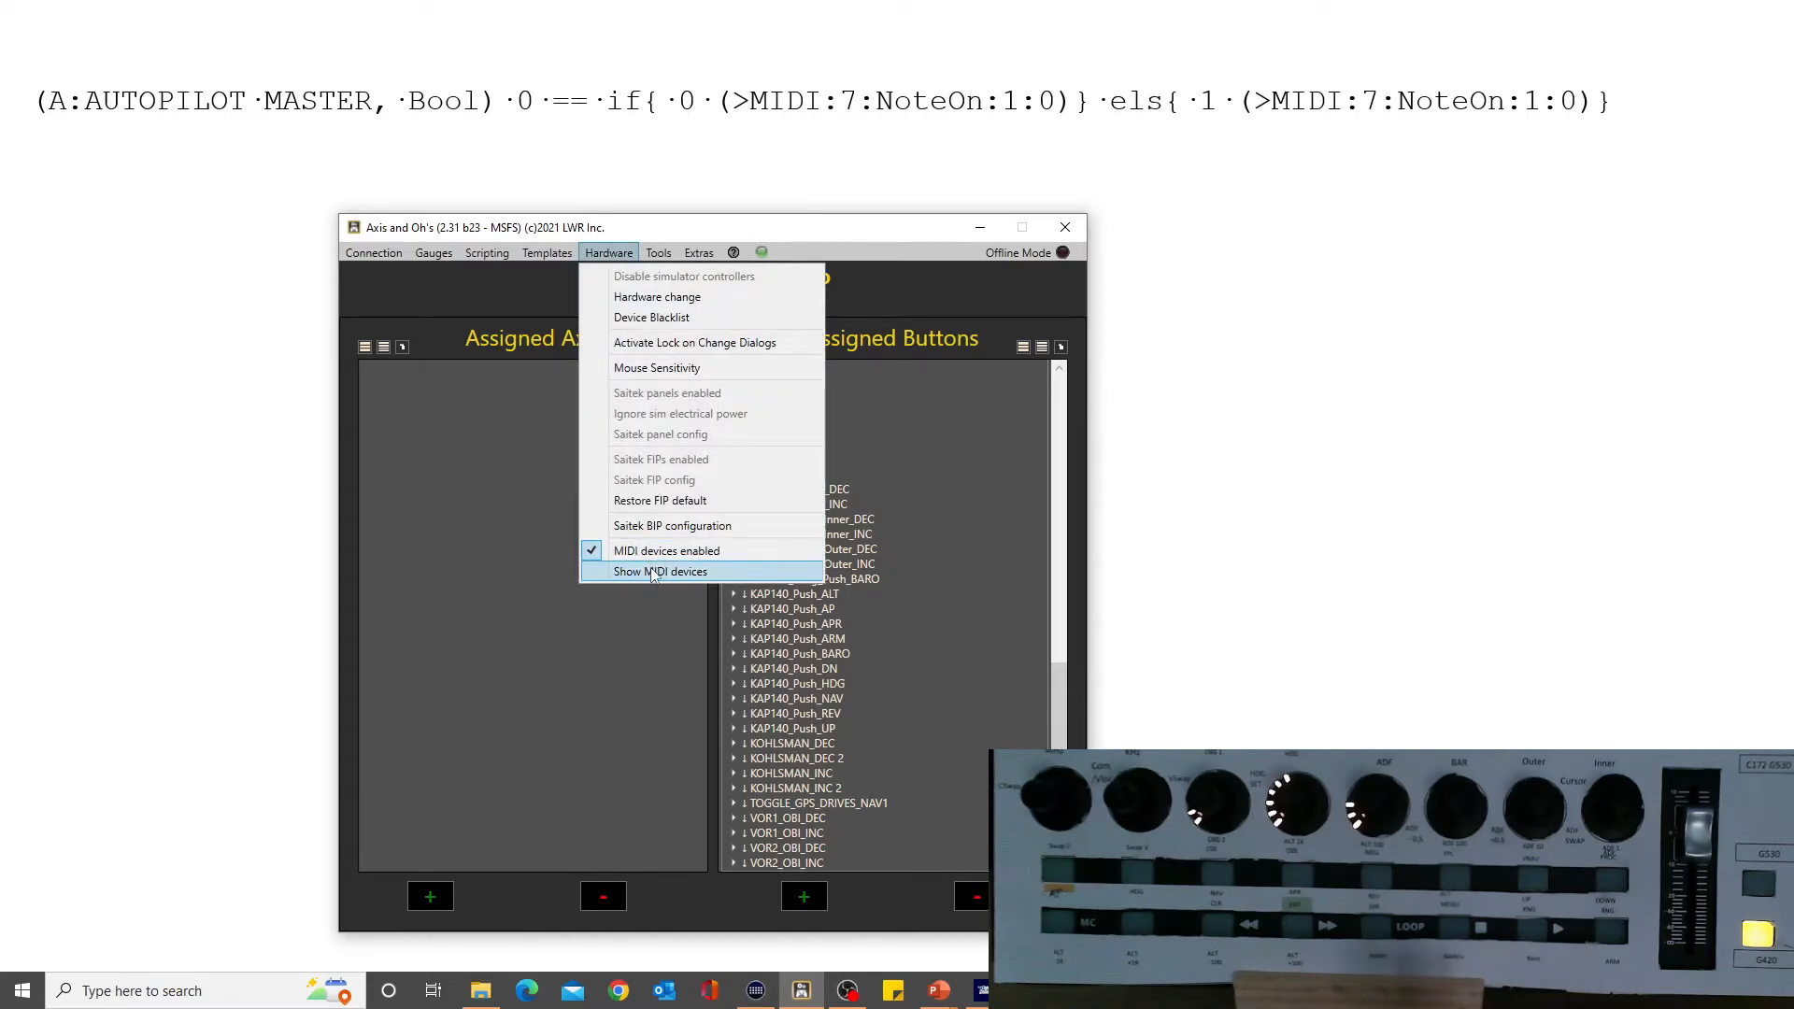
{"action": "left_click", "coordinate": [660, 571]}
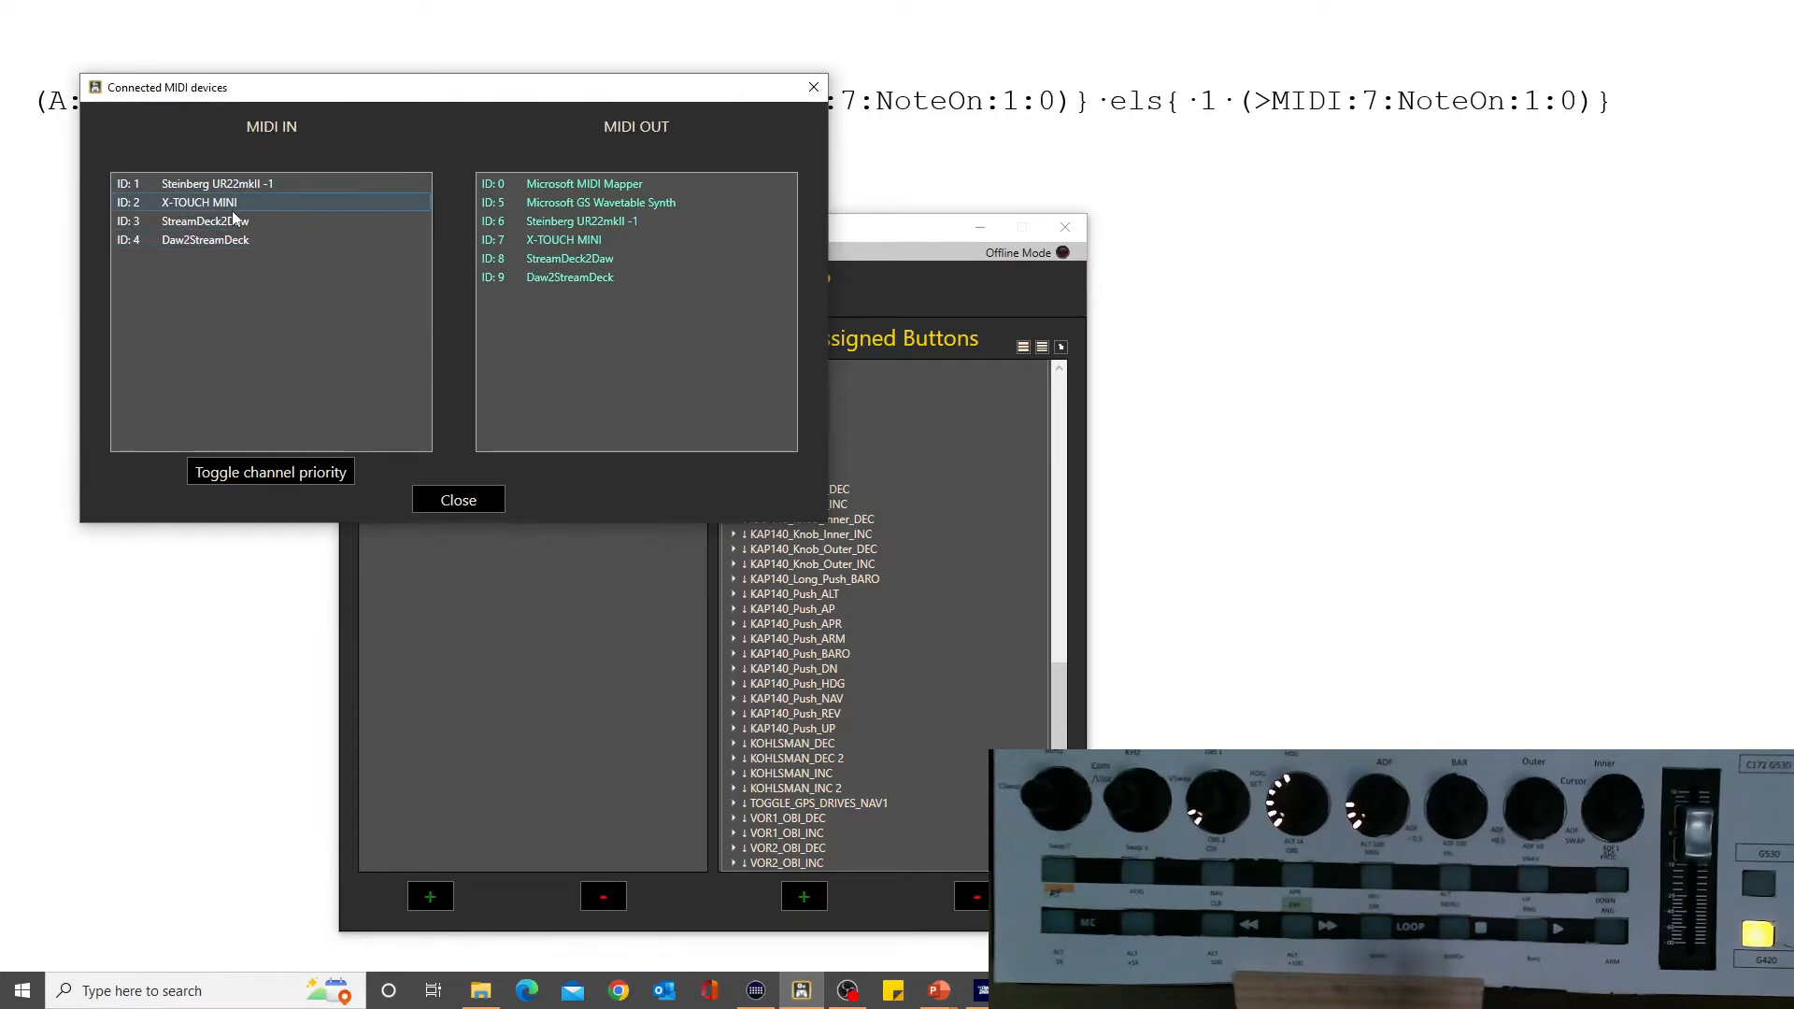
{"action": "left_click", "coordinate": [570, 258]}
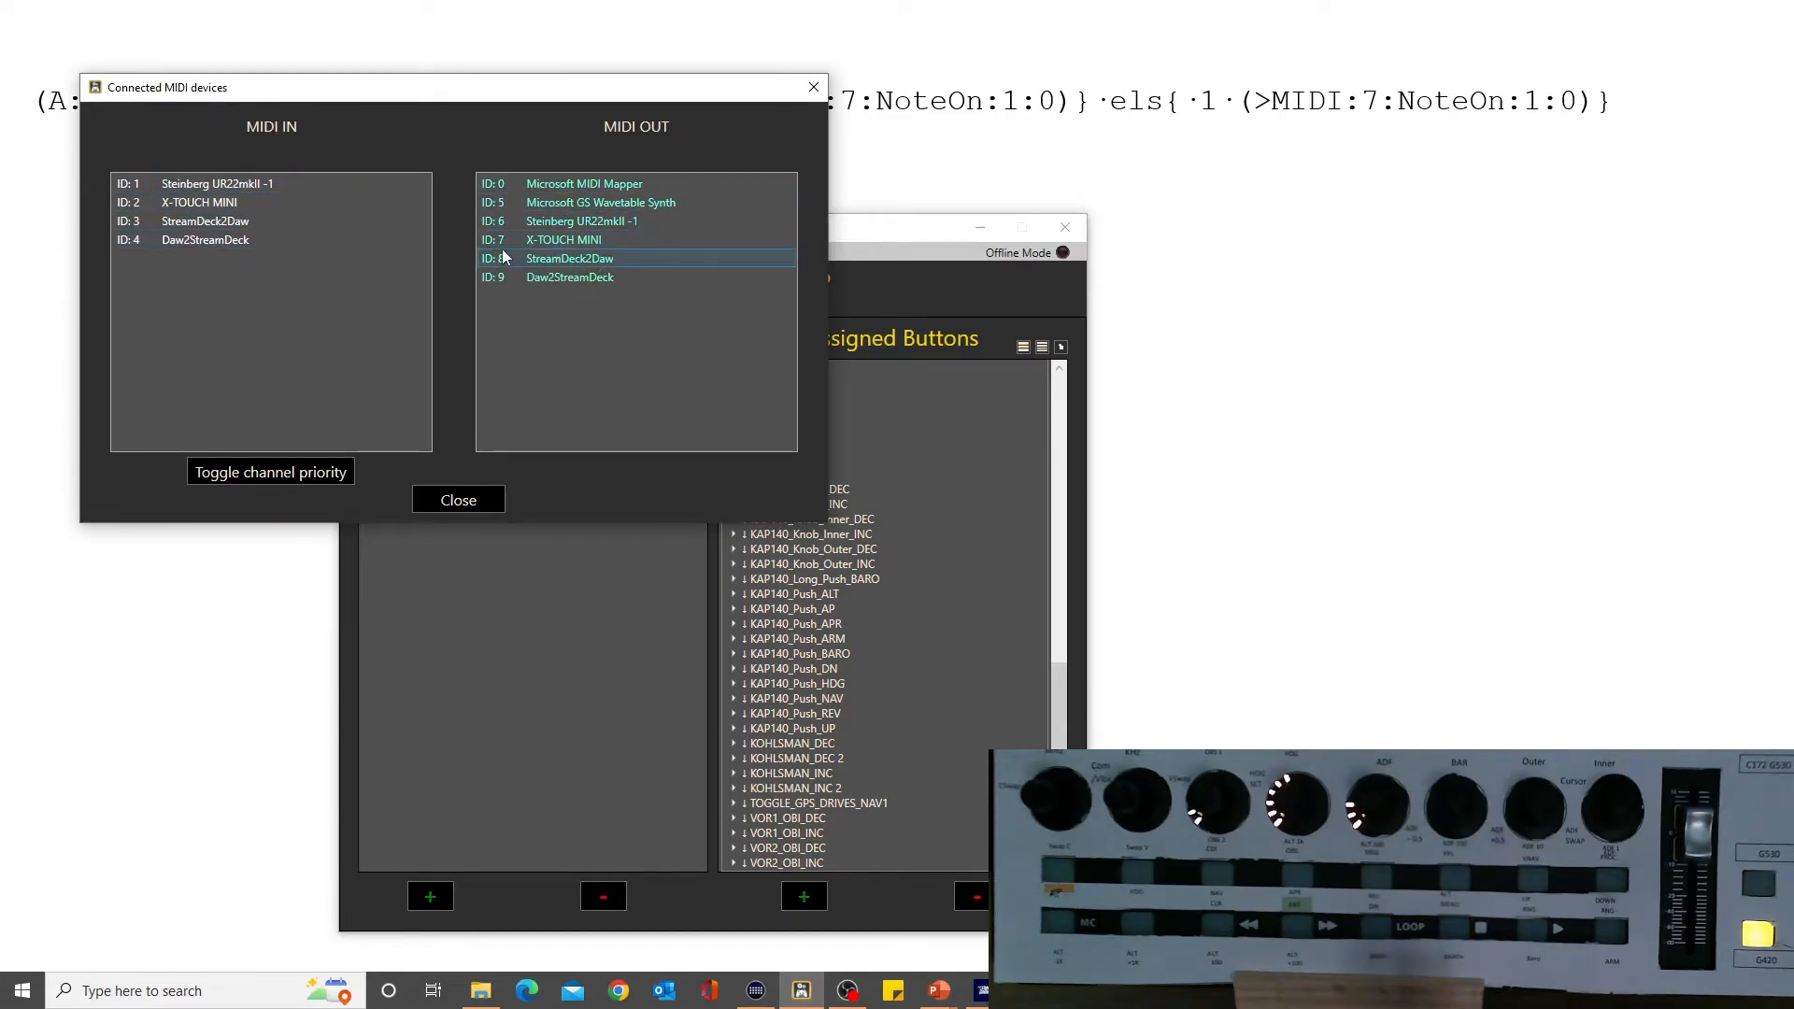
{"action": "left_click", "coordinate": [562, 239]}
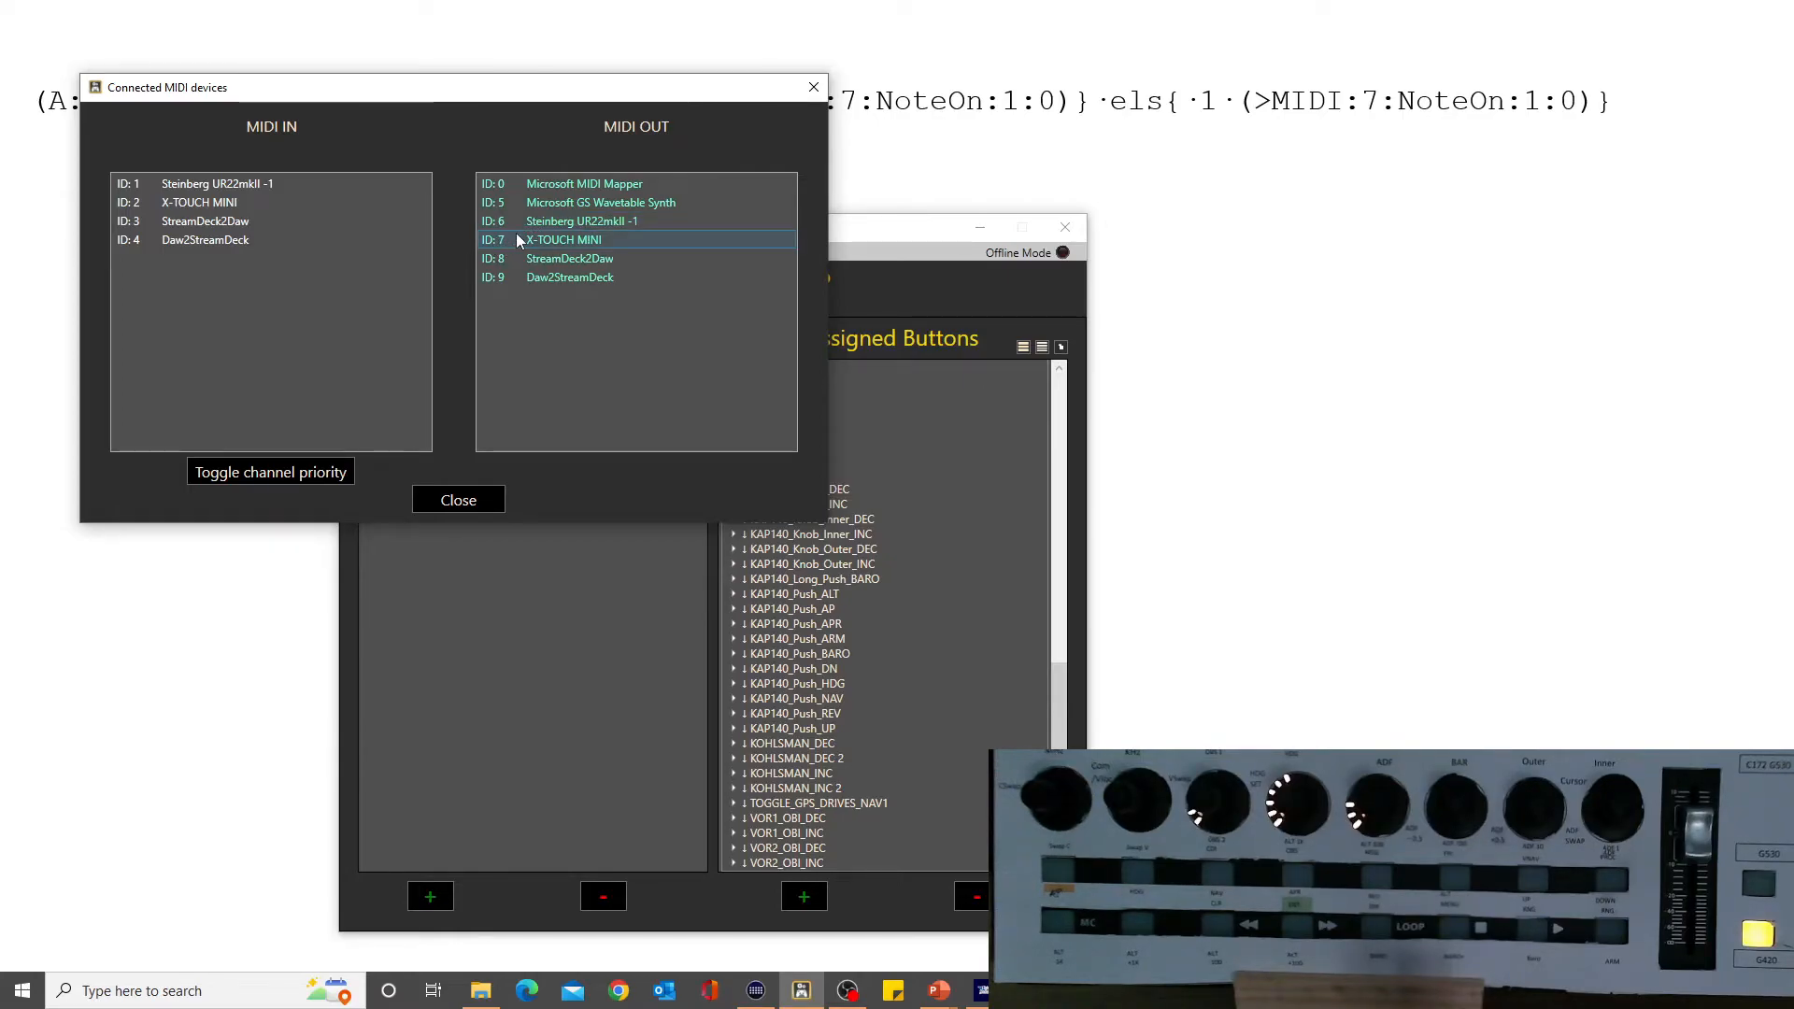
{"action": "left_click", "coordinate": [458, 500]}
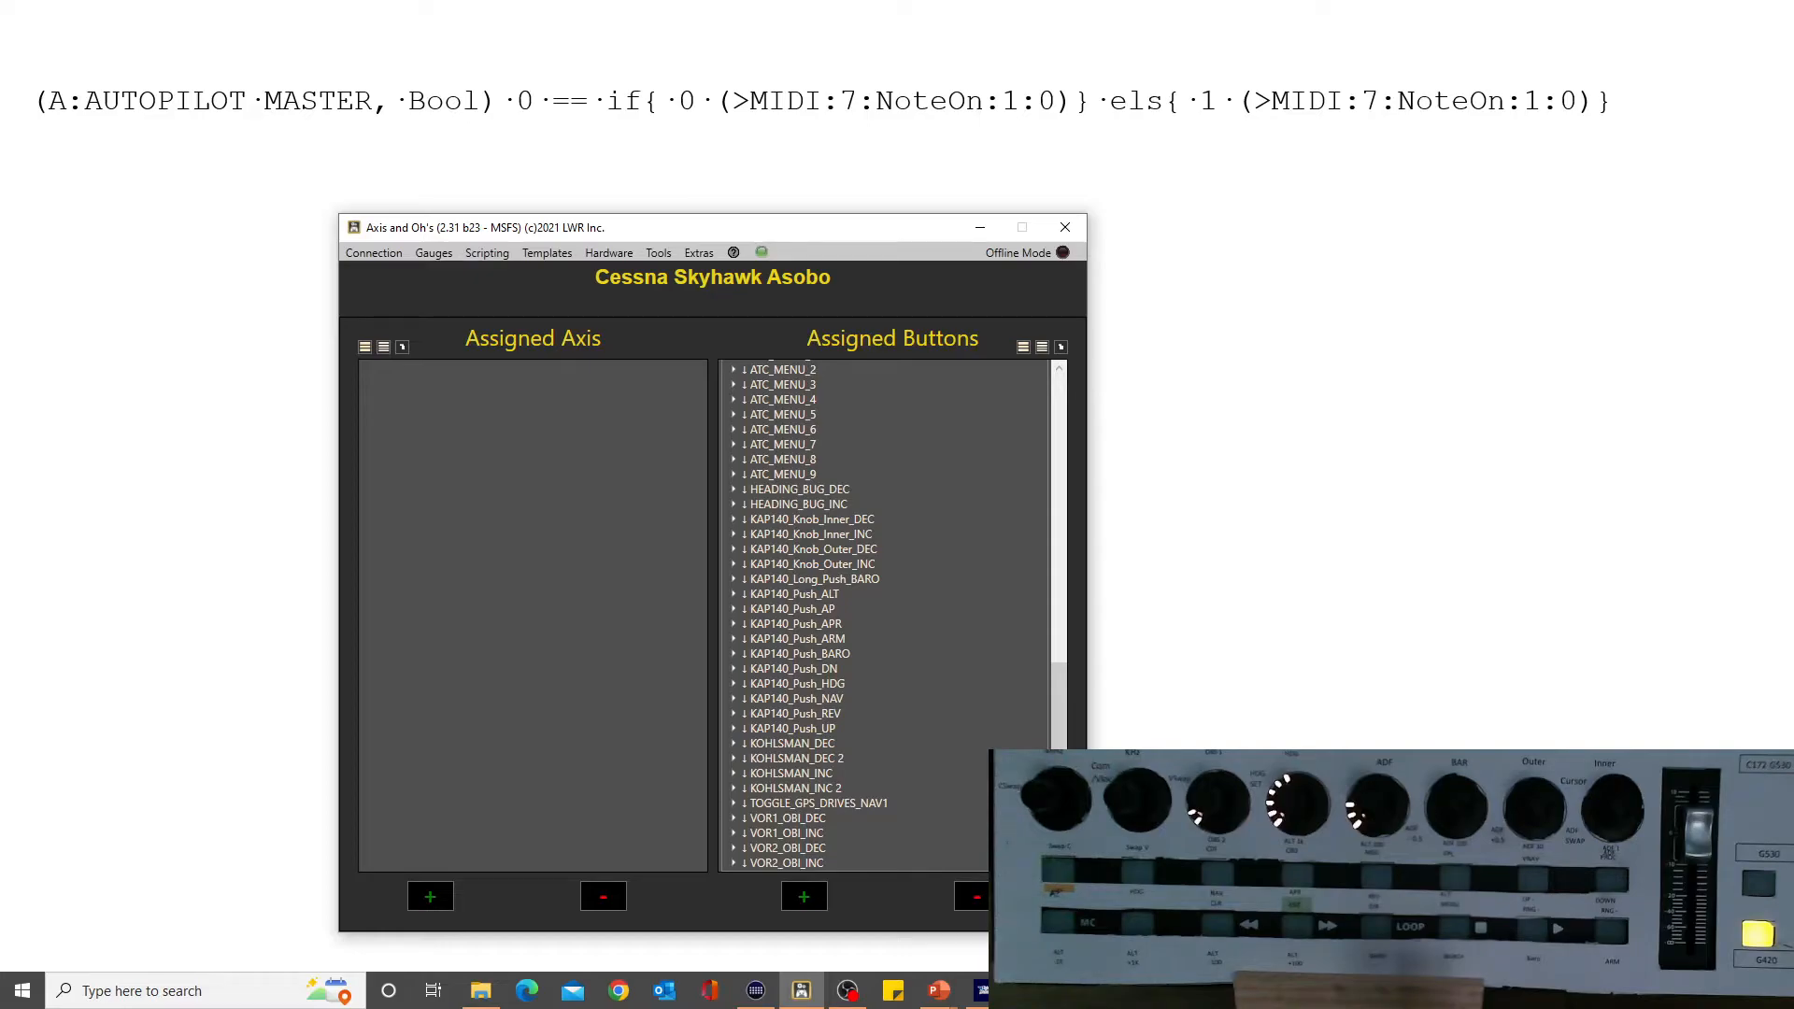
{"action": "mouse_move", "coordinate": [1044, 121]}
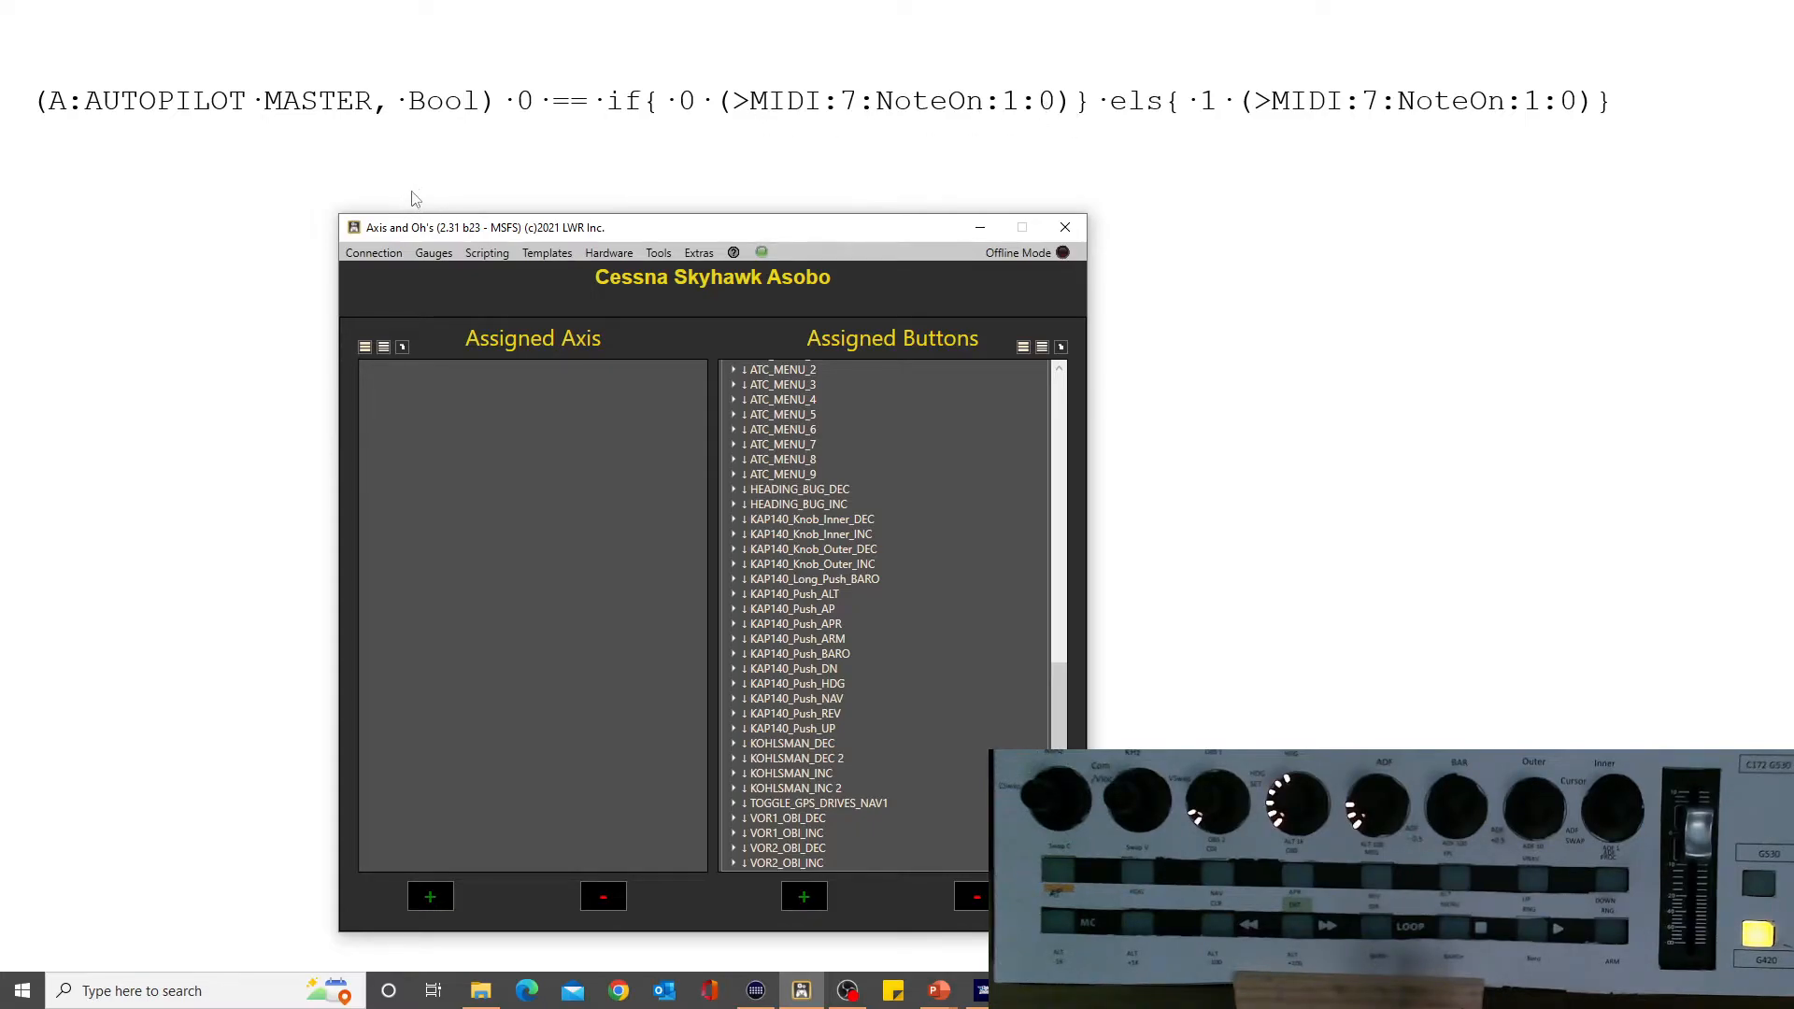
{"action": "mouse_move", "coordinate": [412, 150]}
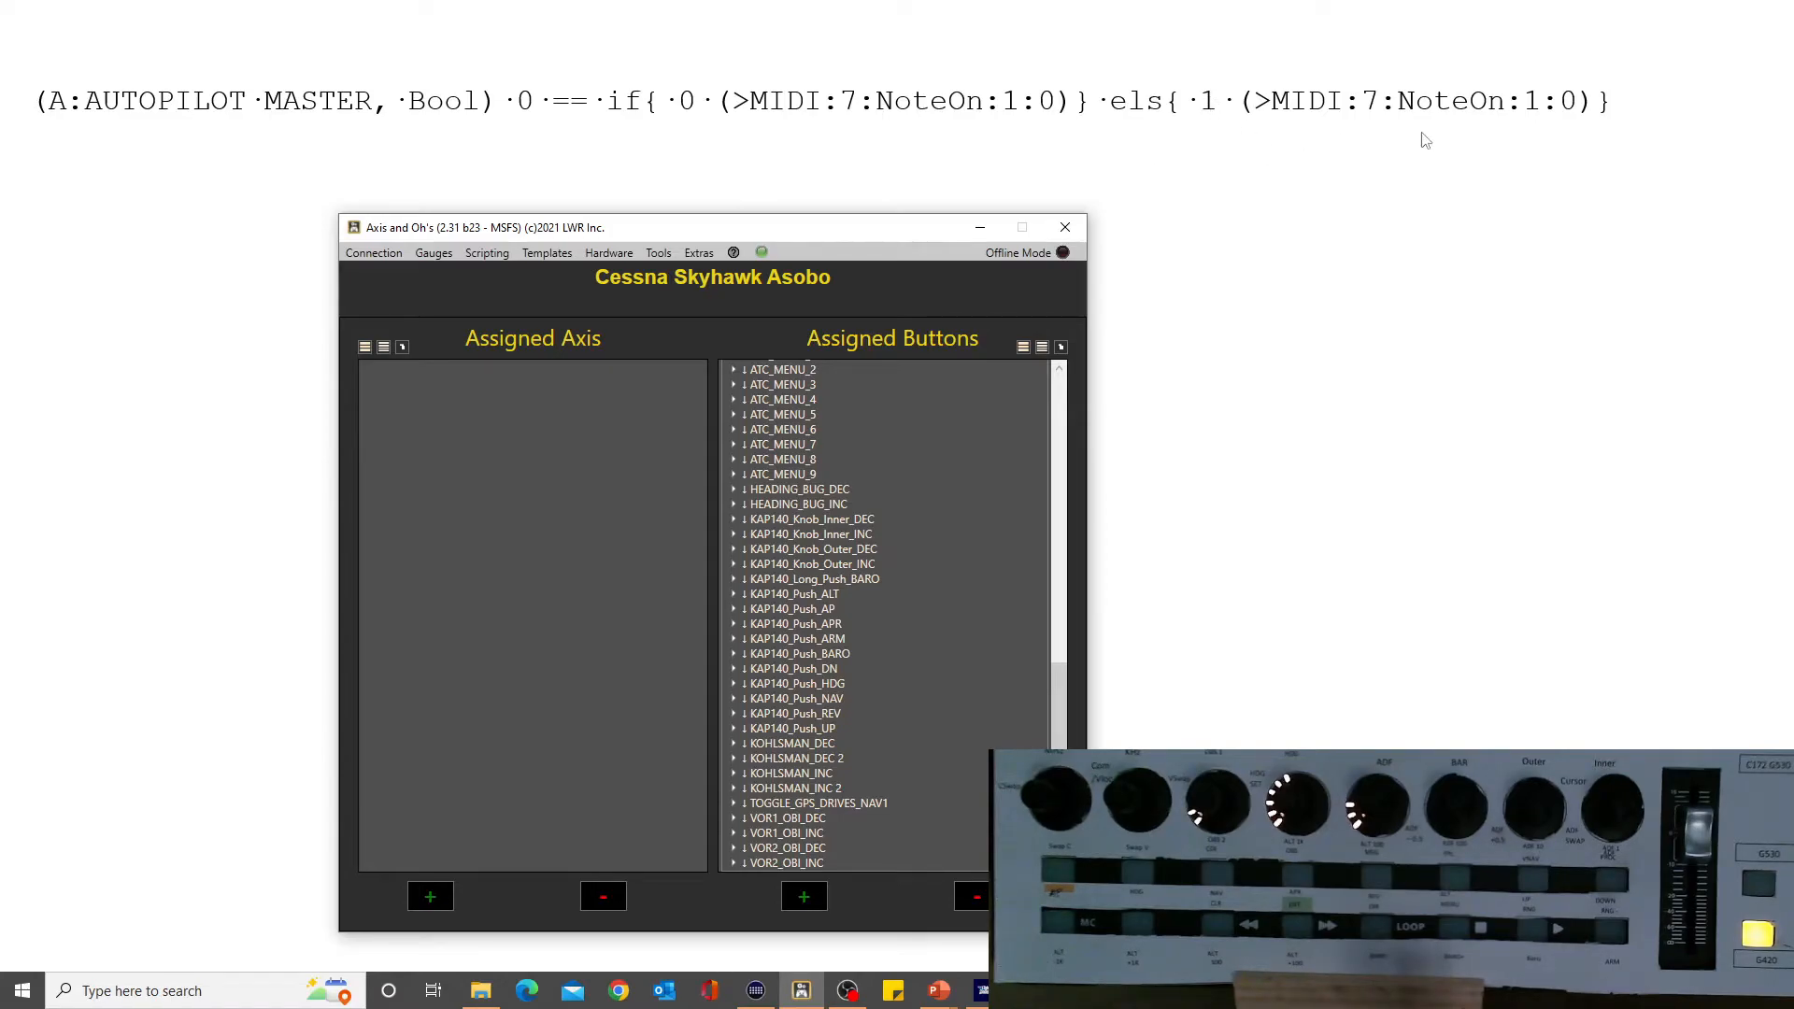
{"action": "mouse_move", "coordinate": [1600, 130]}
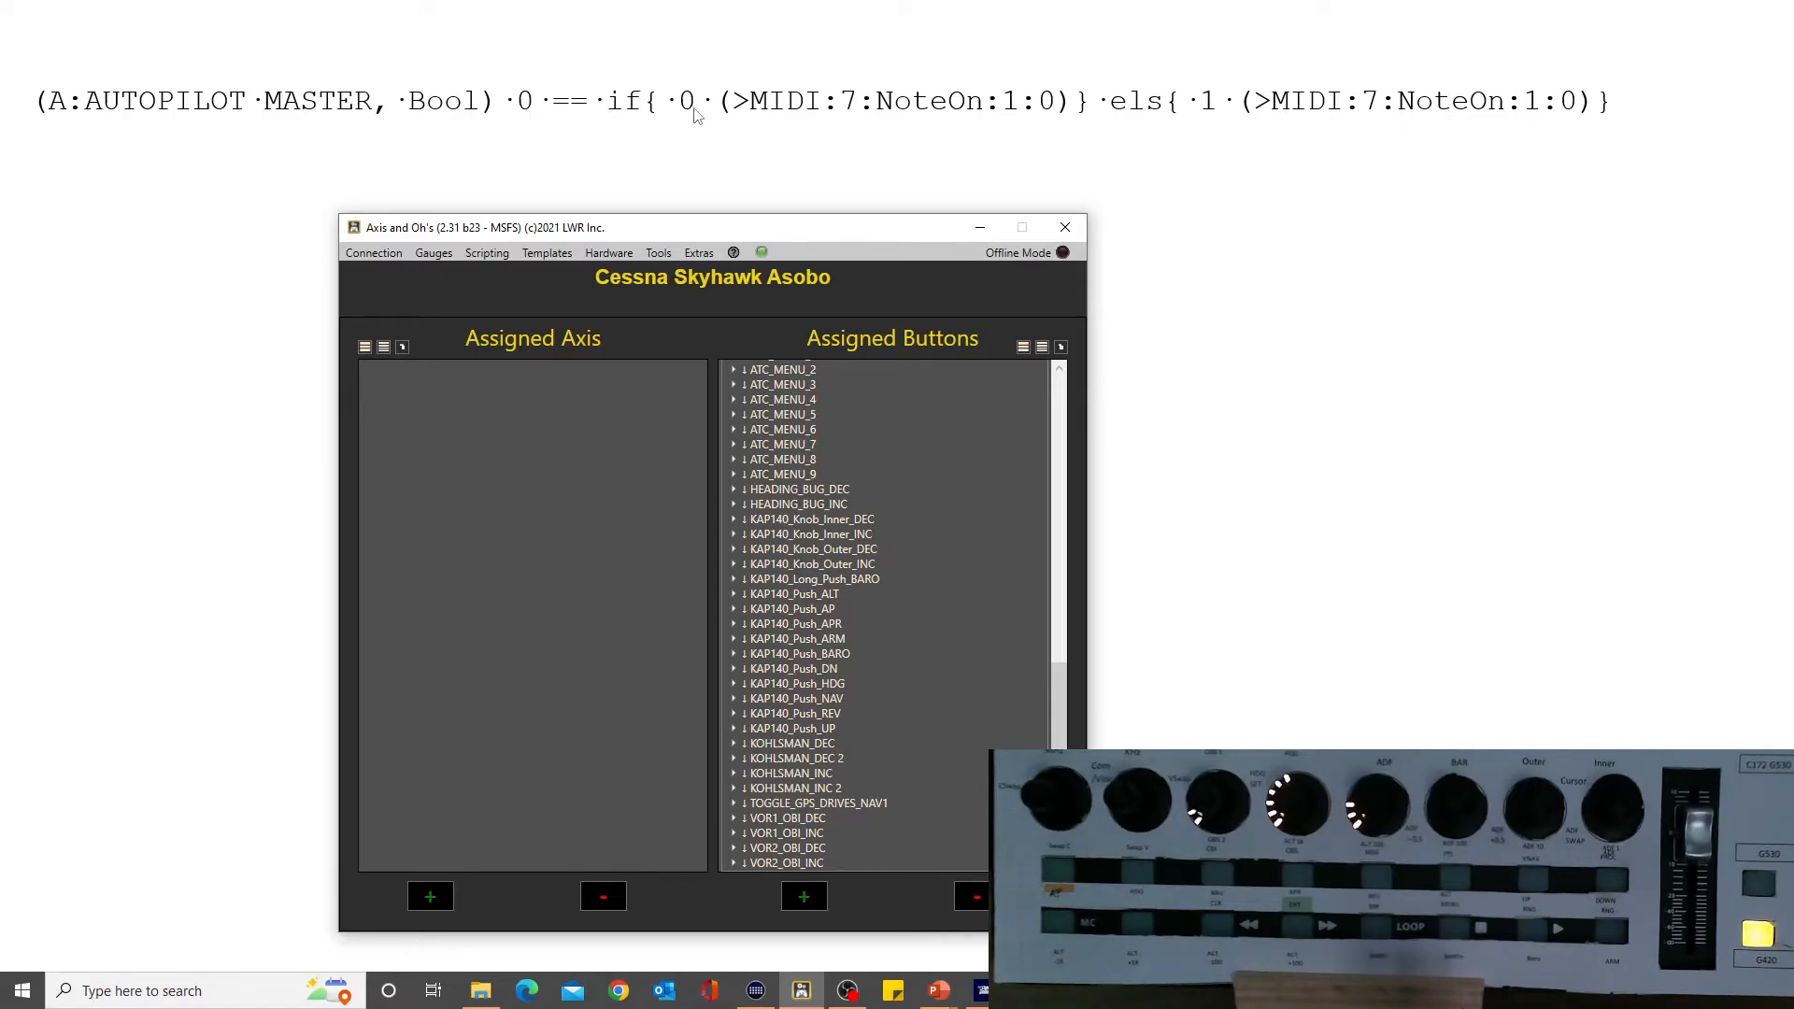
{"action": "mouse_move", "coordinate": [1161, 153]}
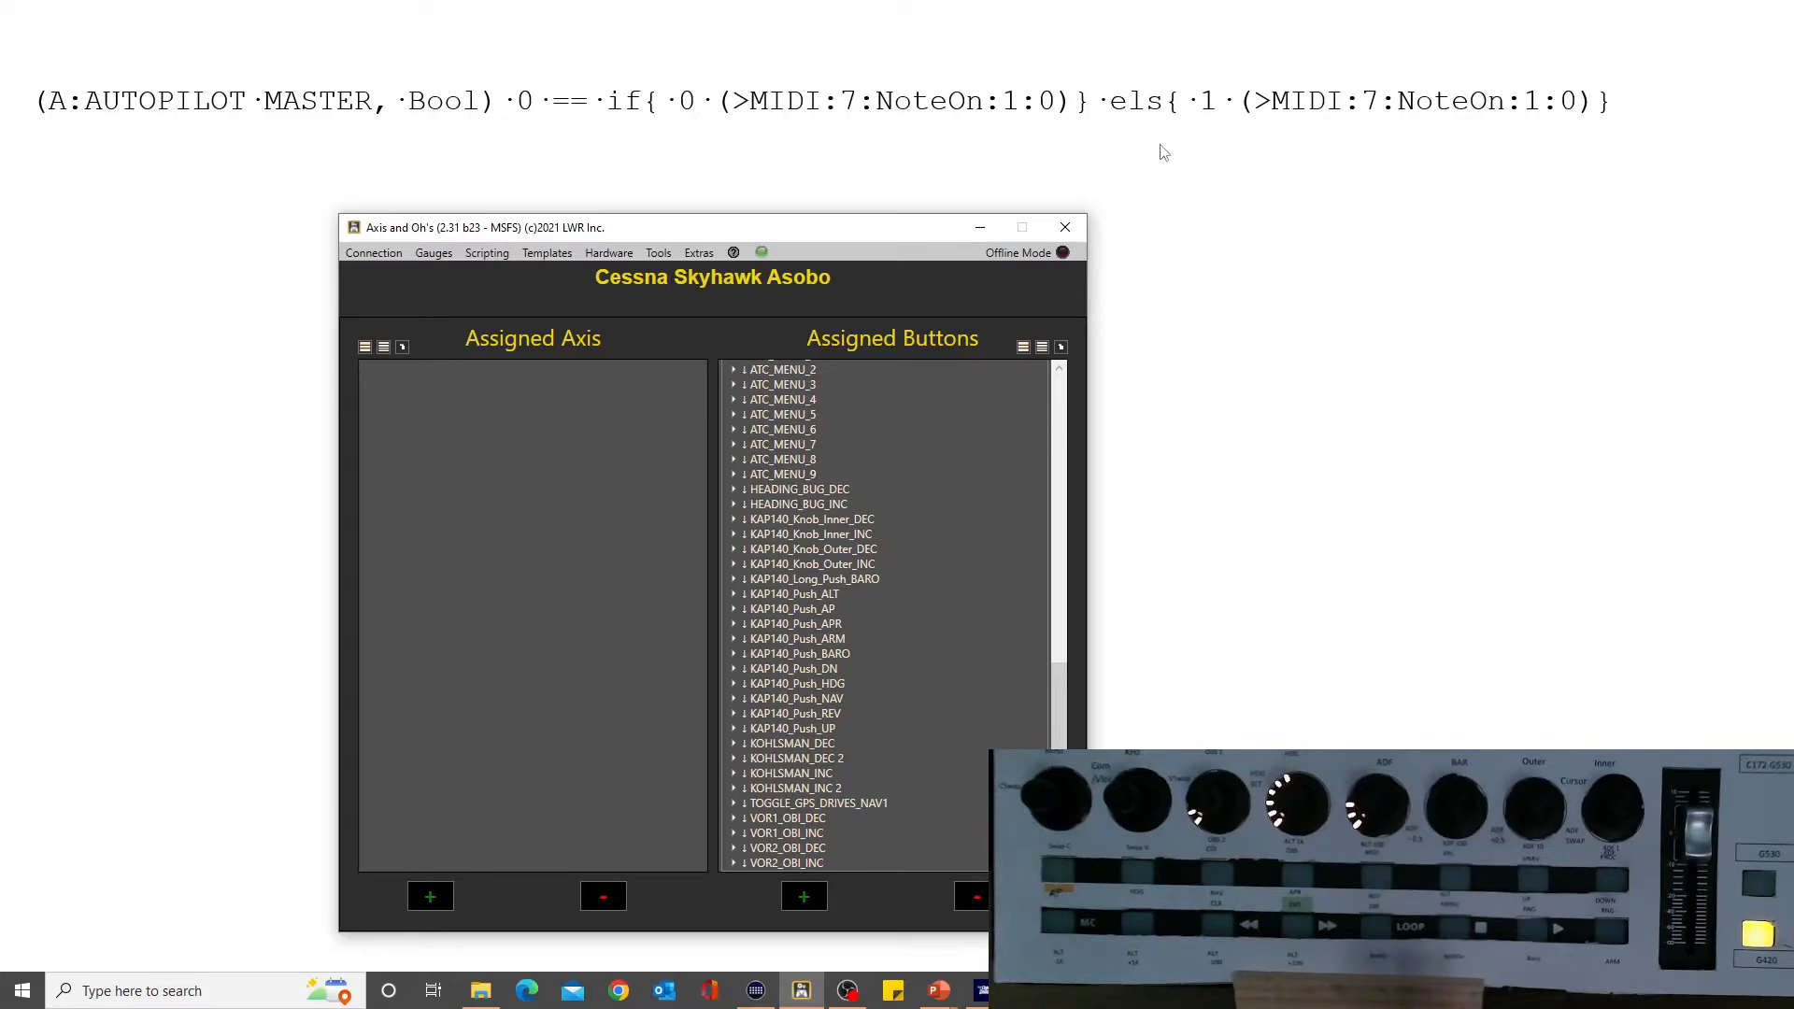
{"action": "mouse_move", "coordinate": [783, 423]}
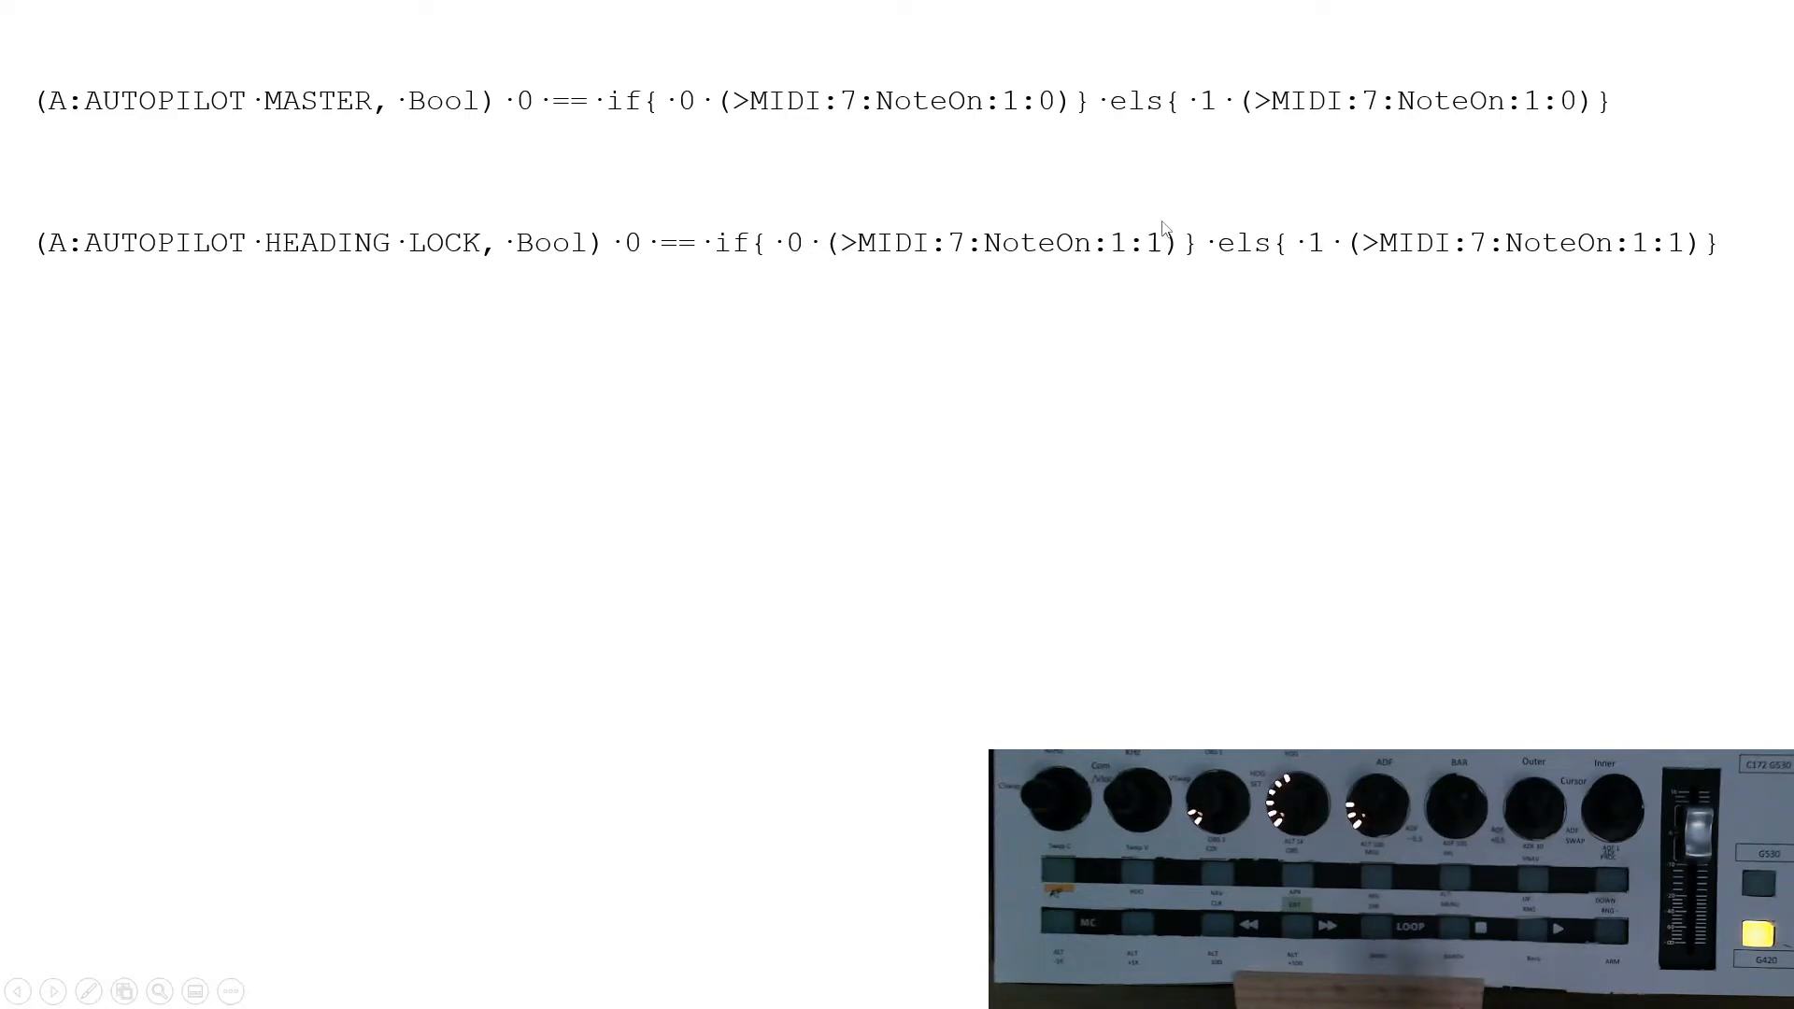
{"action": "mouse_move", "coordinate": [1622, 282]}
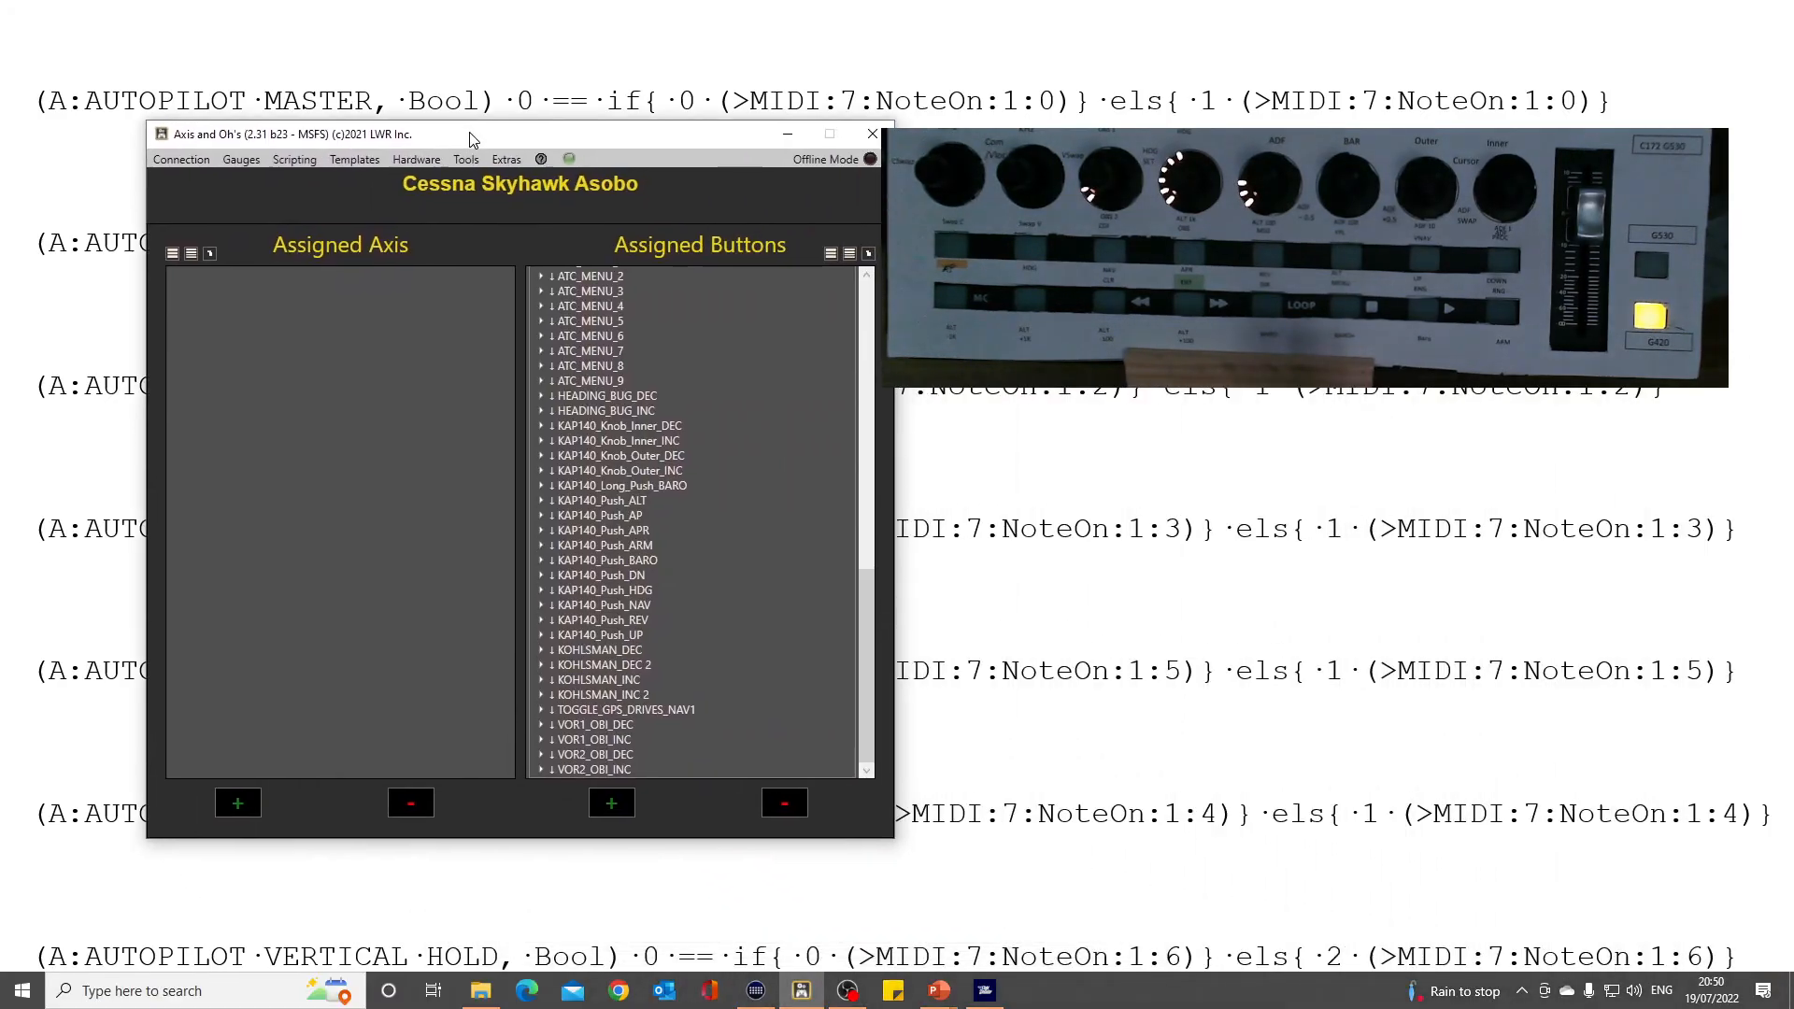
Open Scripting > Aircraft automated scripts for the Cessna Skyhawk Asobo.
{"action": "left_click", "coordinate": [295, 159]}
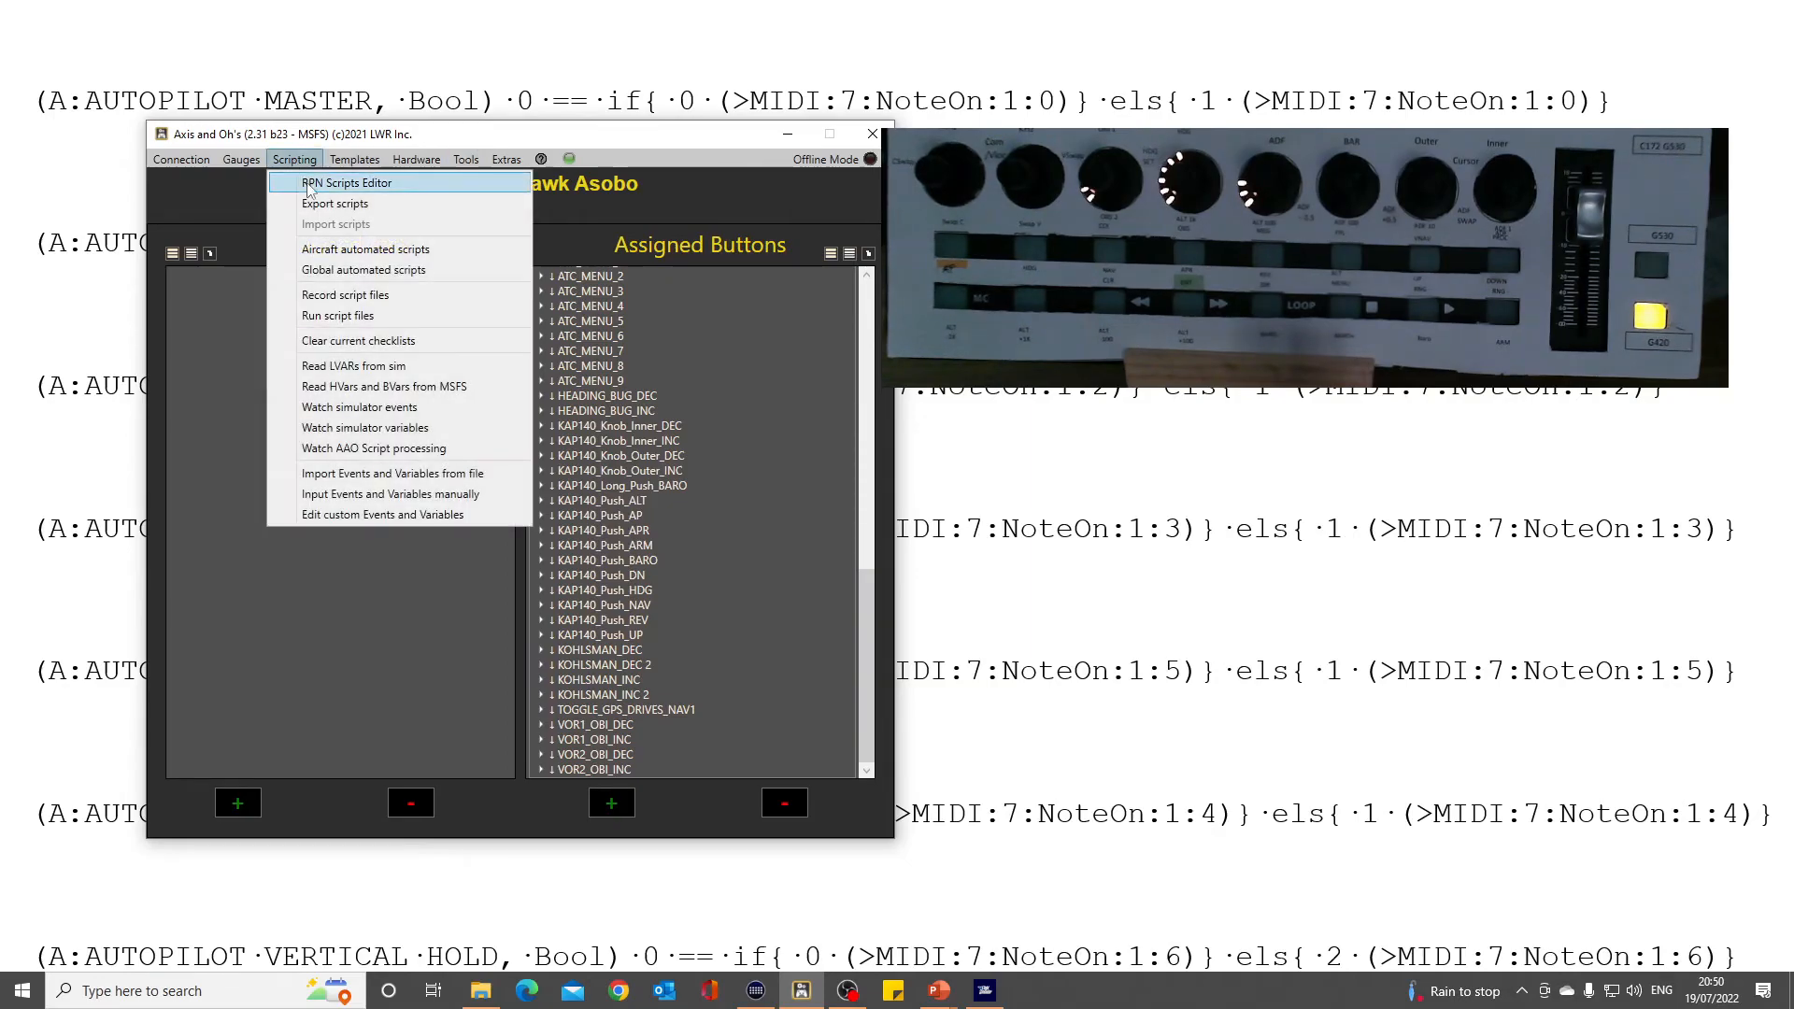
{"action": "mouse_move", "coordinate": [612, 193]}
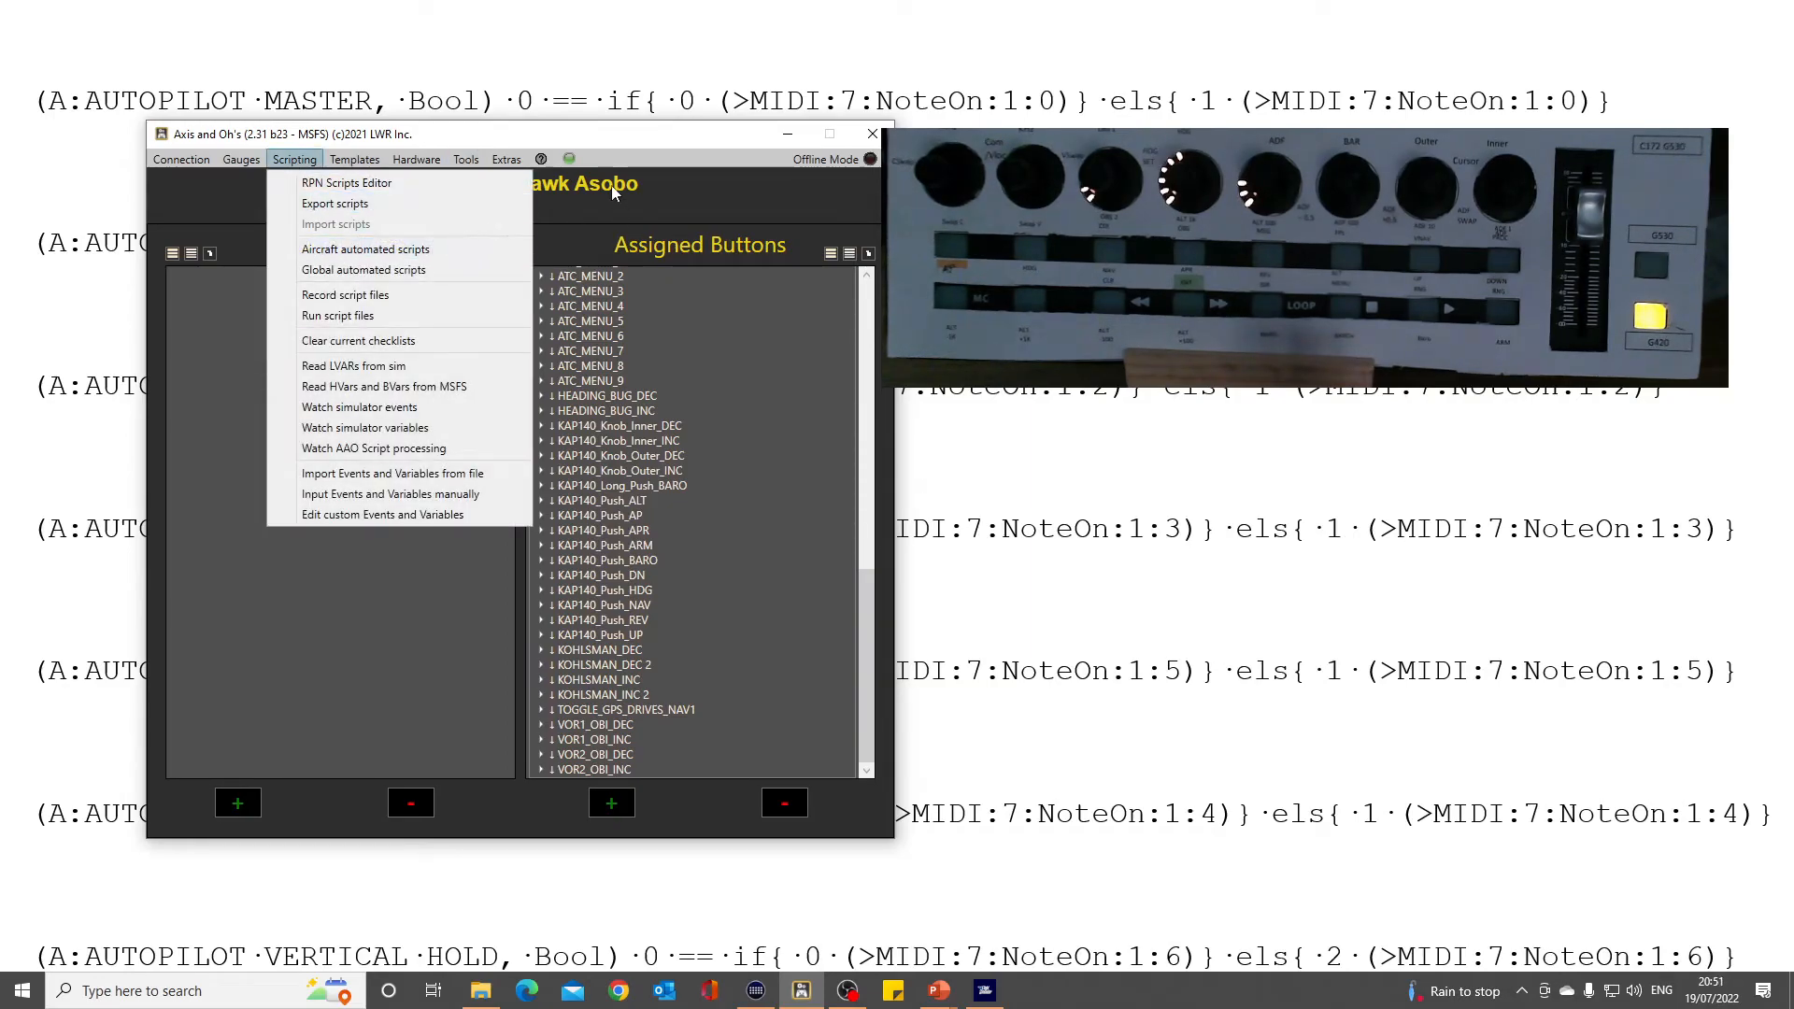
{"action": "mouse_move", "coordinate": [365, 248]}
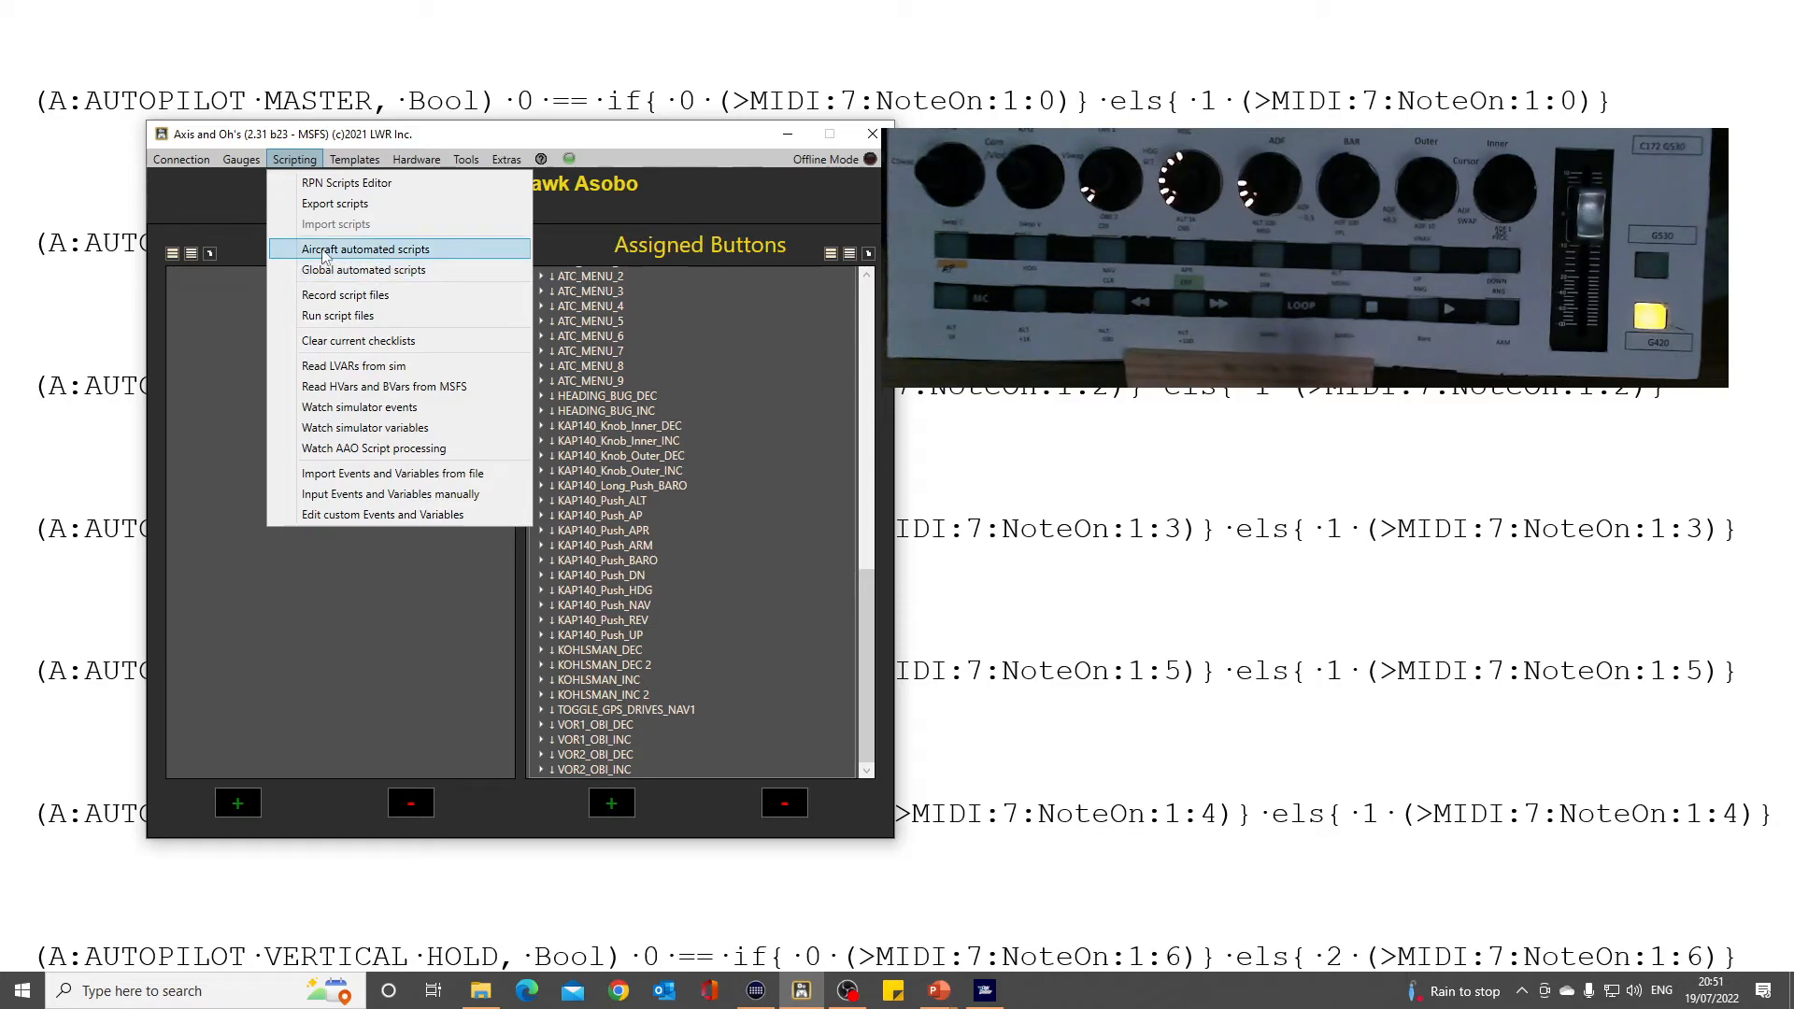
{"action": "mouse_move", "coordinate": [412, 285]}
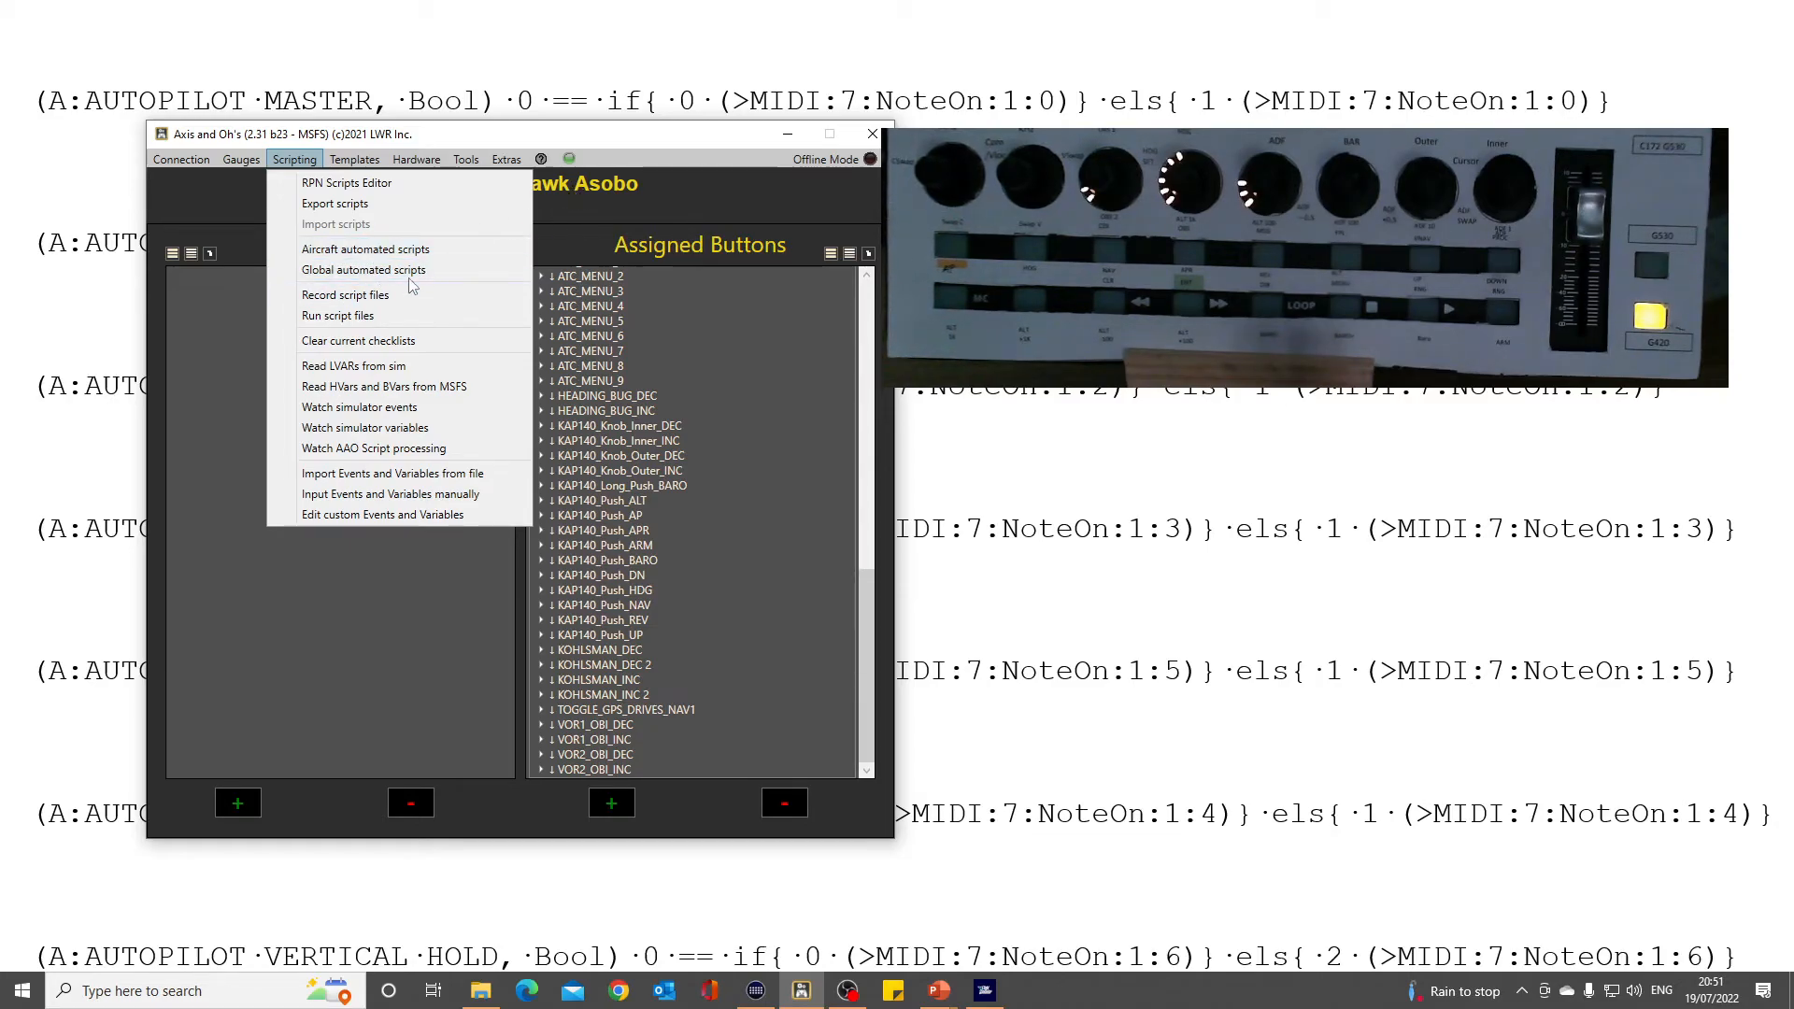
{"action": "mouse_move", "coordinate": [365, 250]}
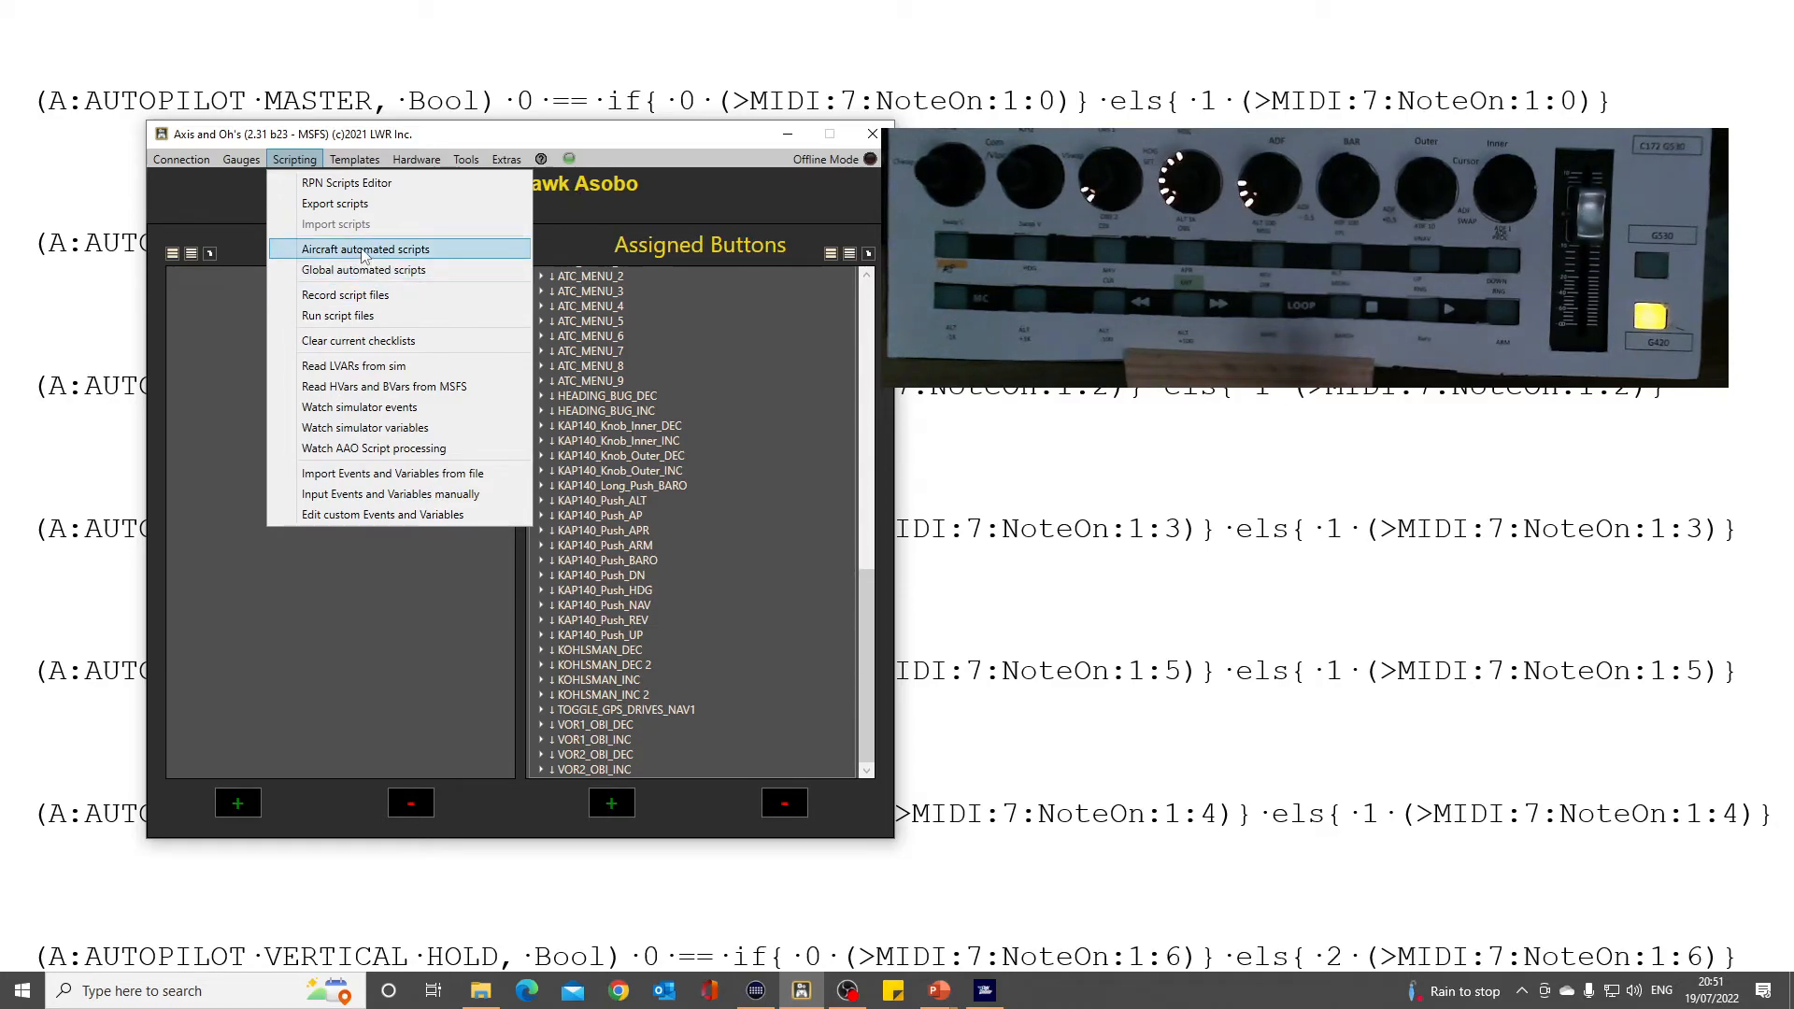
{"action": "left_click", "coordinate": [367, 248]}
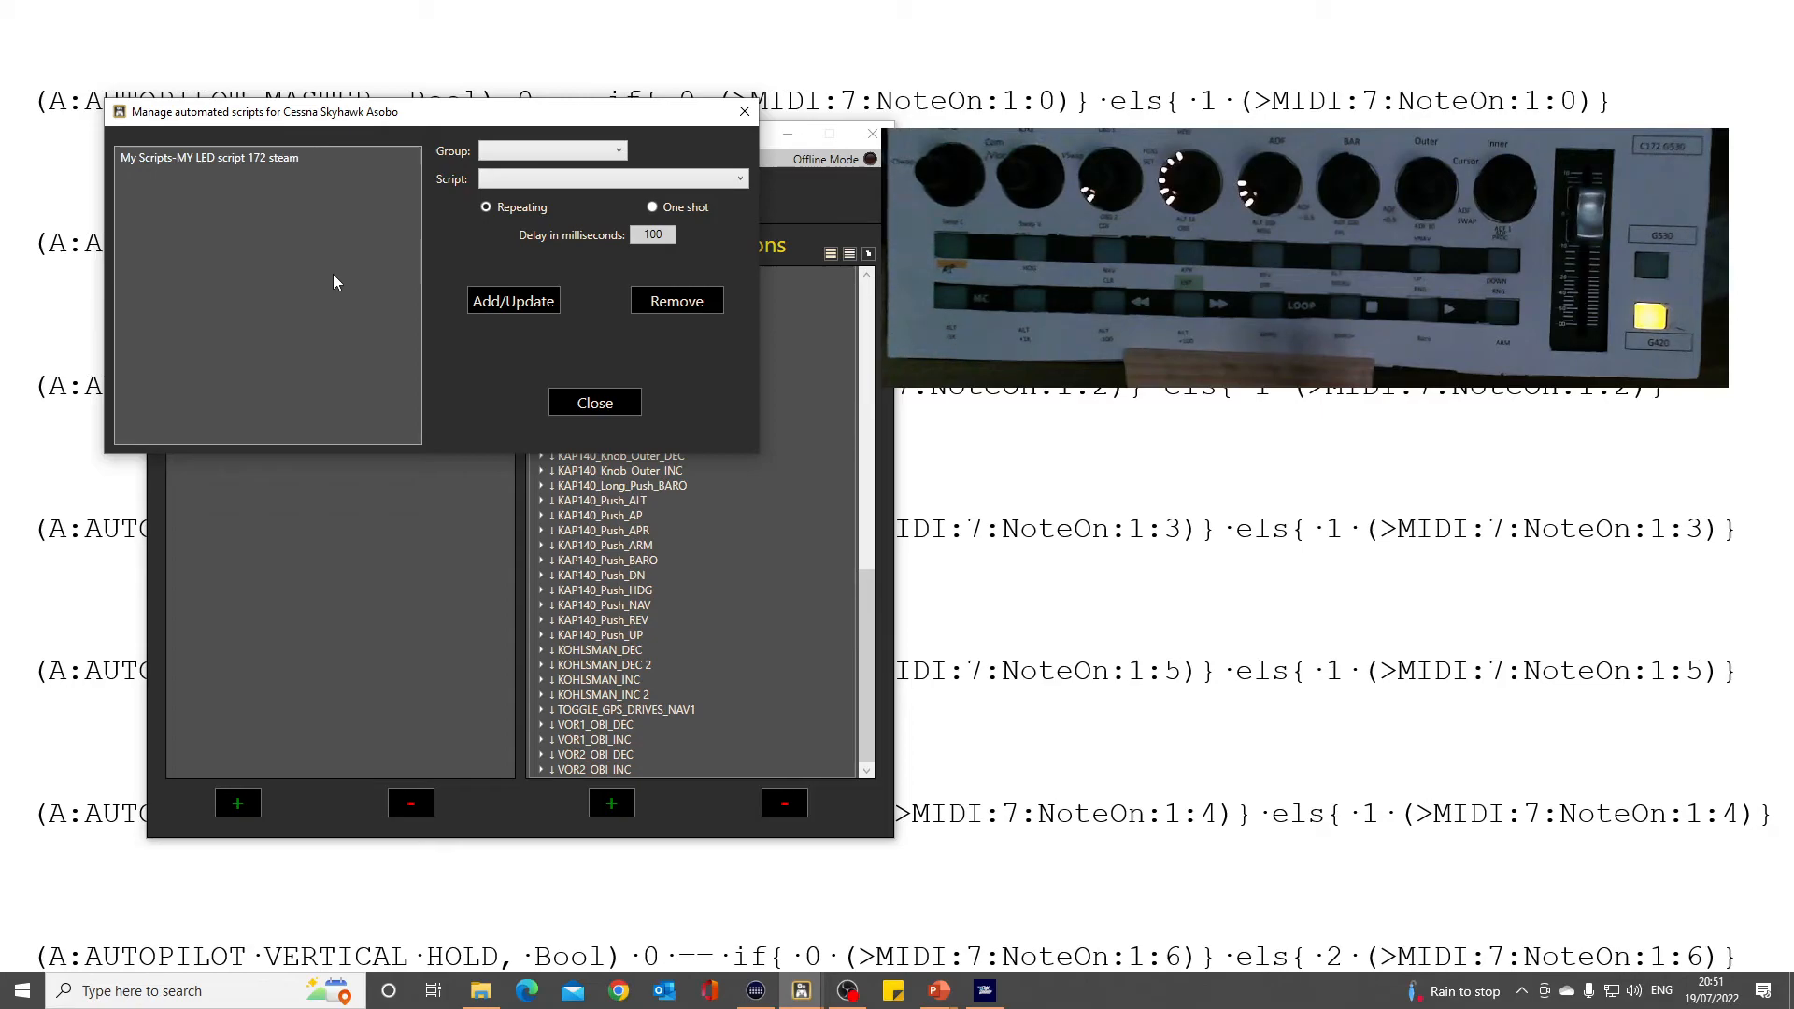
{"action": "mouse_move", "coordinate": [236, 229]}
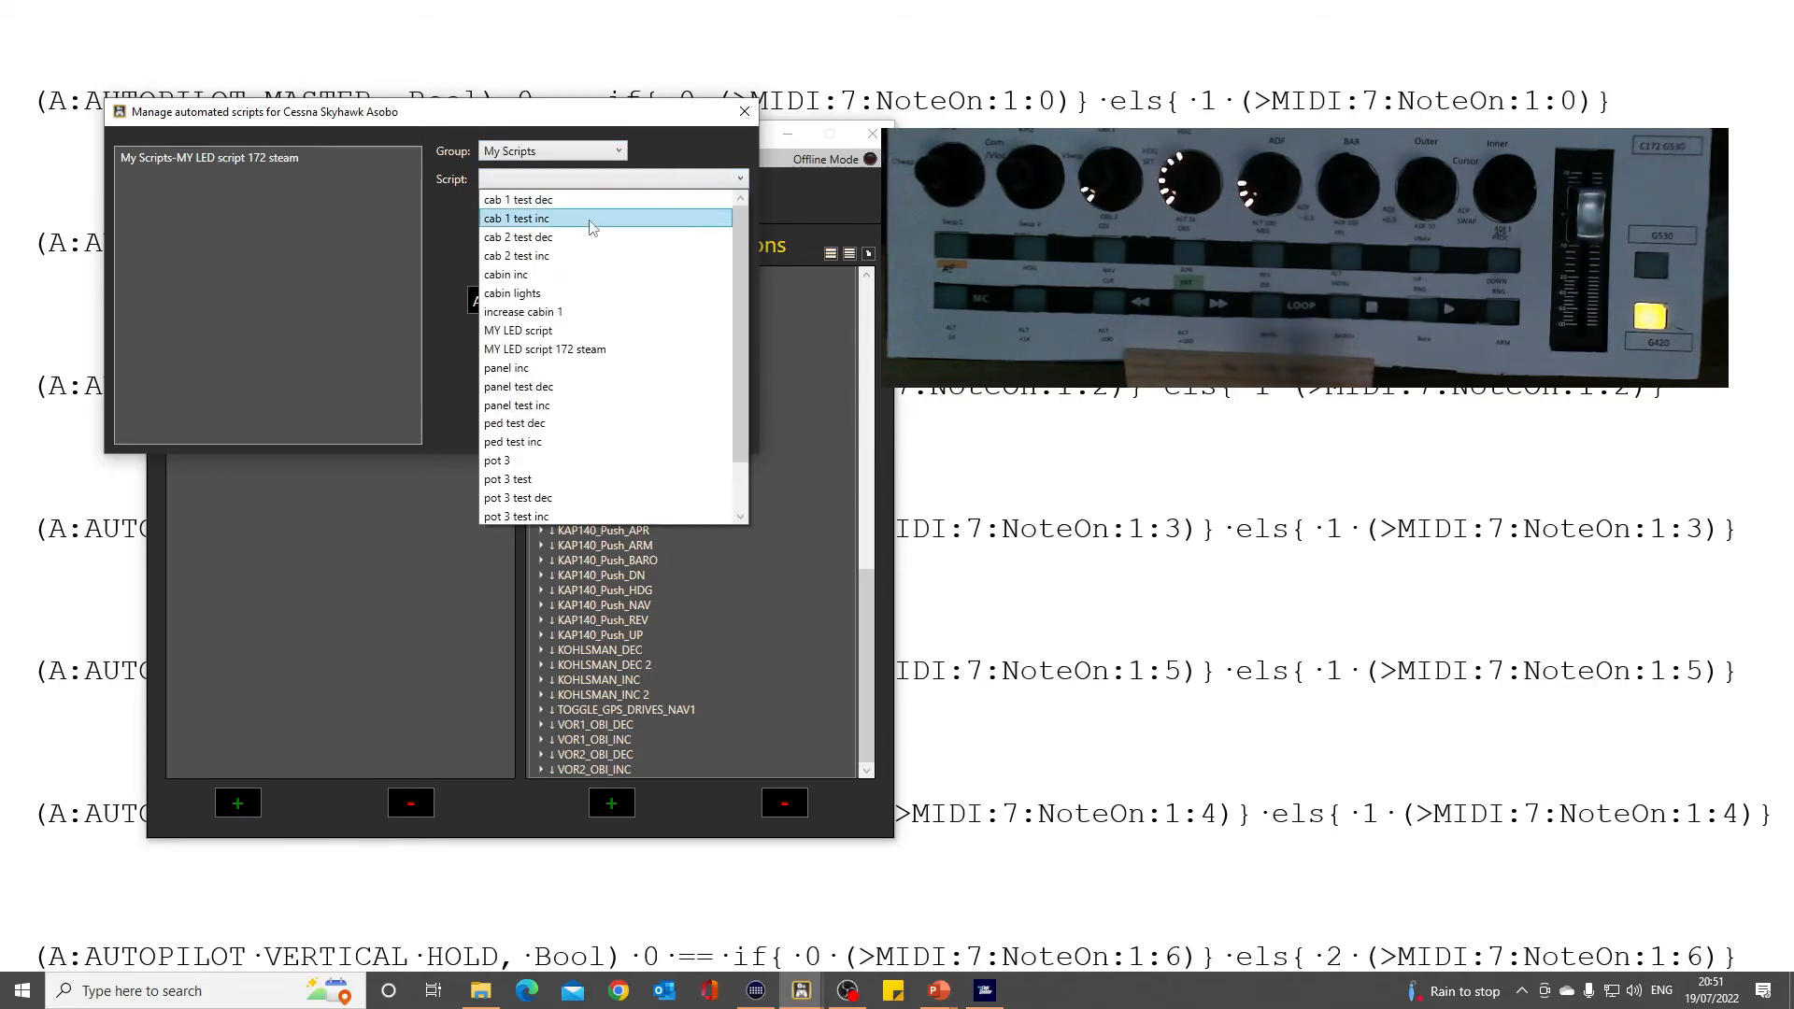
Add 'MY LED script 172 steam' as a repeating script with 500 ms delay.
{"action": "left_click", "coordinate": [544, 349]}
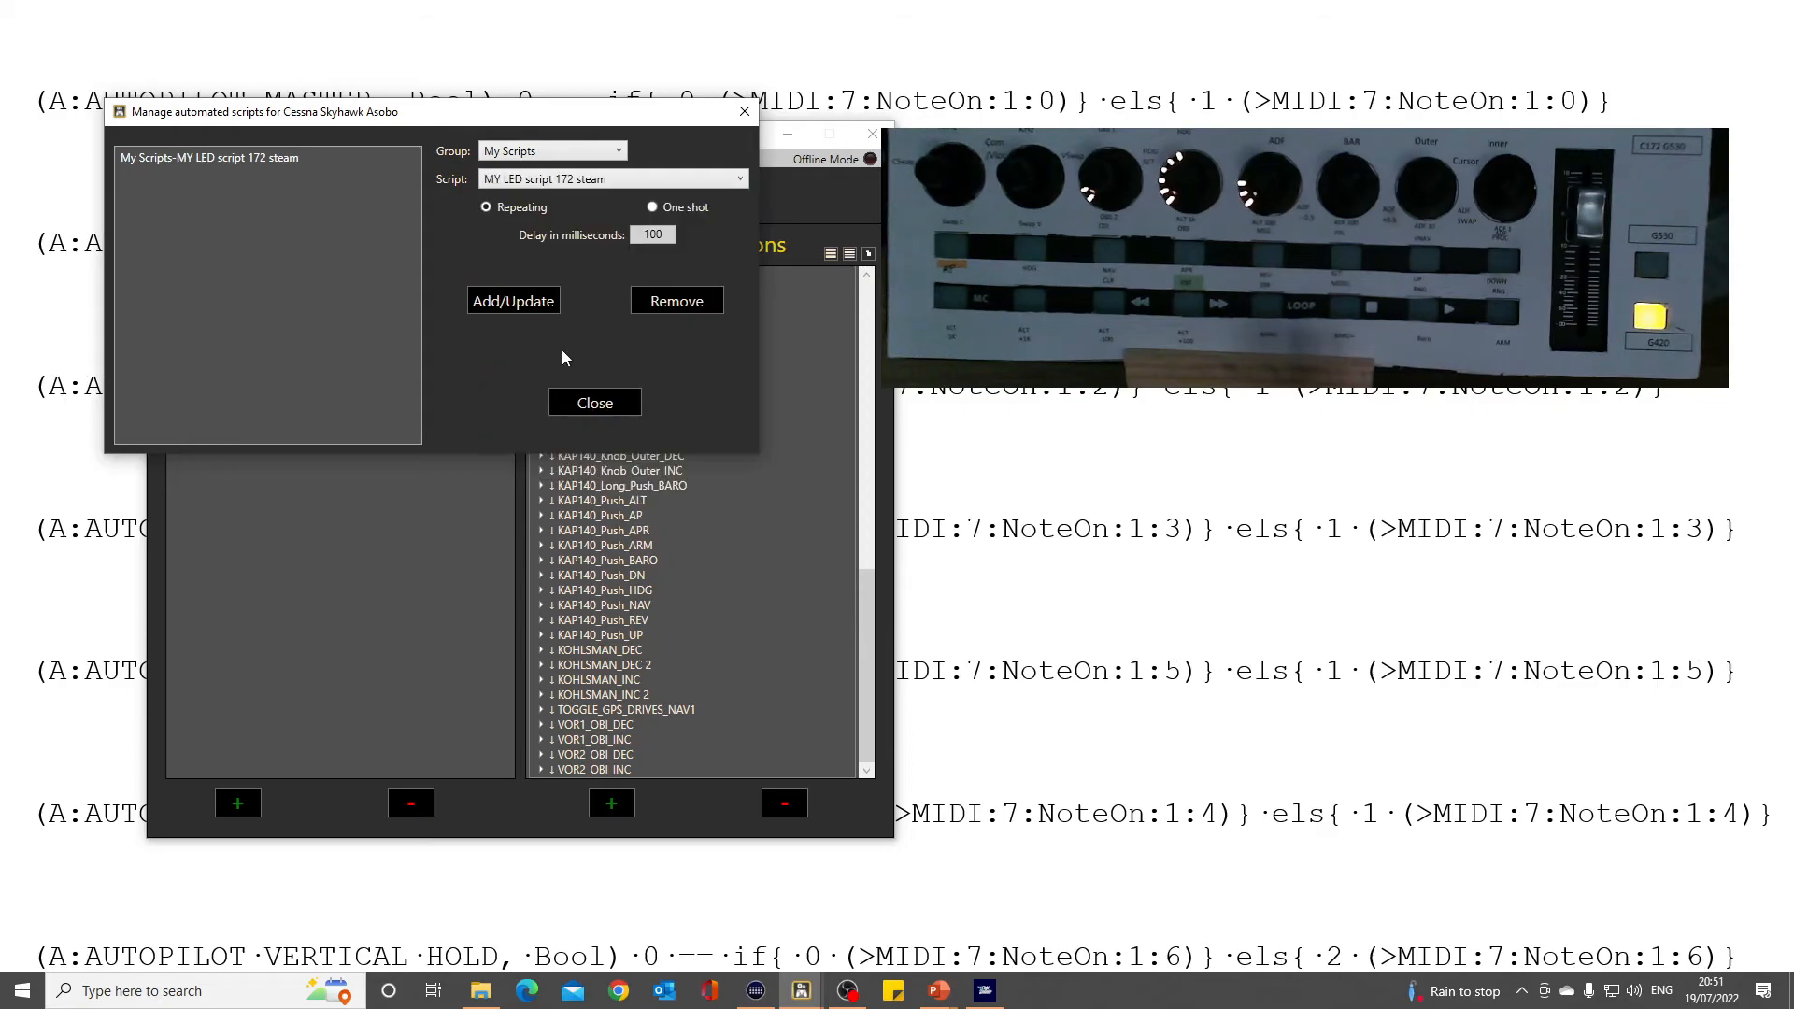
{"action": "mouse_move", "coordinate": [625, 250]}
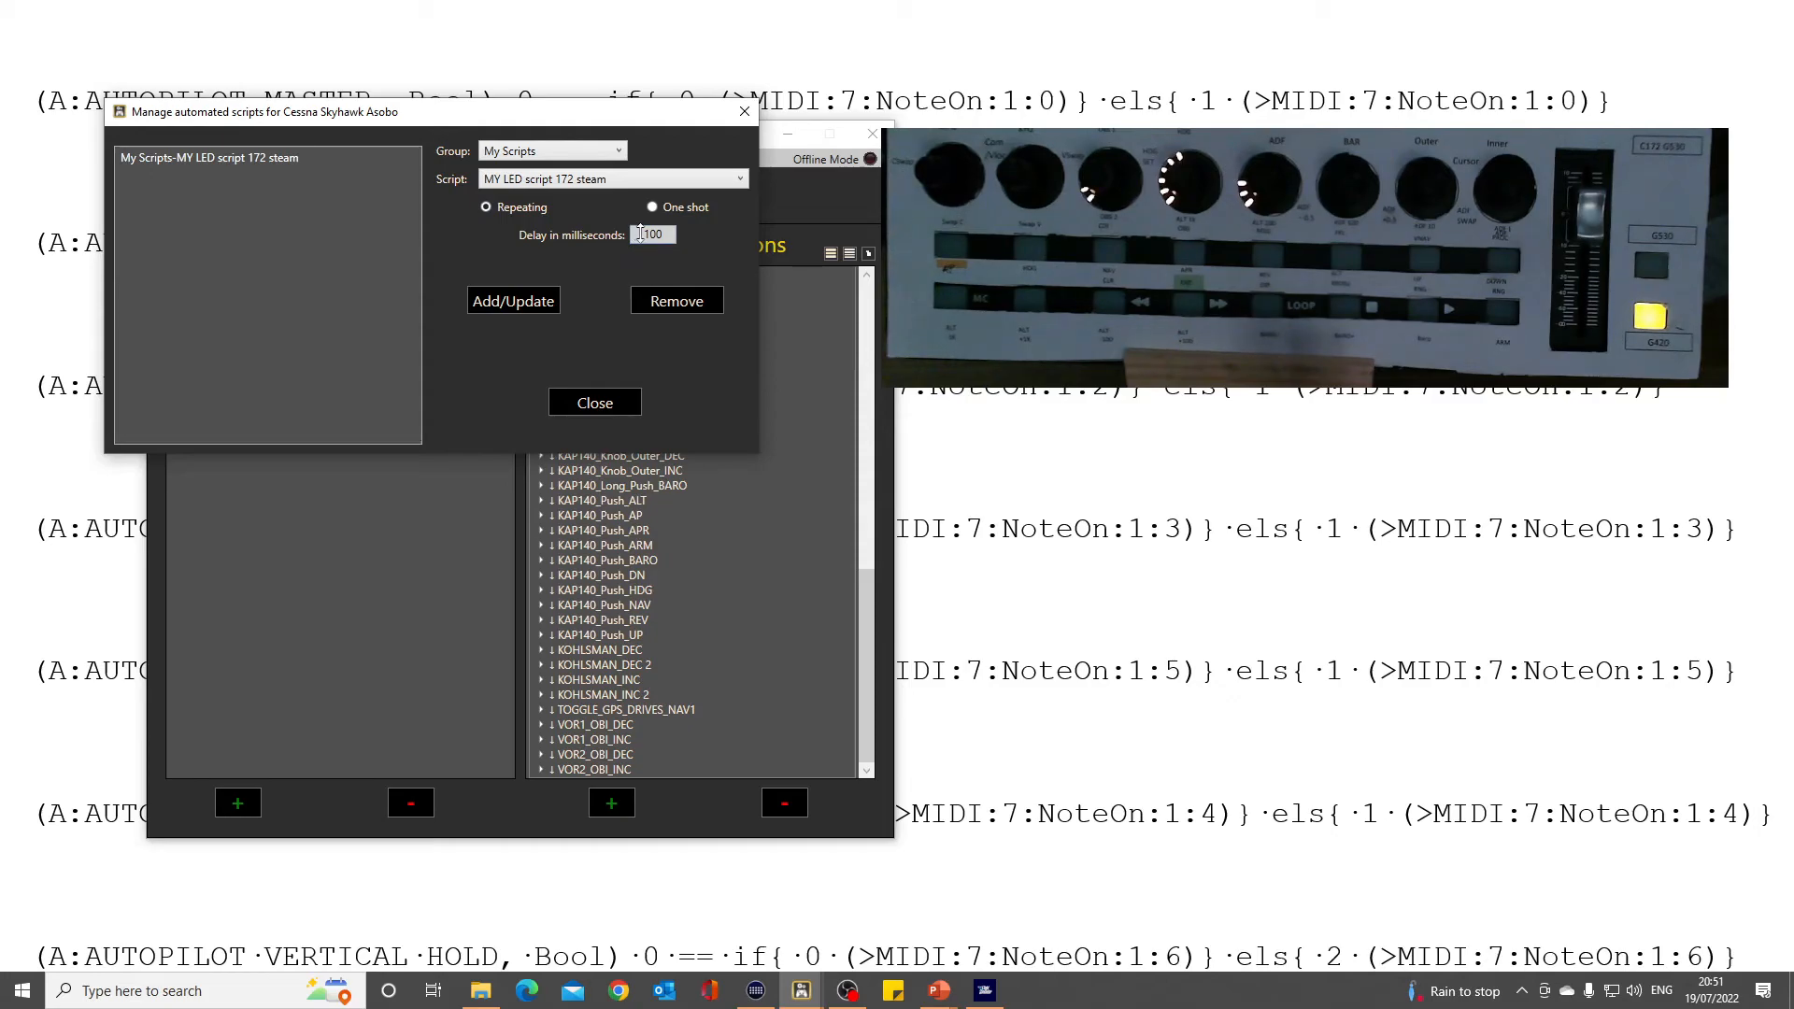
{"action": "type", "text": "300"}
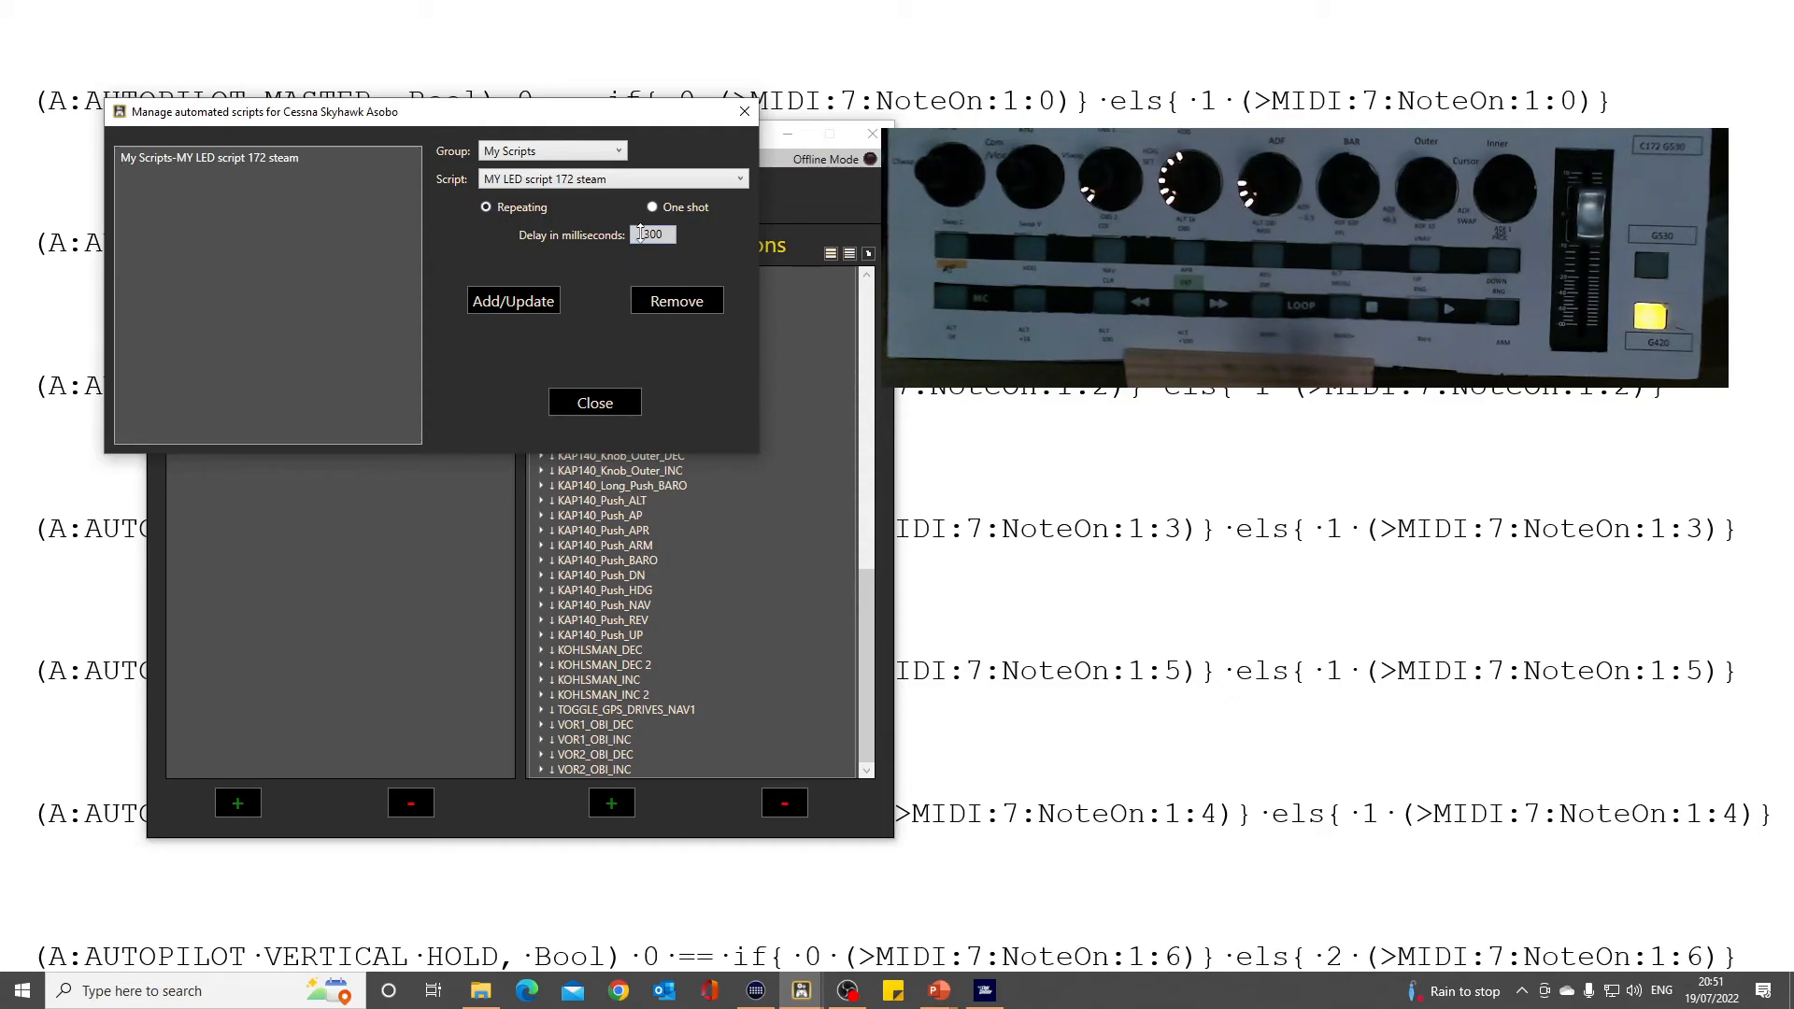
{"action": "type", "text": "500"}
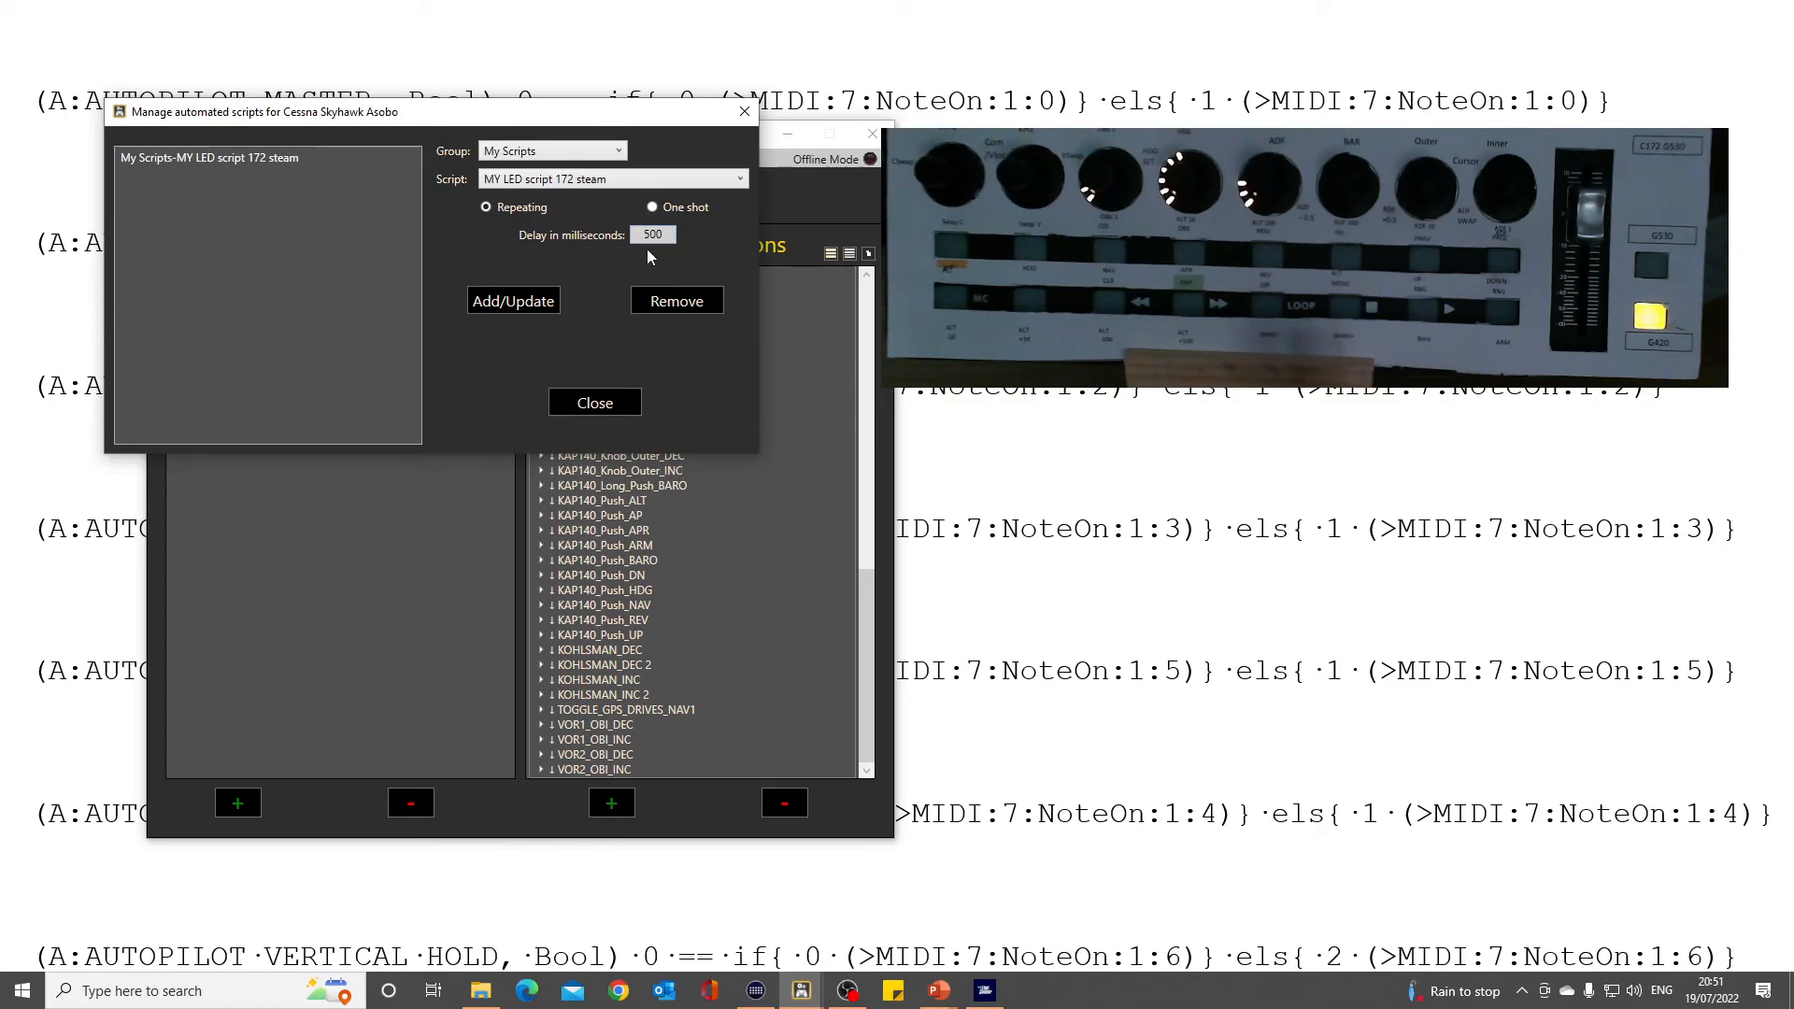
{"action": "left_click", "coordinate": [513, 300]}
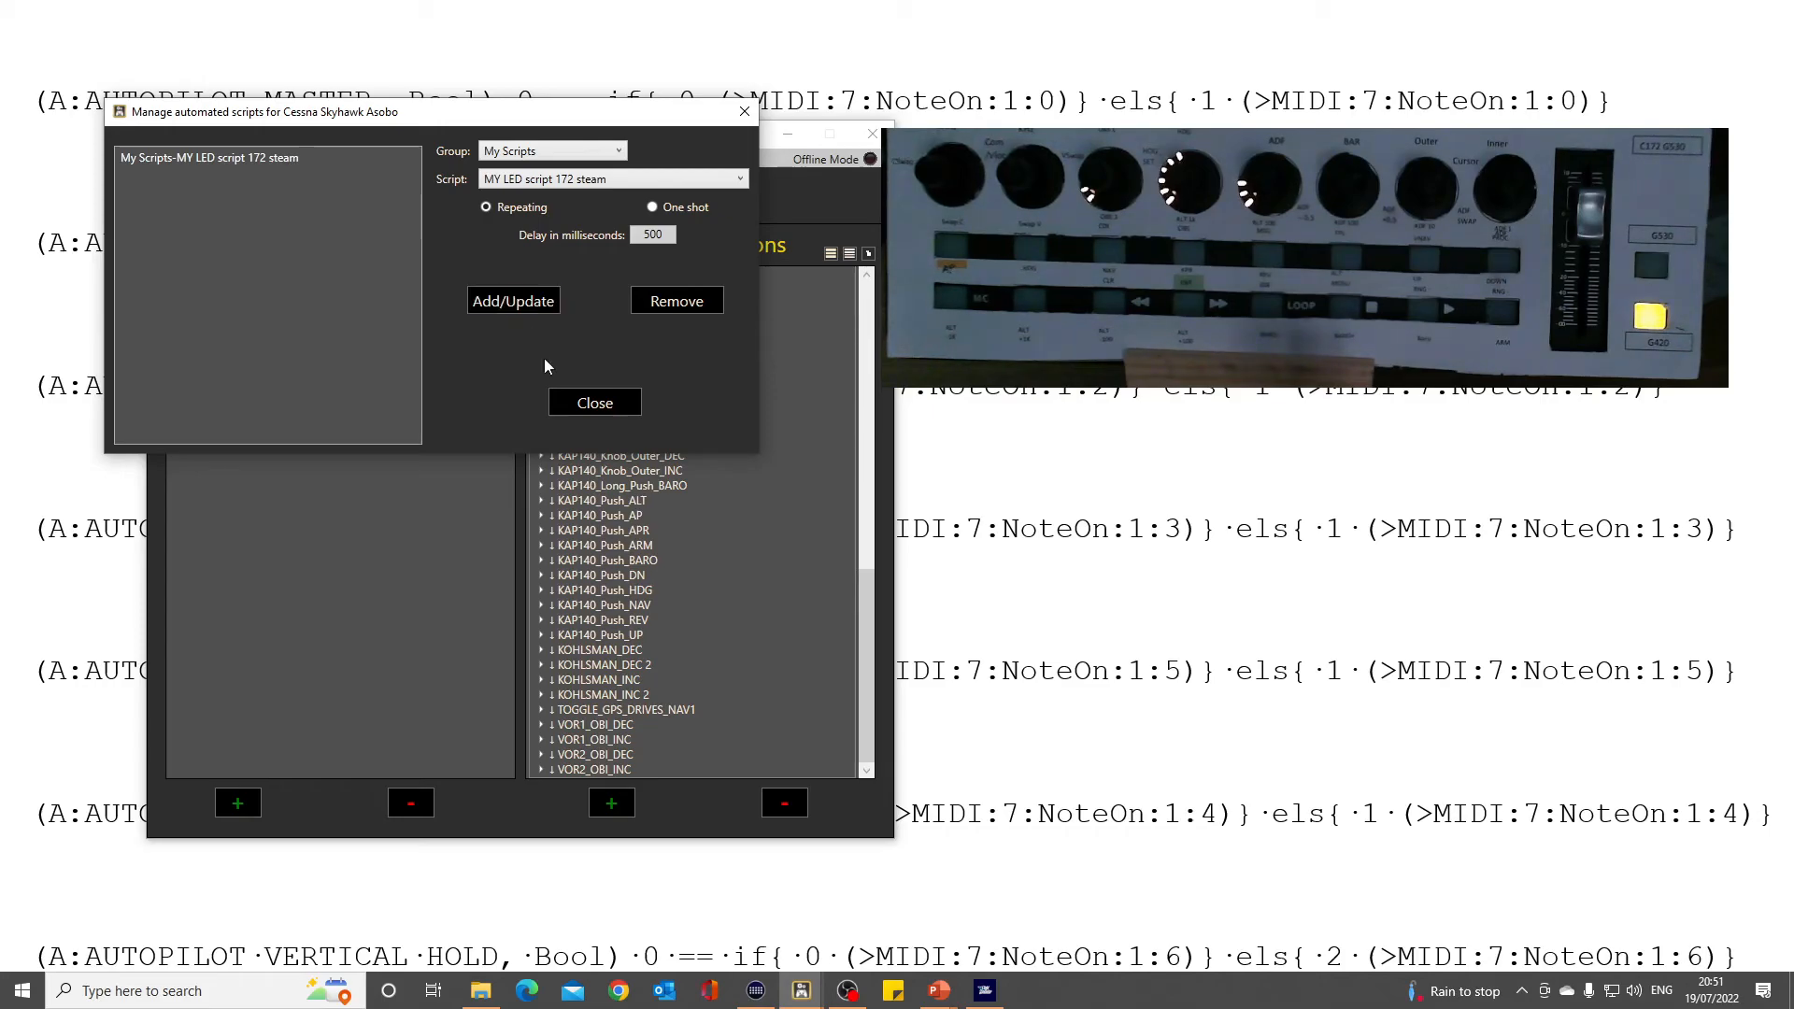
{"action": "left_click", "coordinate": [594, 401]}
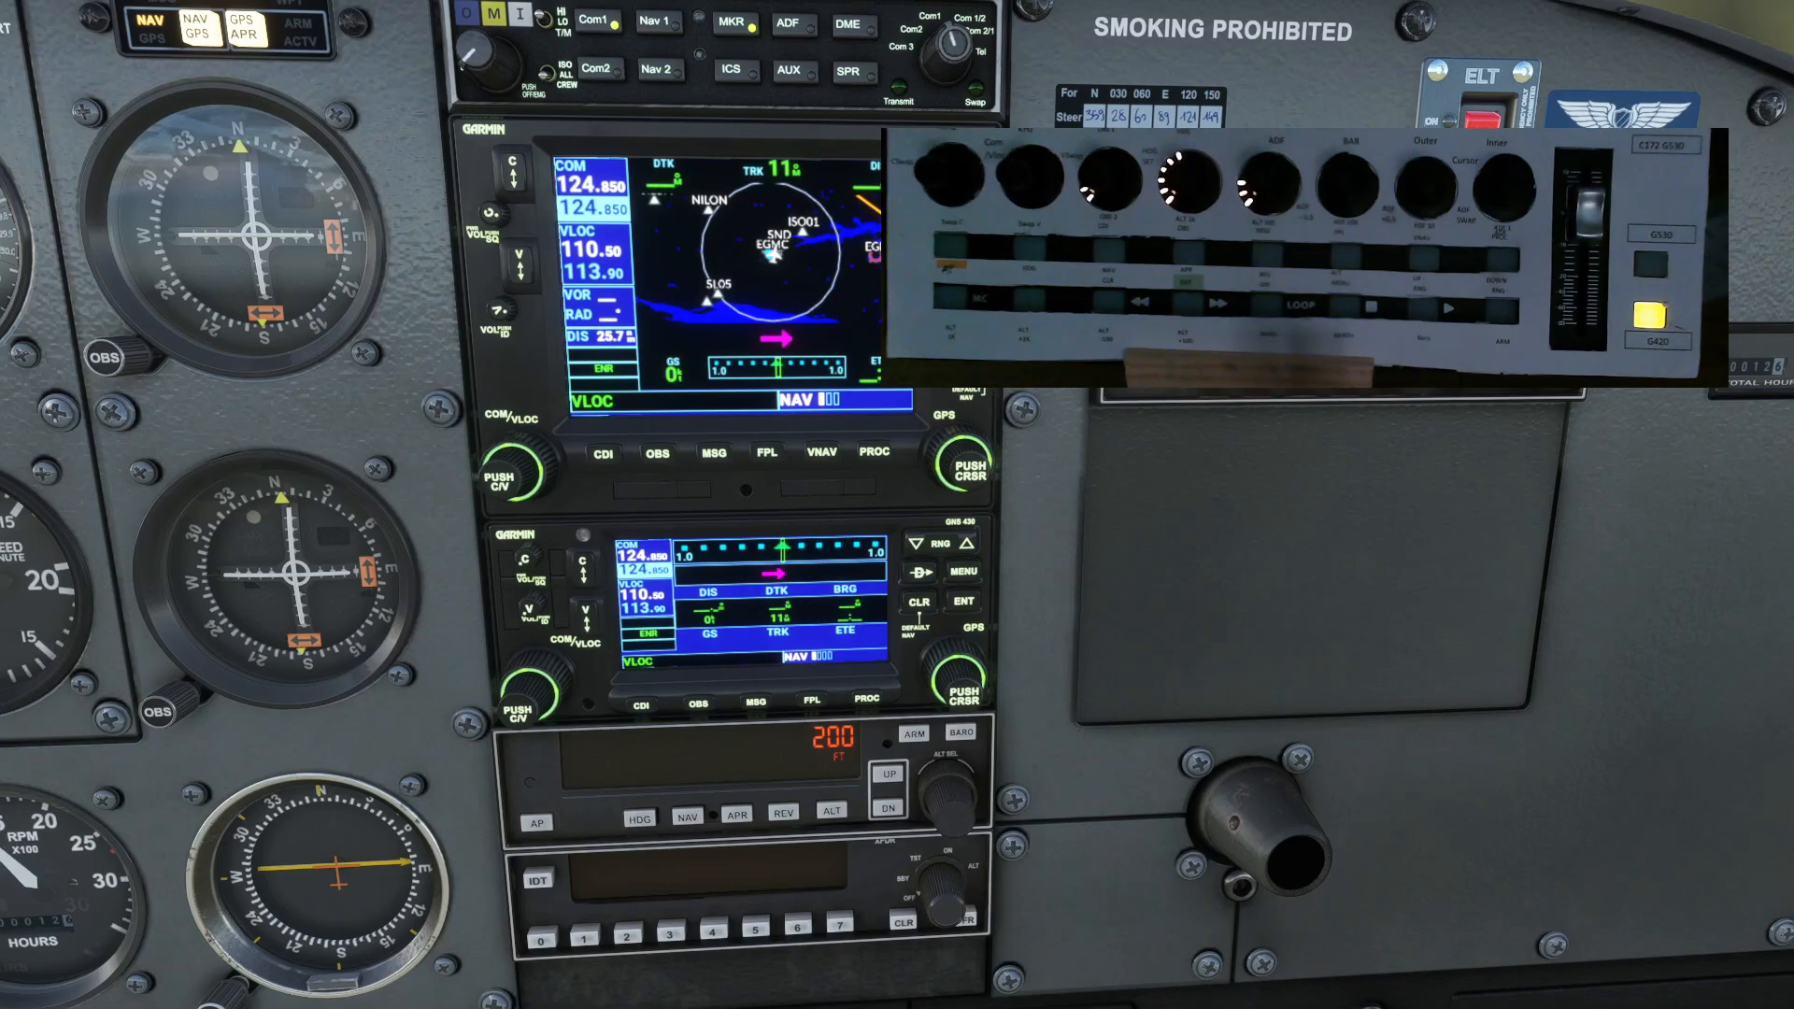
{"action": "mouse_move", "coordinate": [1314, 856]}
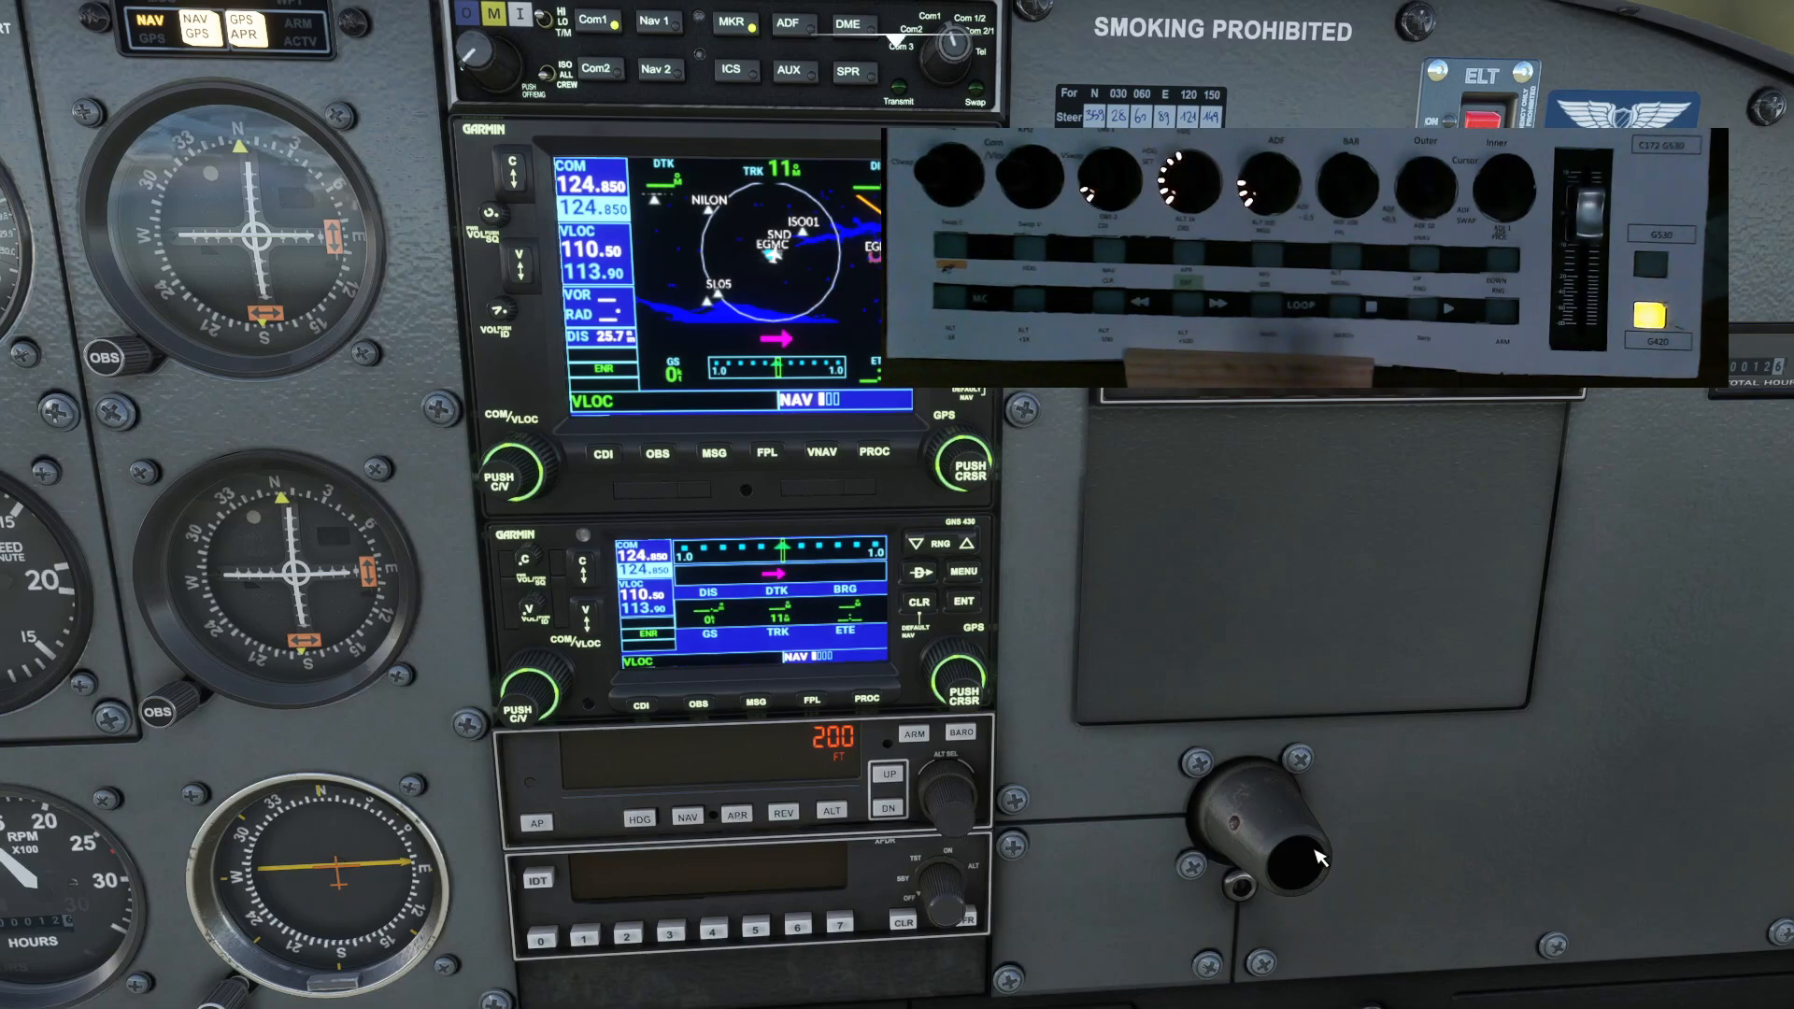